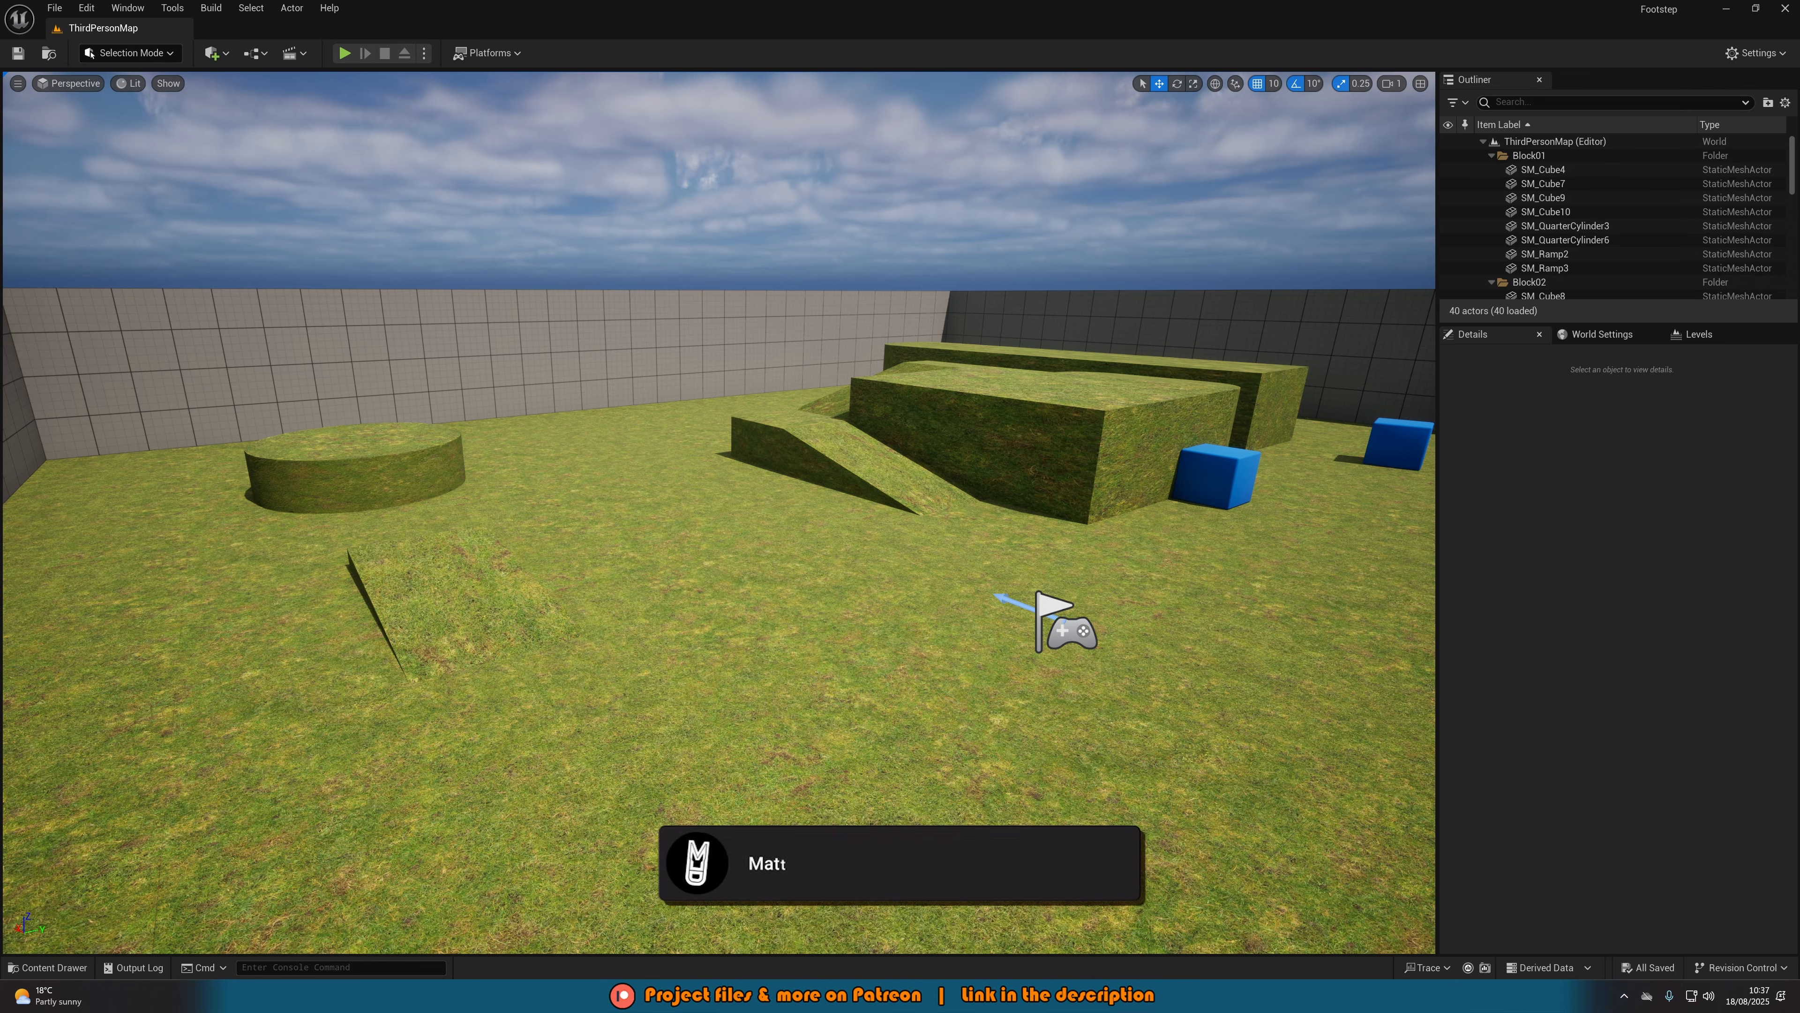
Play the level briefly to test the current state, then stop the session.
left_click(1114, 874)
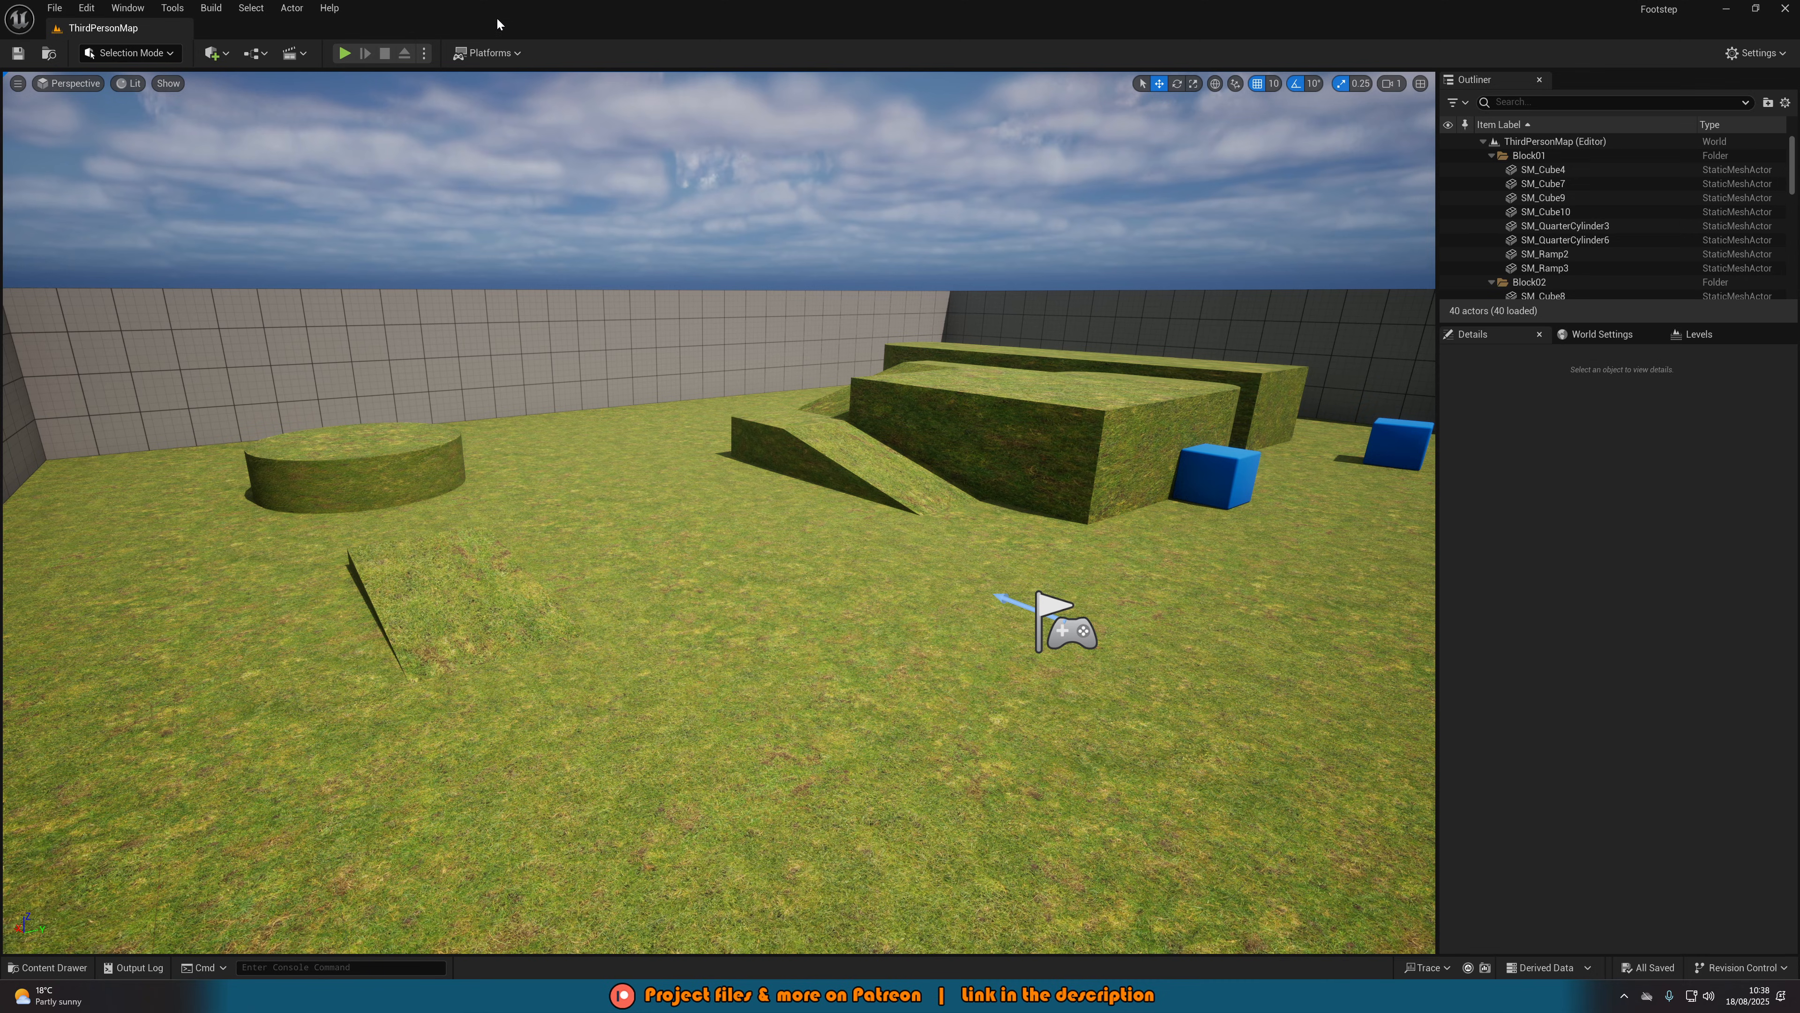
left_click(345, 53)
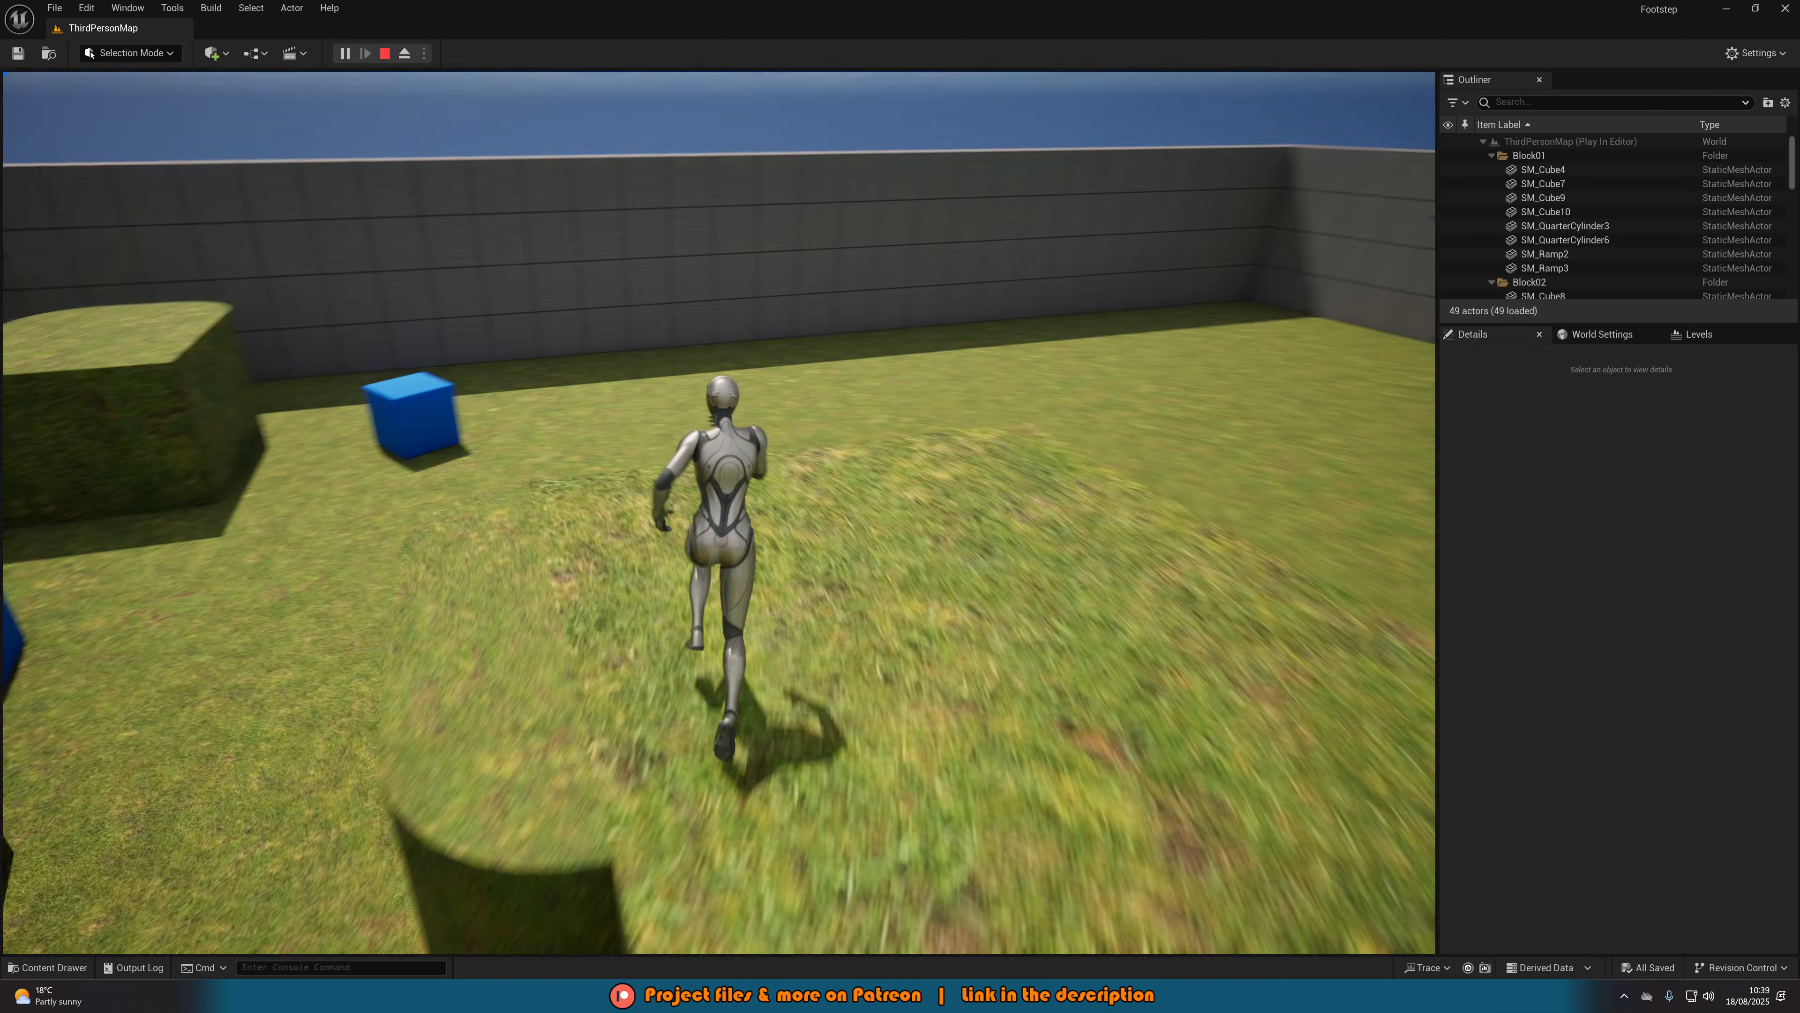
left_click(384, 52)
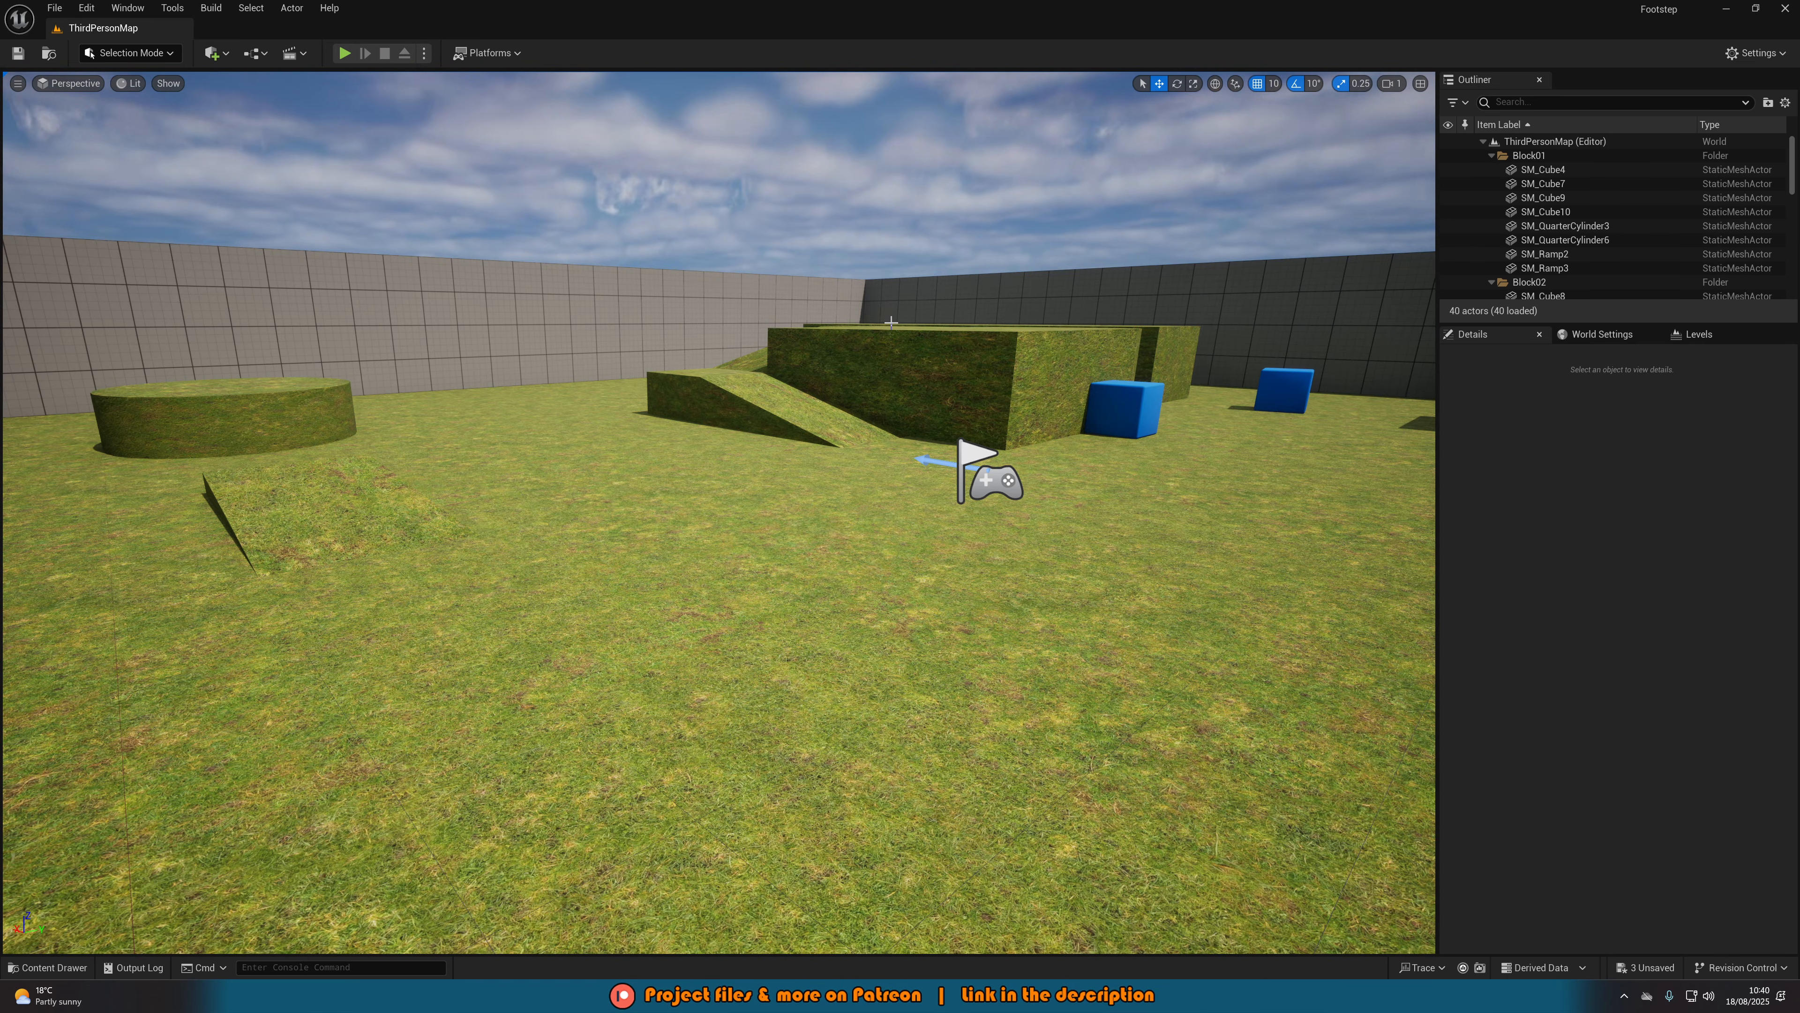
Select Footstep1 and Footstep2 in the Content Drawer and bring up their context menu.
left_click(47, 968)
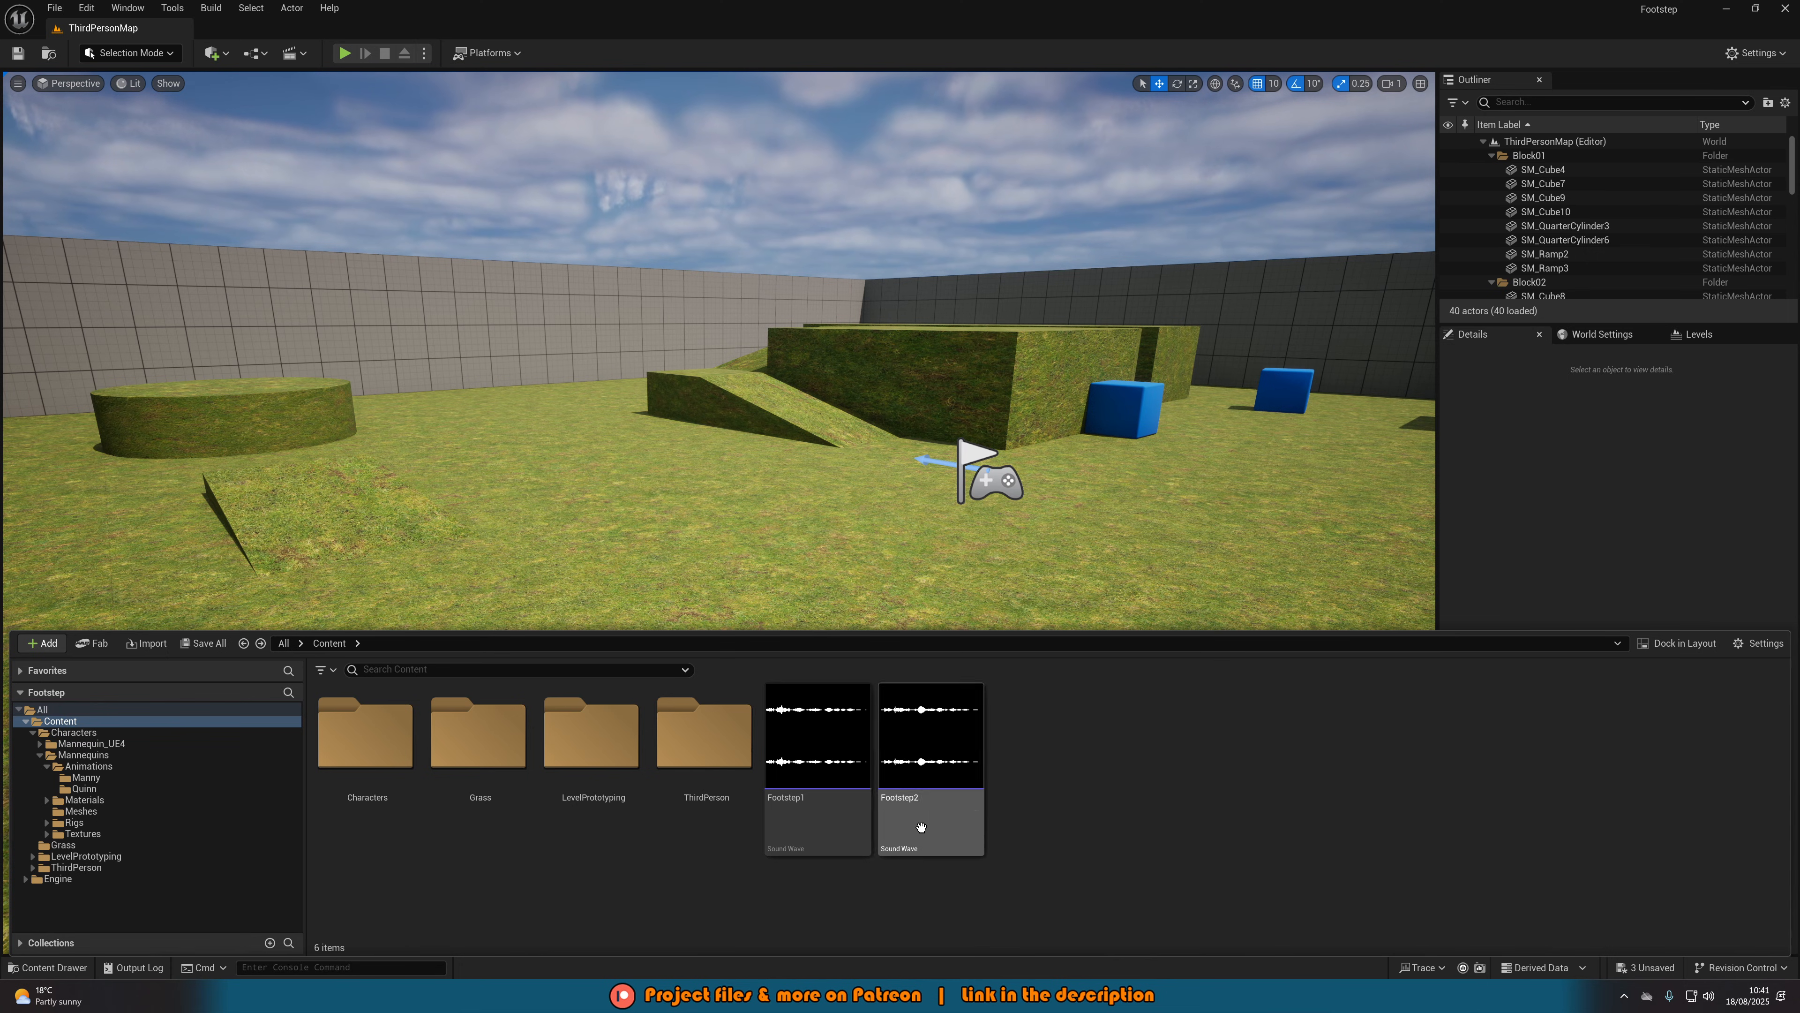
left_click(933, 807)
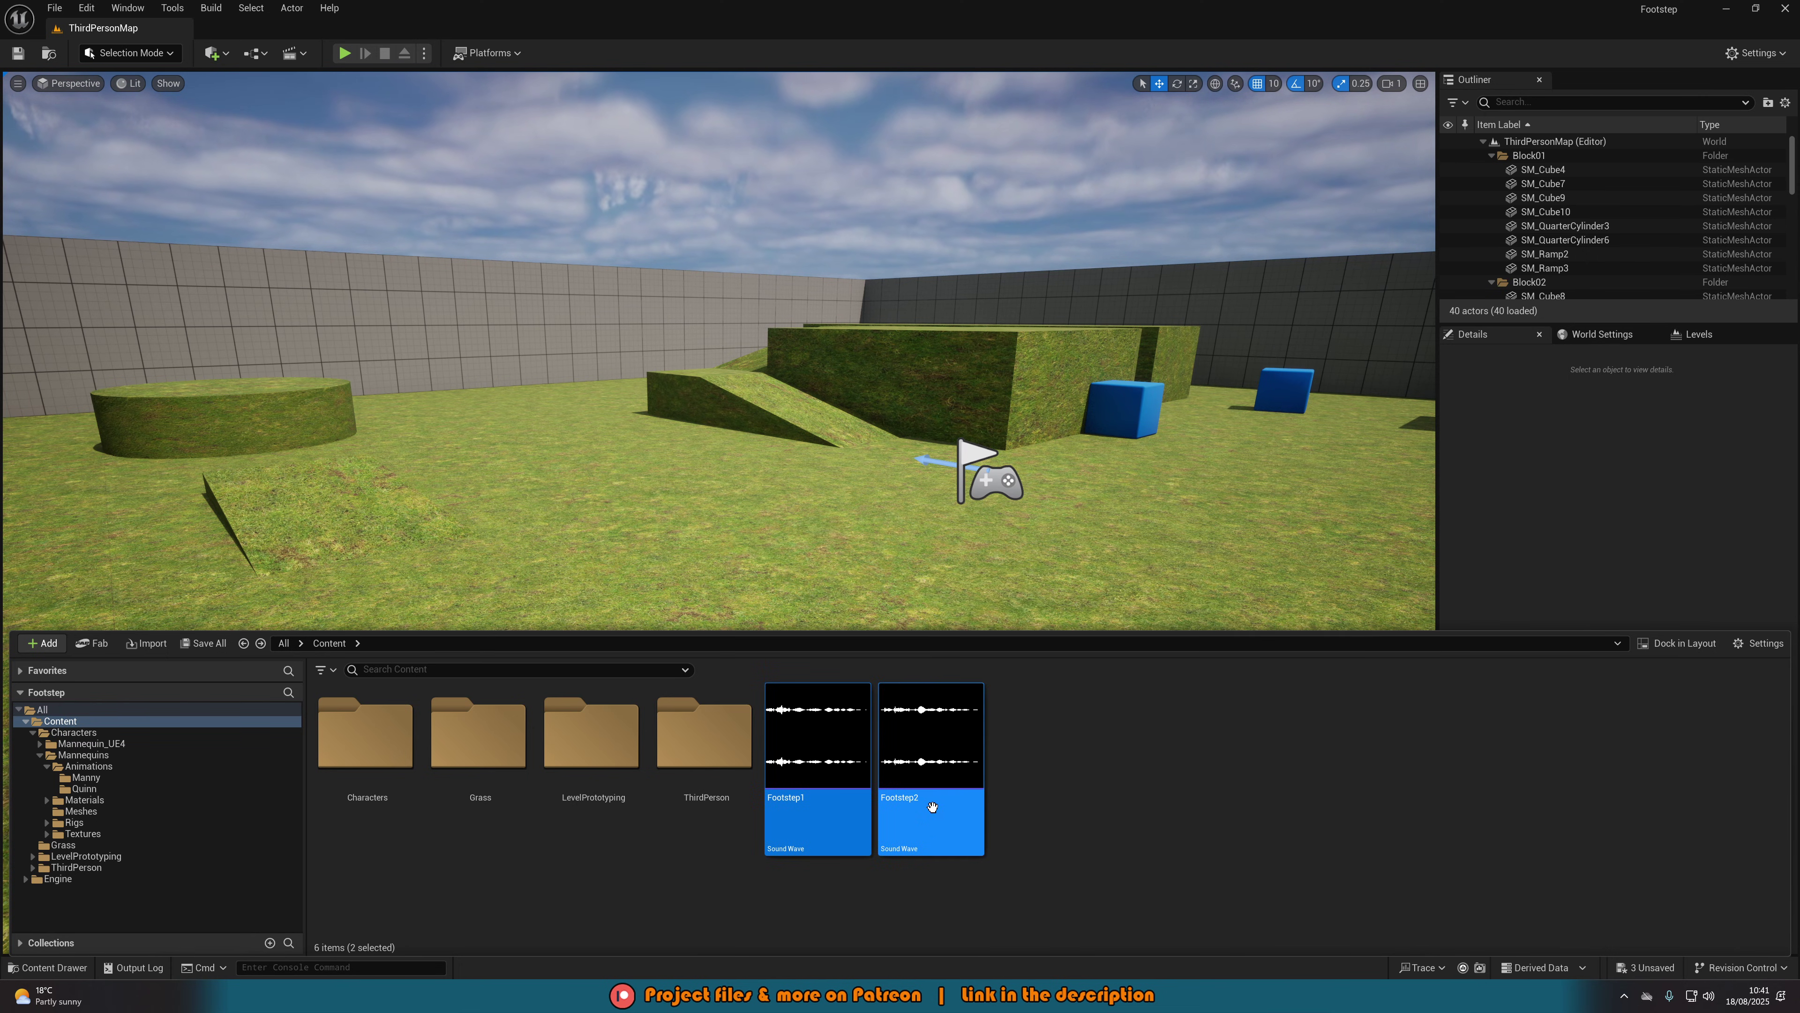
right_click(933, 807)
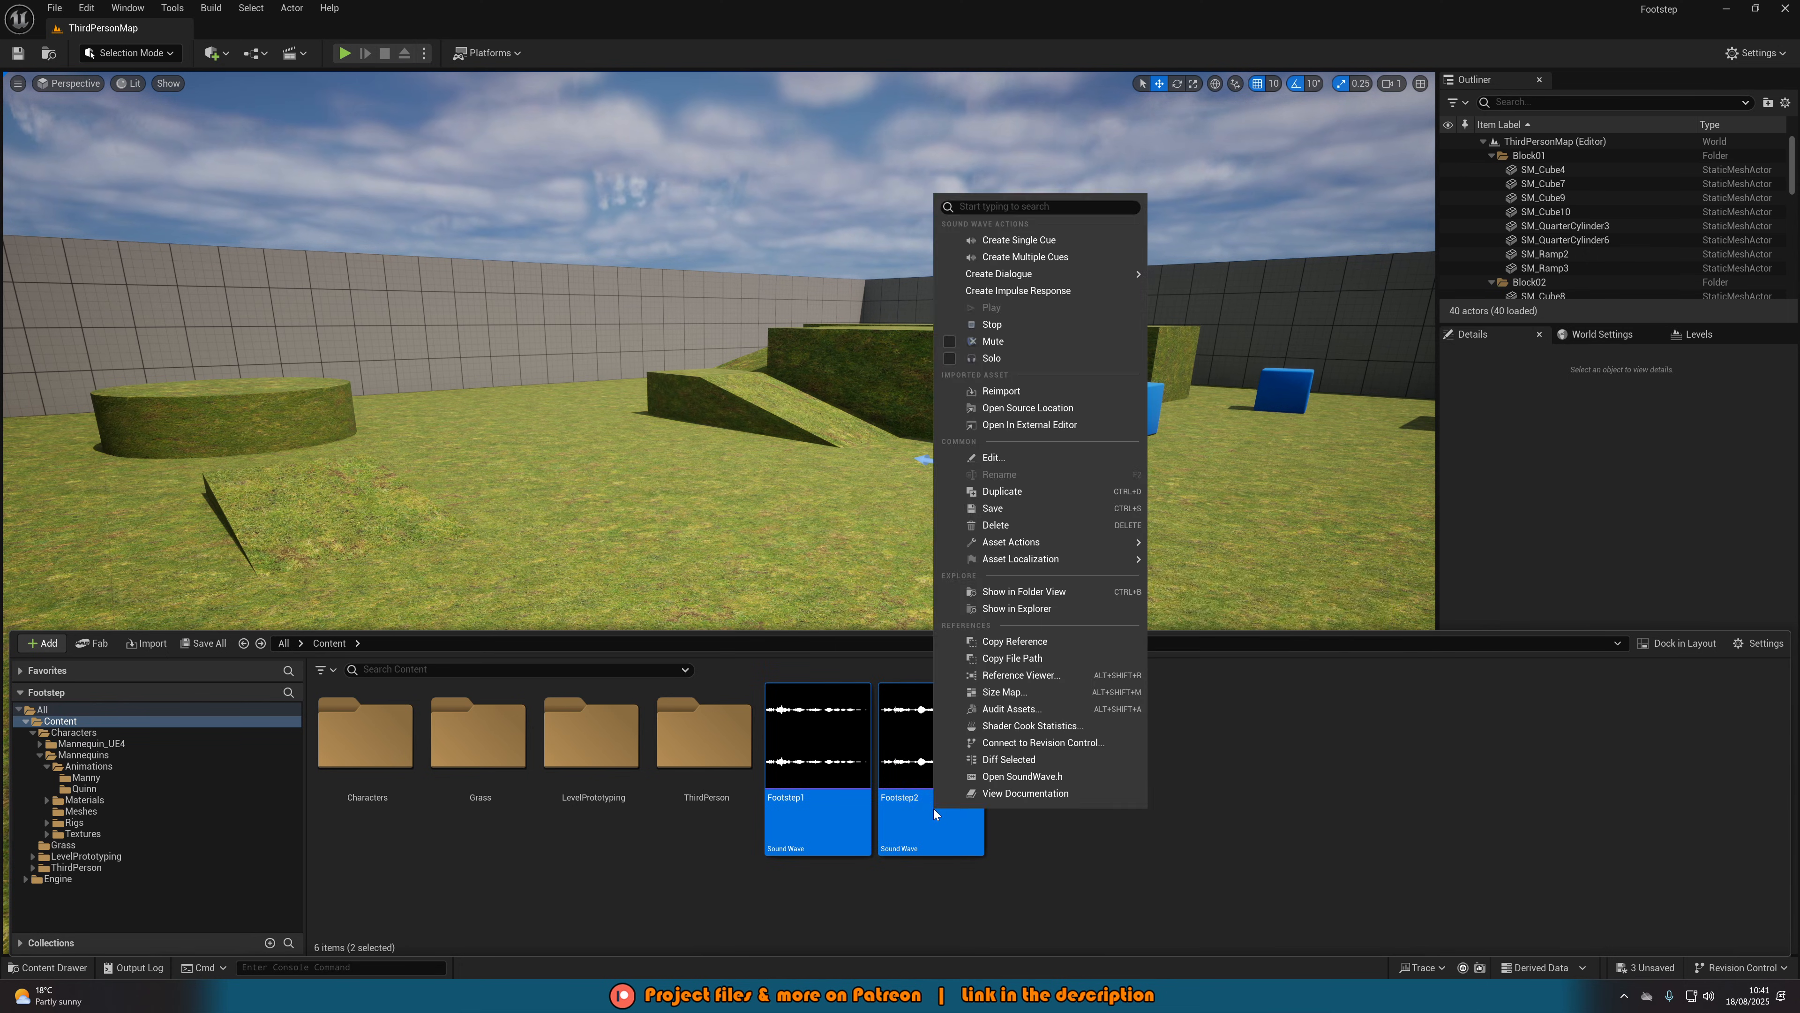
mouse_move(1055, 251)
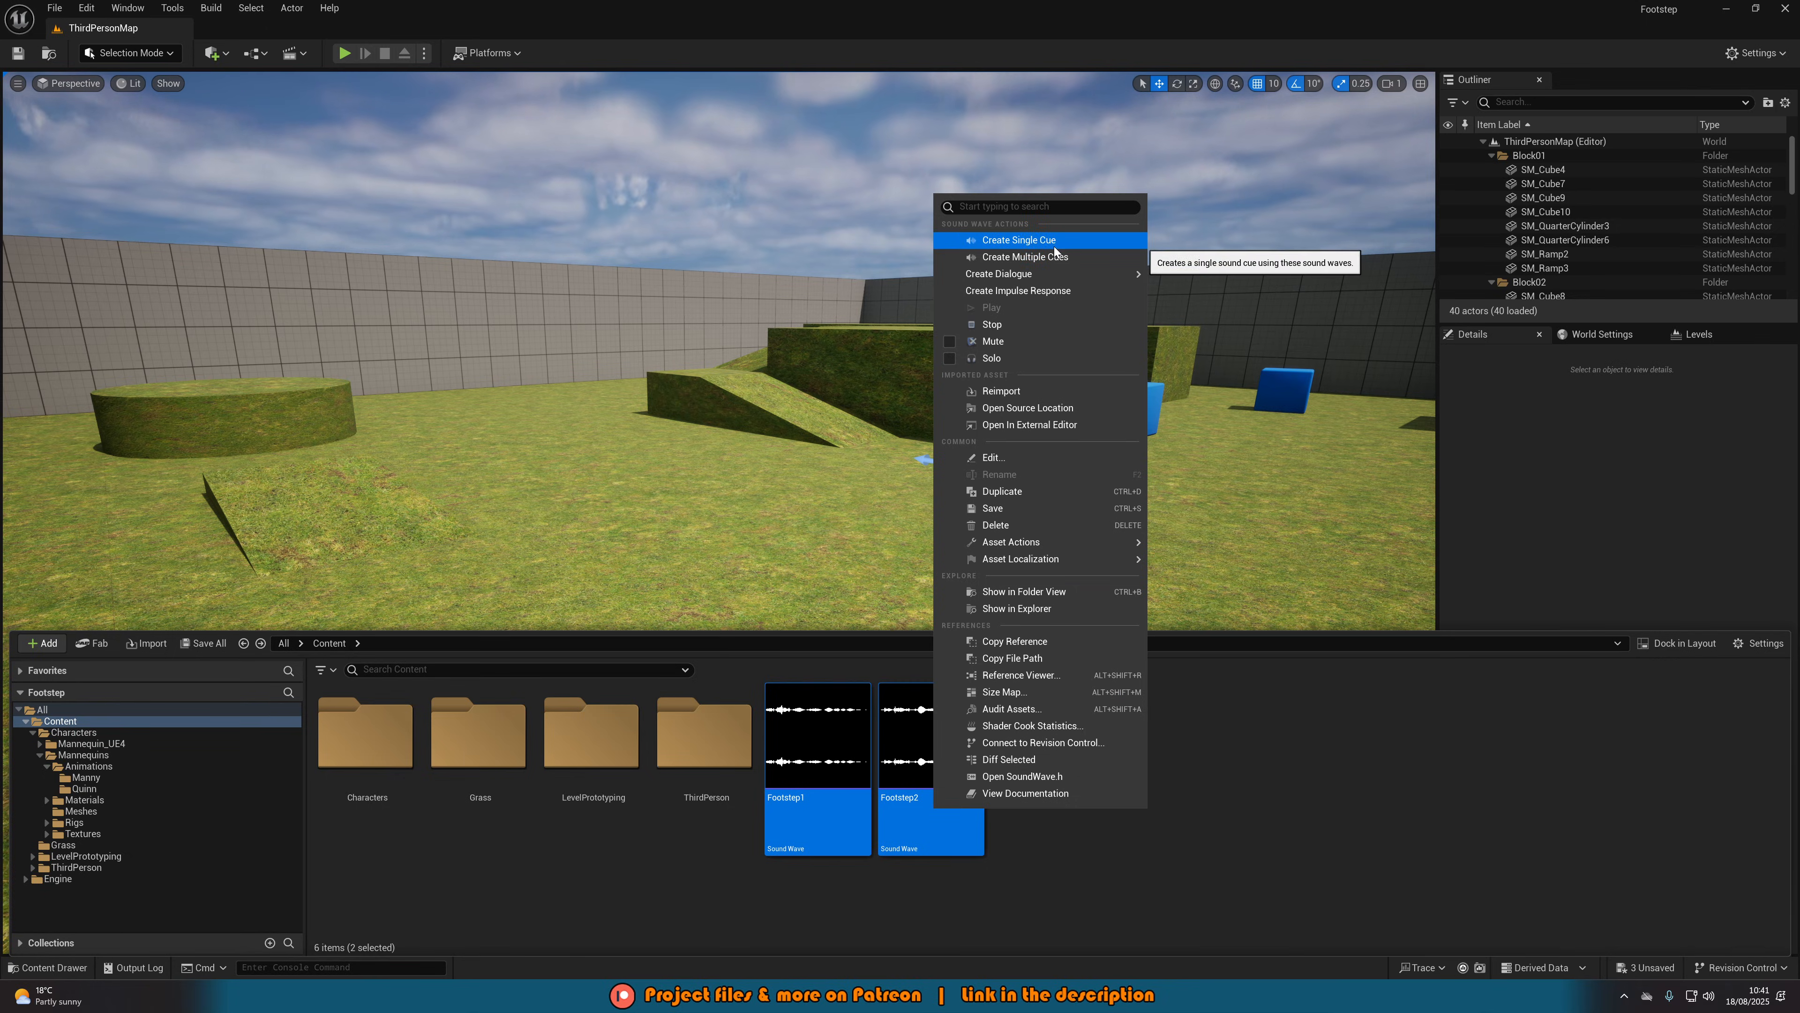
Create a single sound cue from both footsteps and tidy the two Wave Player nodes.
left_click(1019, 240)
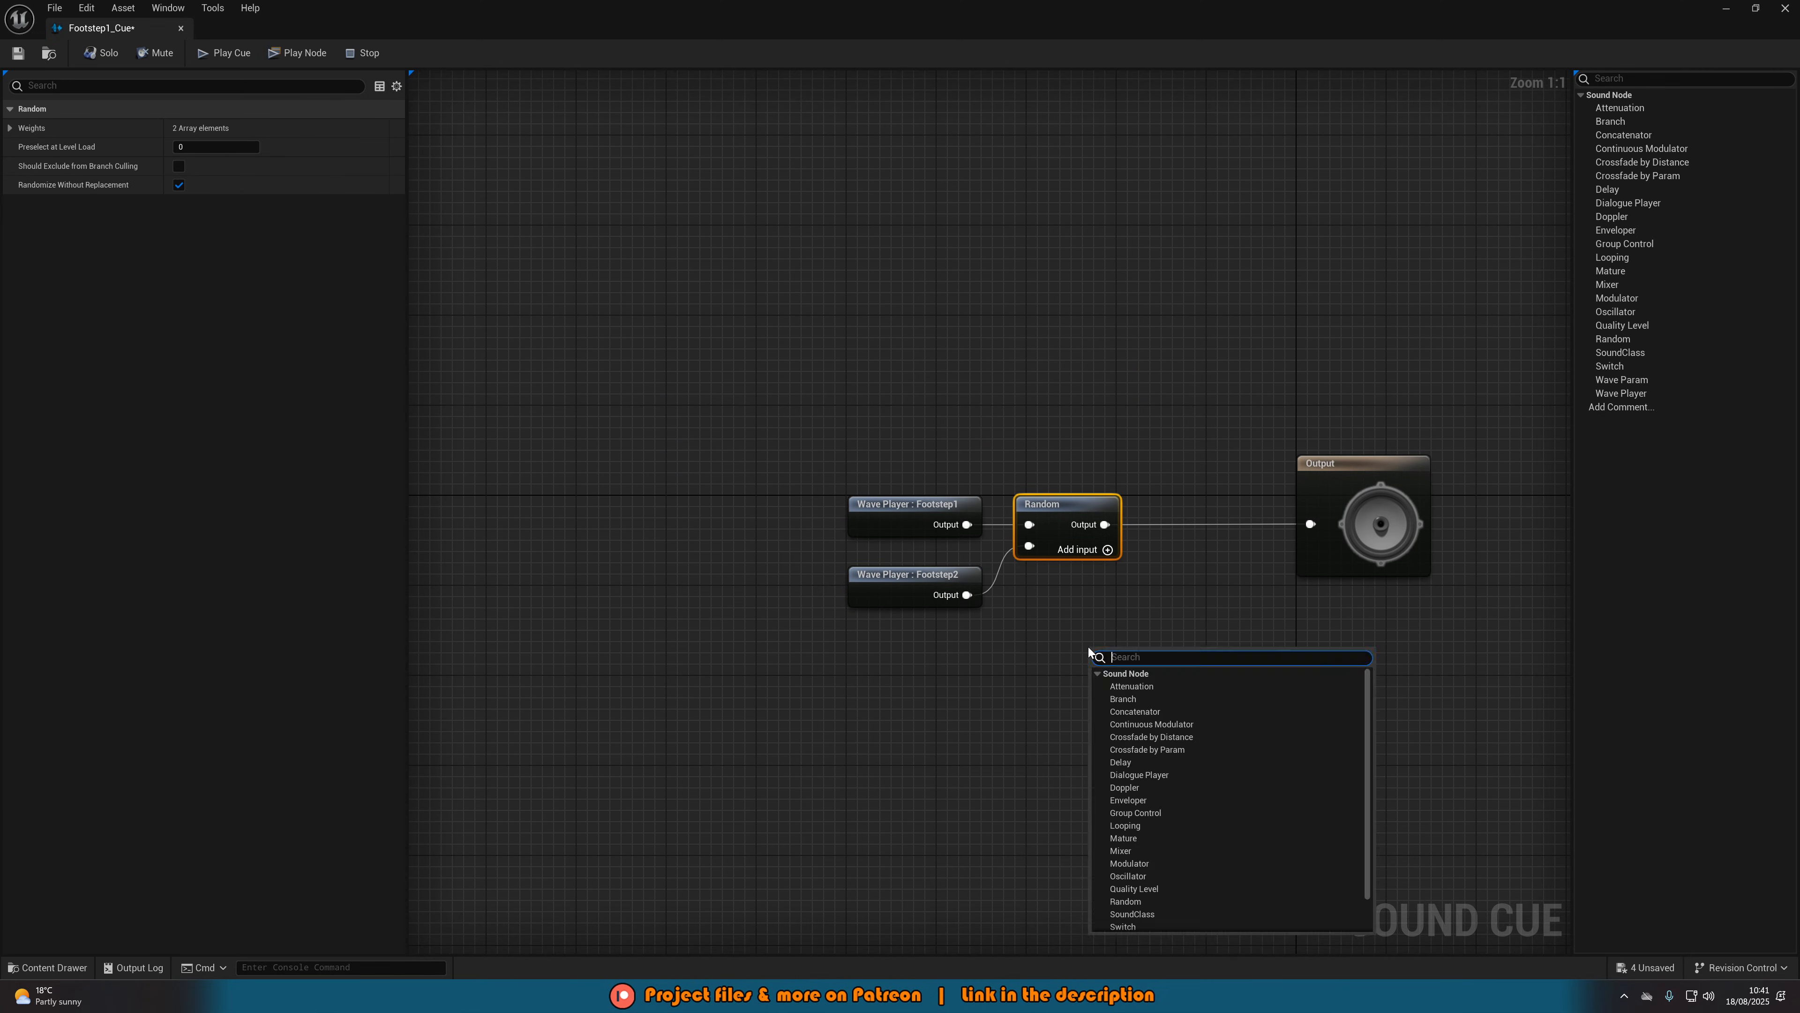
left_click(1125, 901)
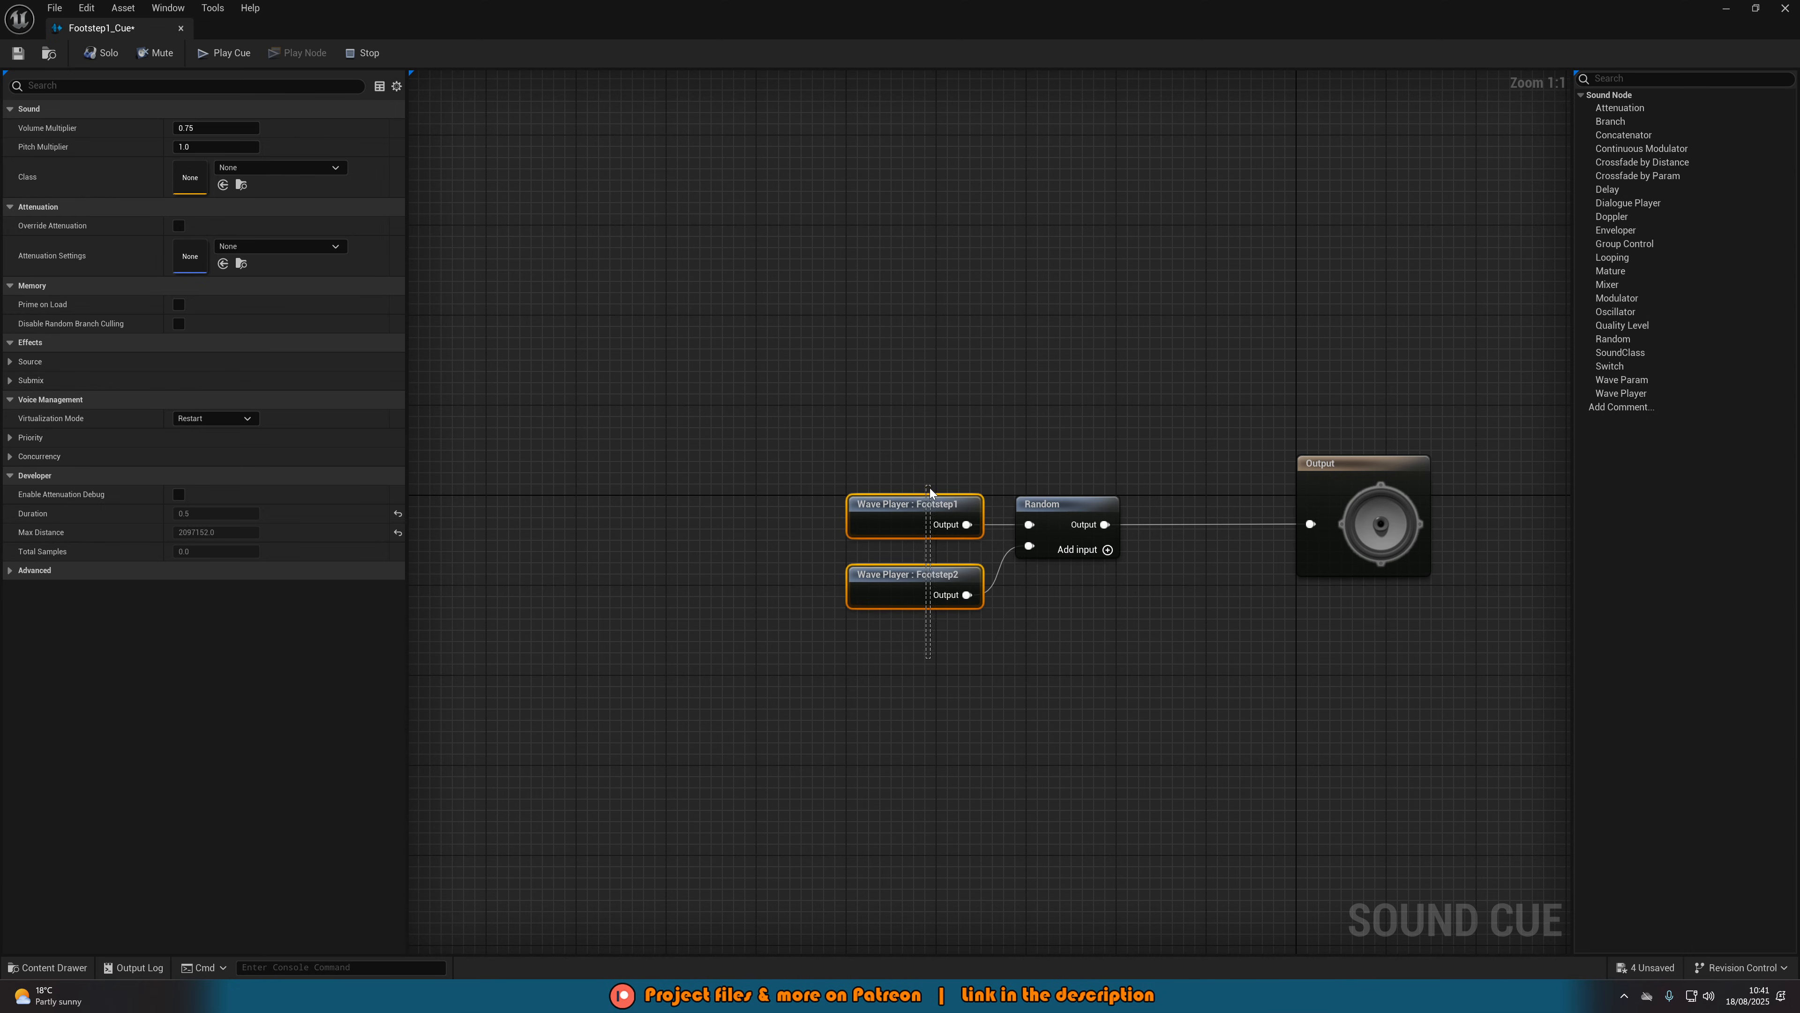
left_click(1020, 583)
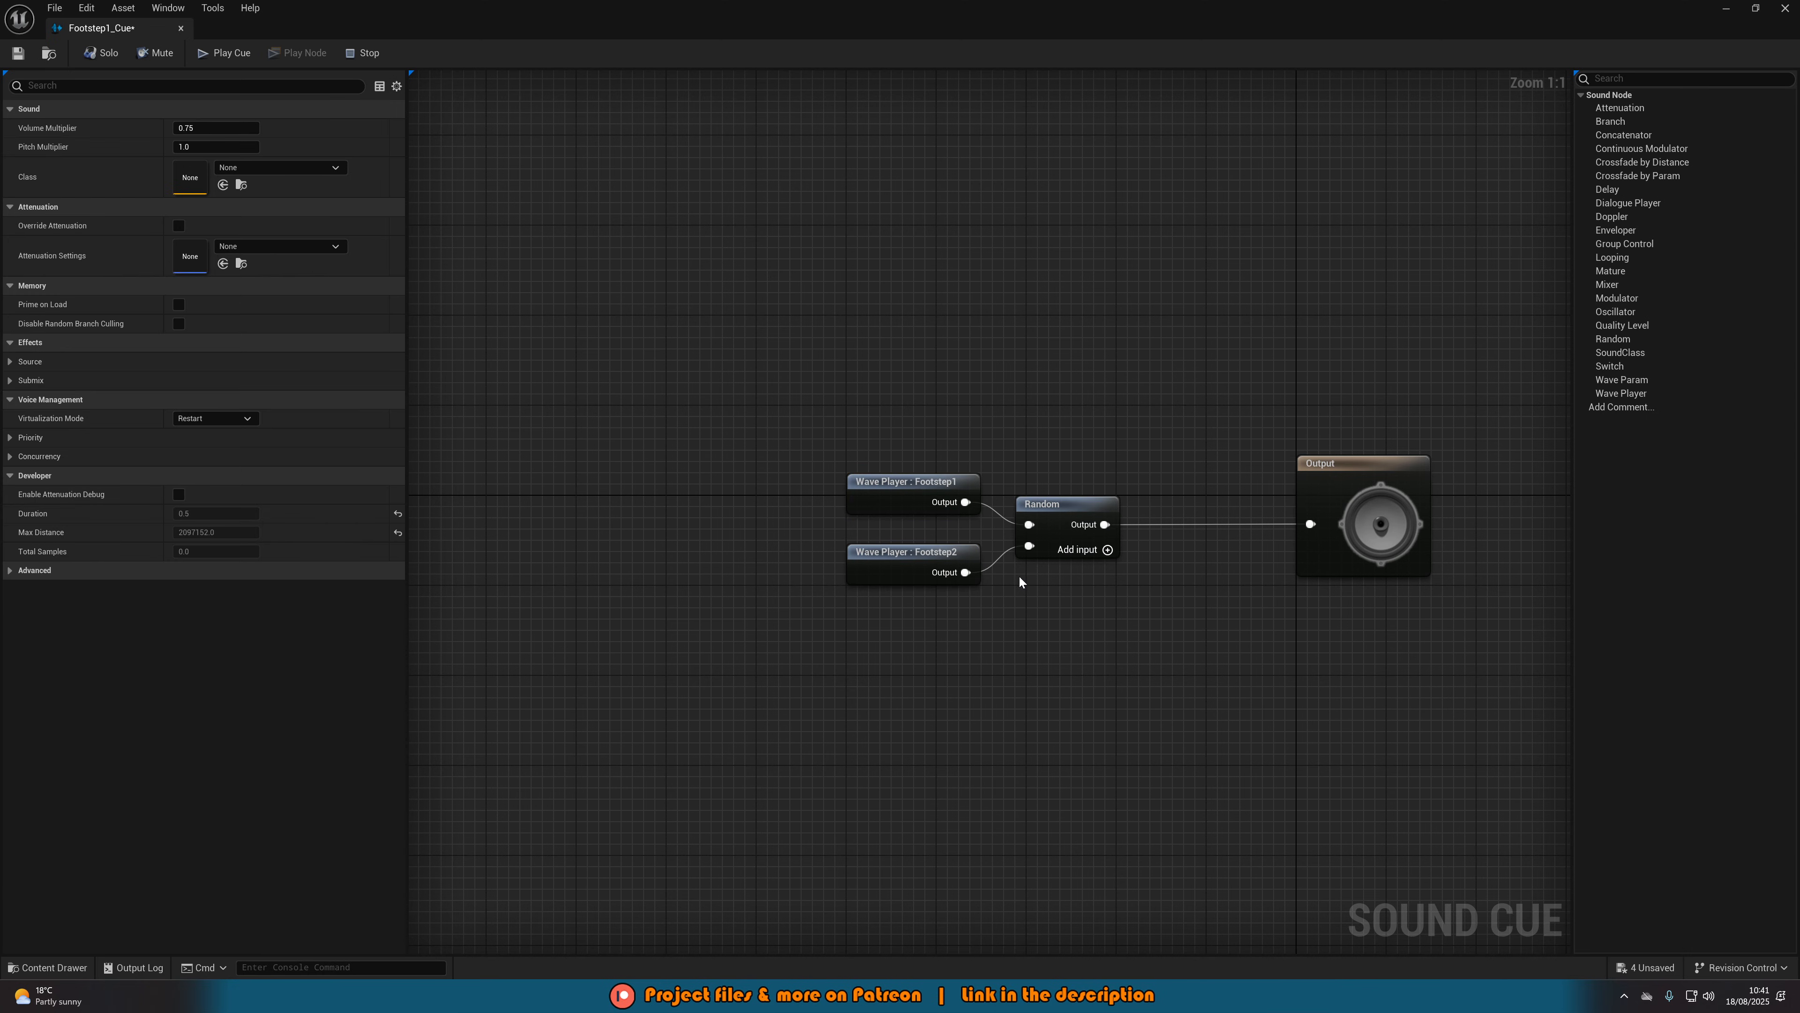
mouse_move(1015, 638)
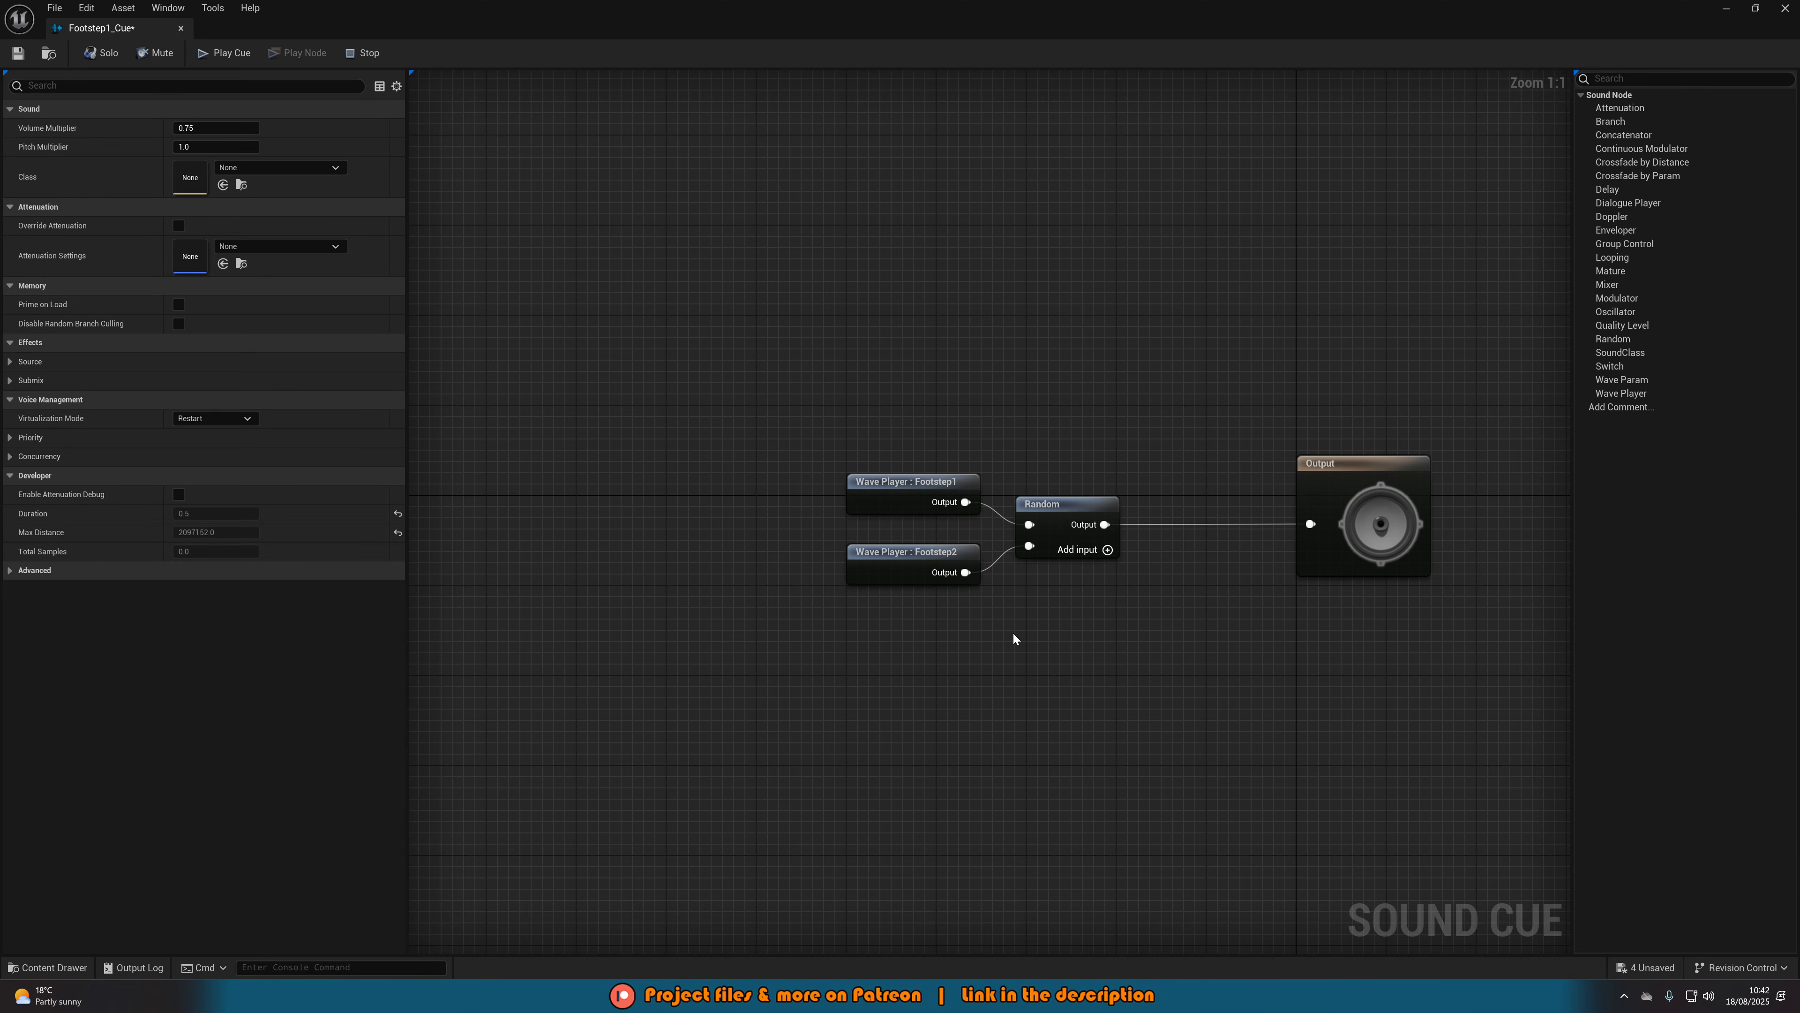
mouse_move(1080, 555)
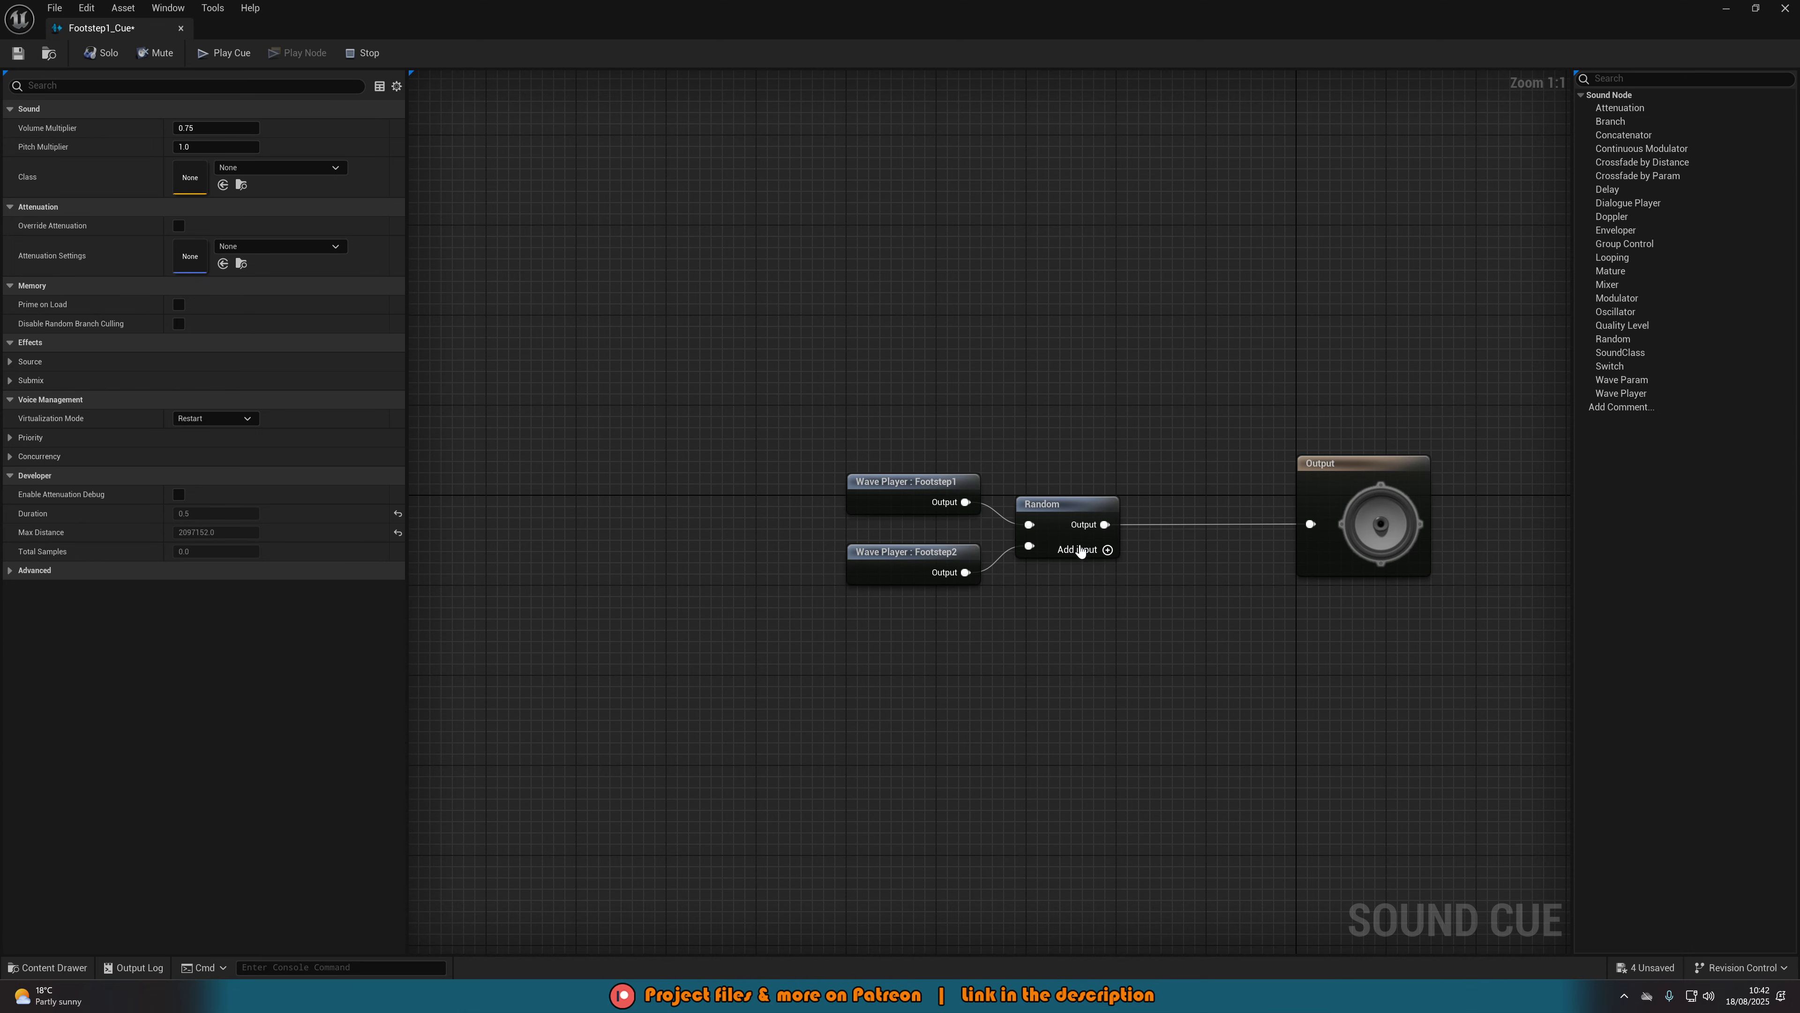
Insert a Modulator node between the Random node and Output and start editing its minimum pitch.
left_click(1105, 525)
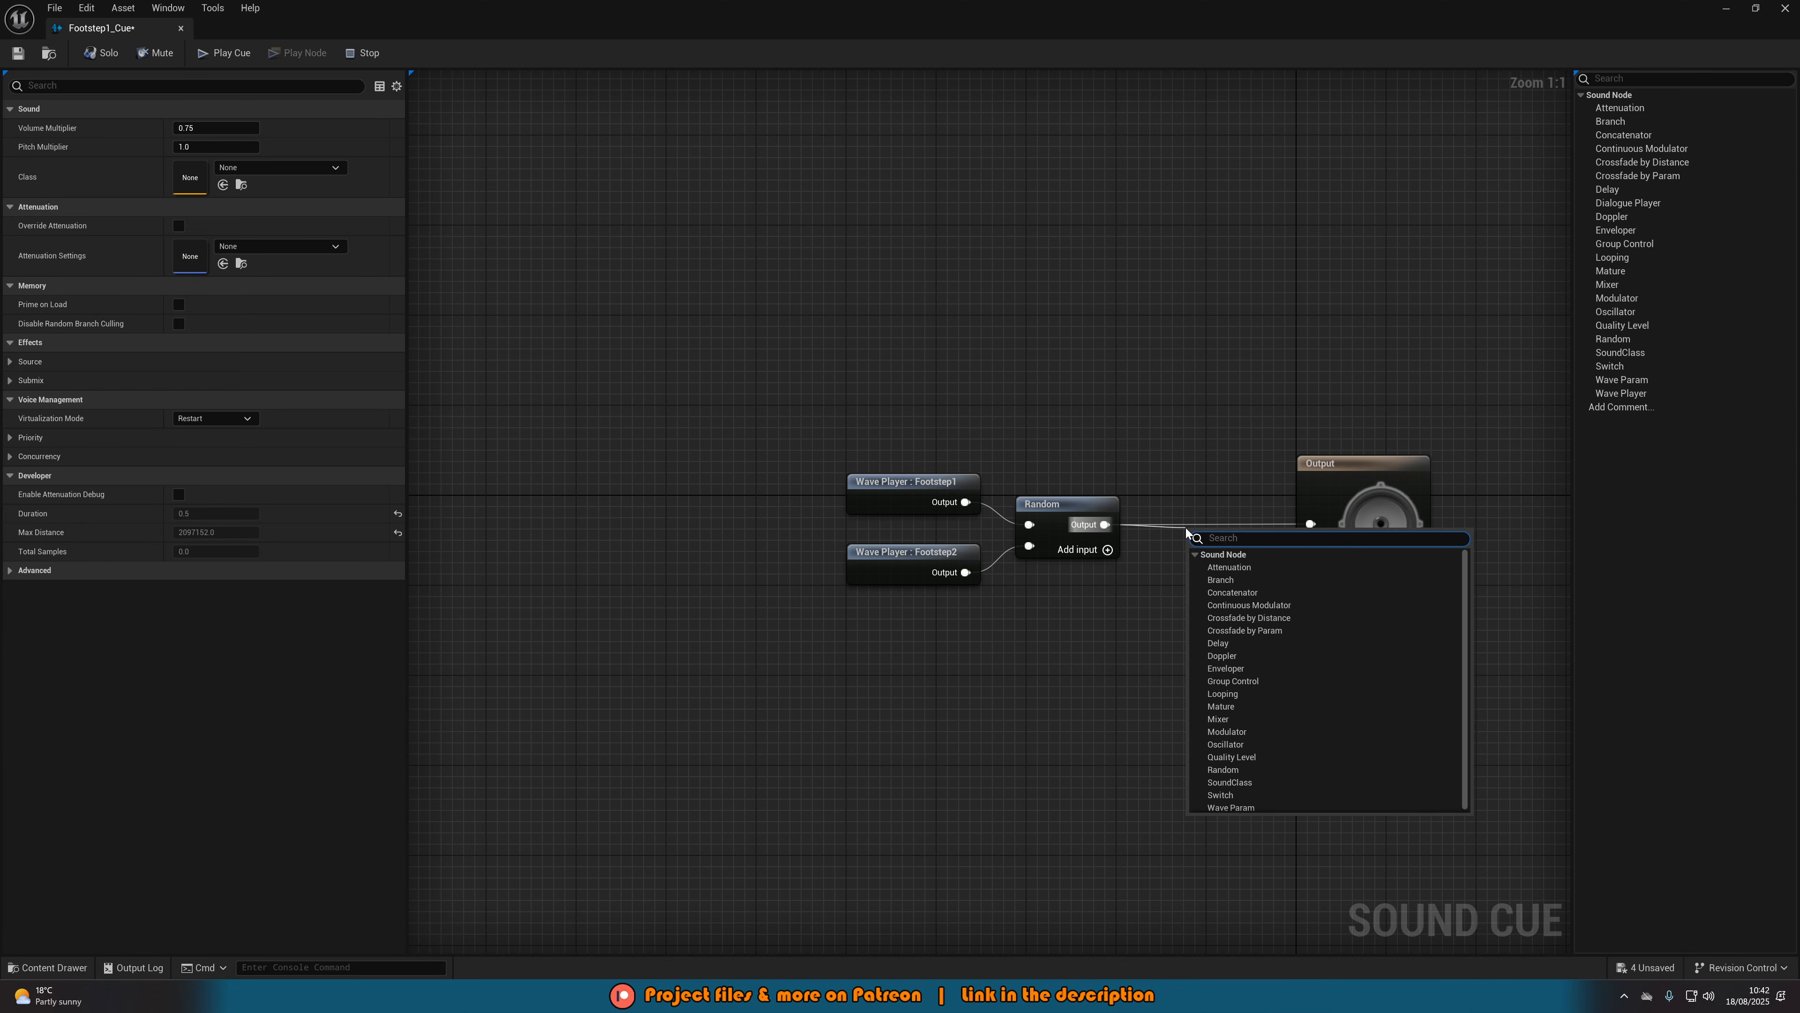
left_click(1227, 731)
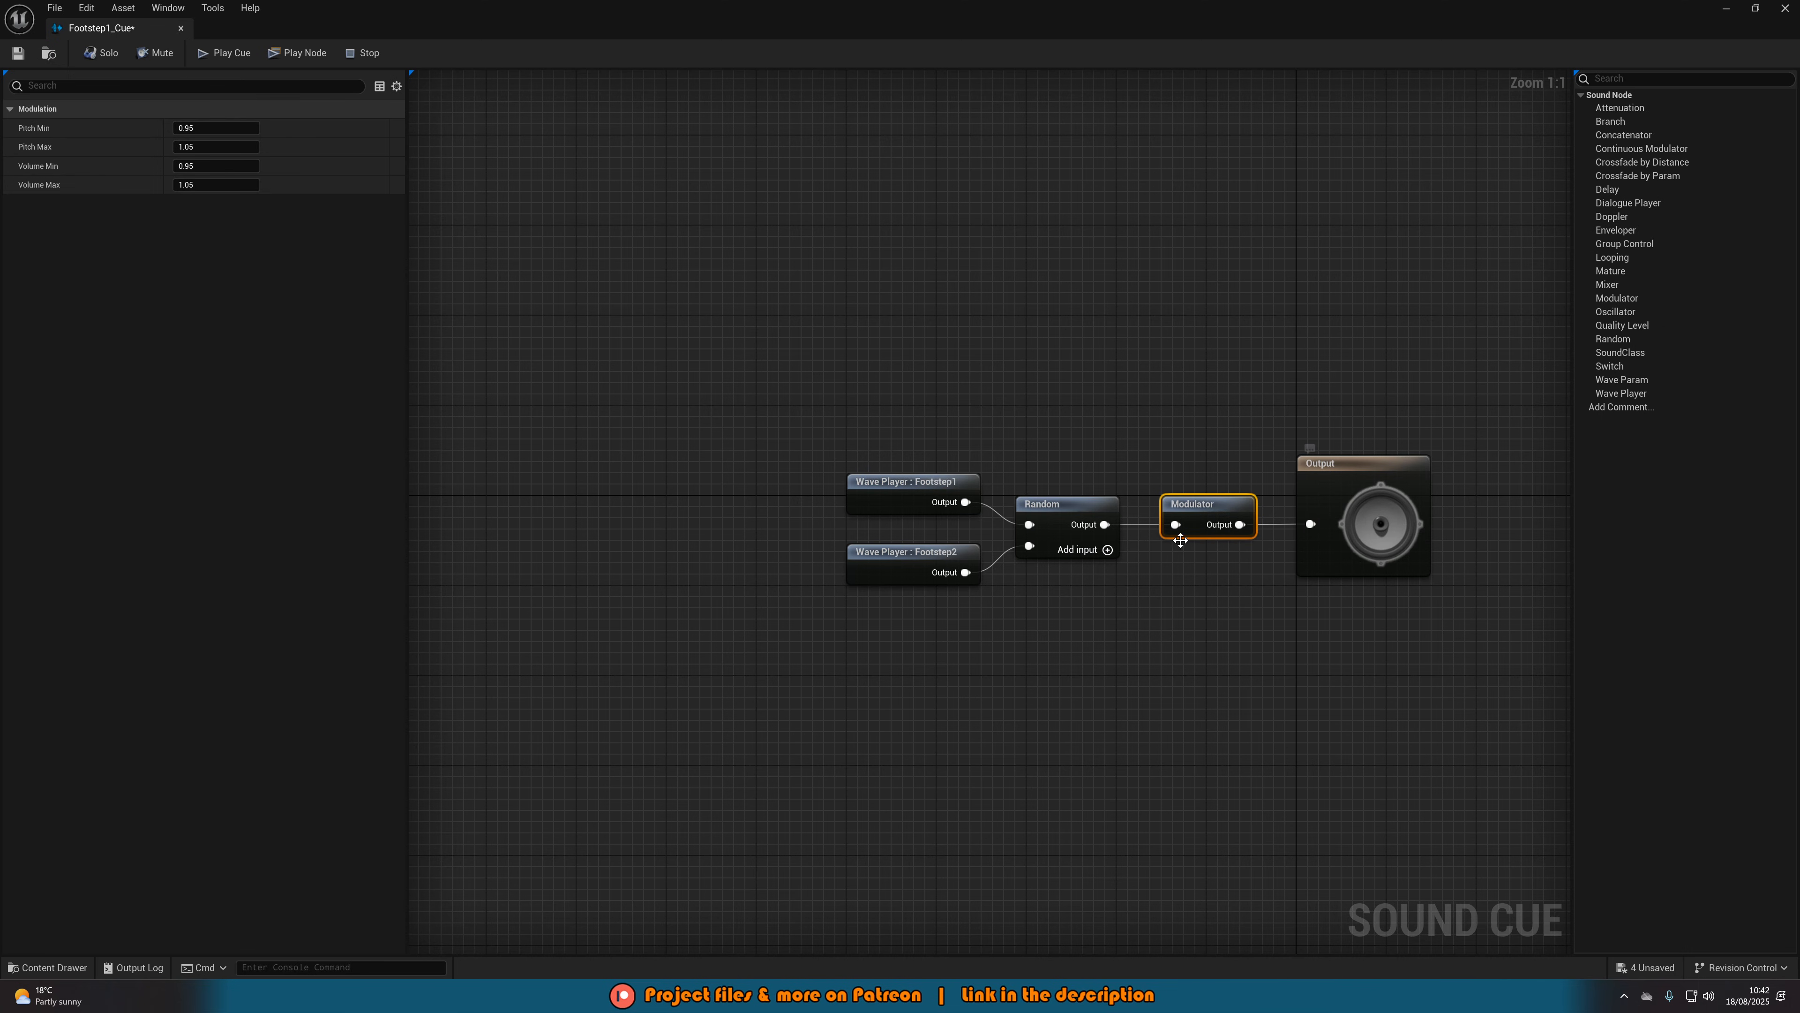
mouse_move(1145, 600)
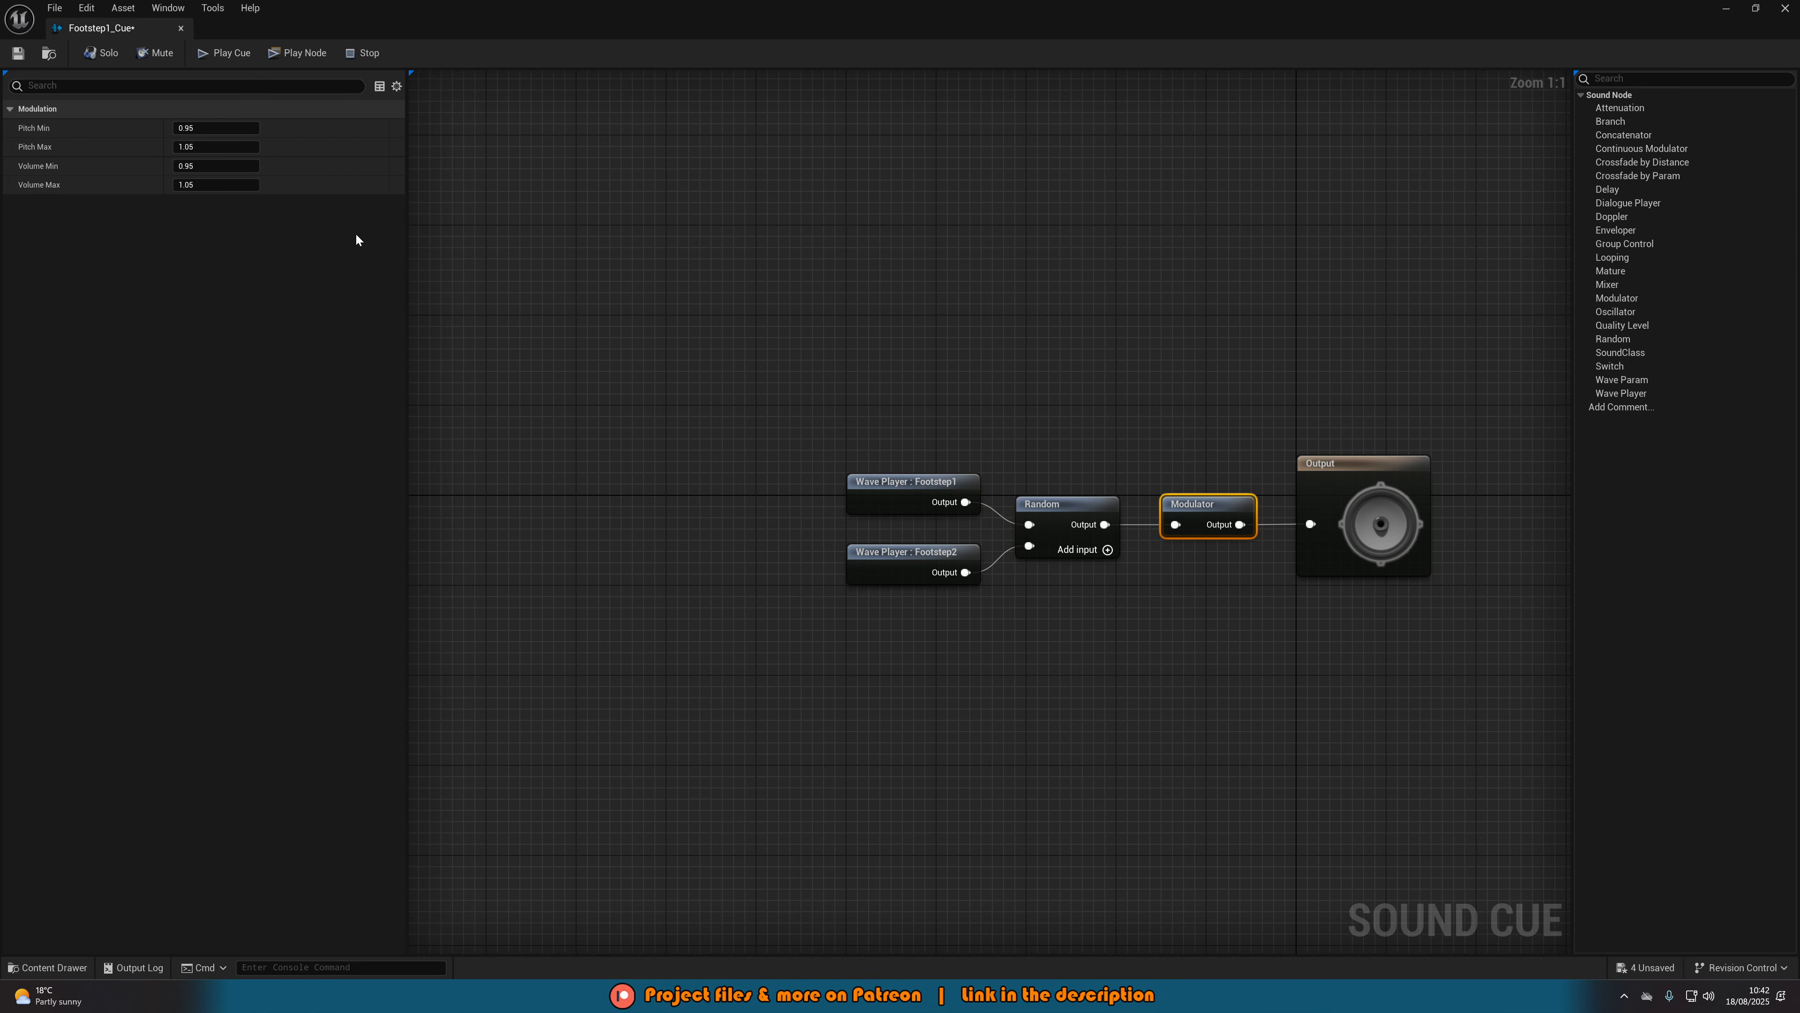
left_click(215, 128)
type("1.2")
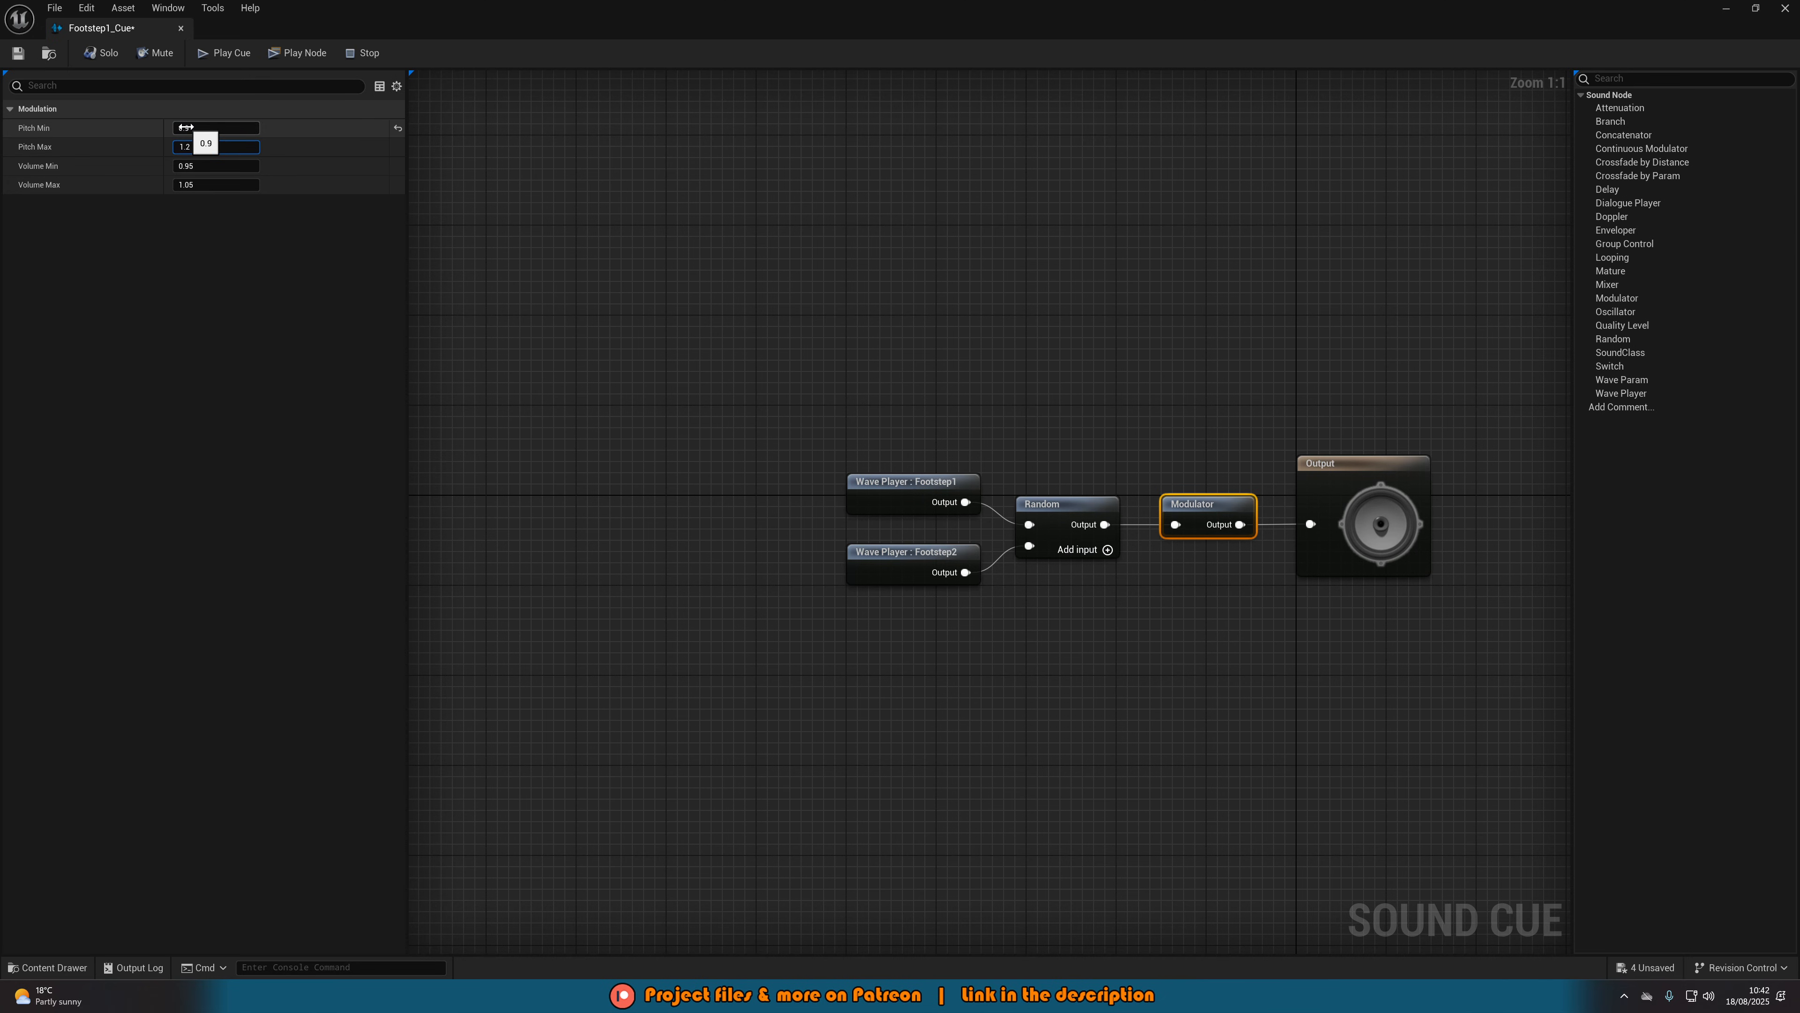
Set the Modulator's maximum pitch to widen the pitch range.
left_click(216, 165)
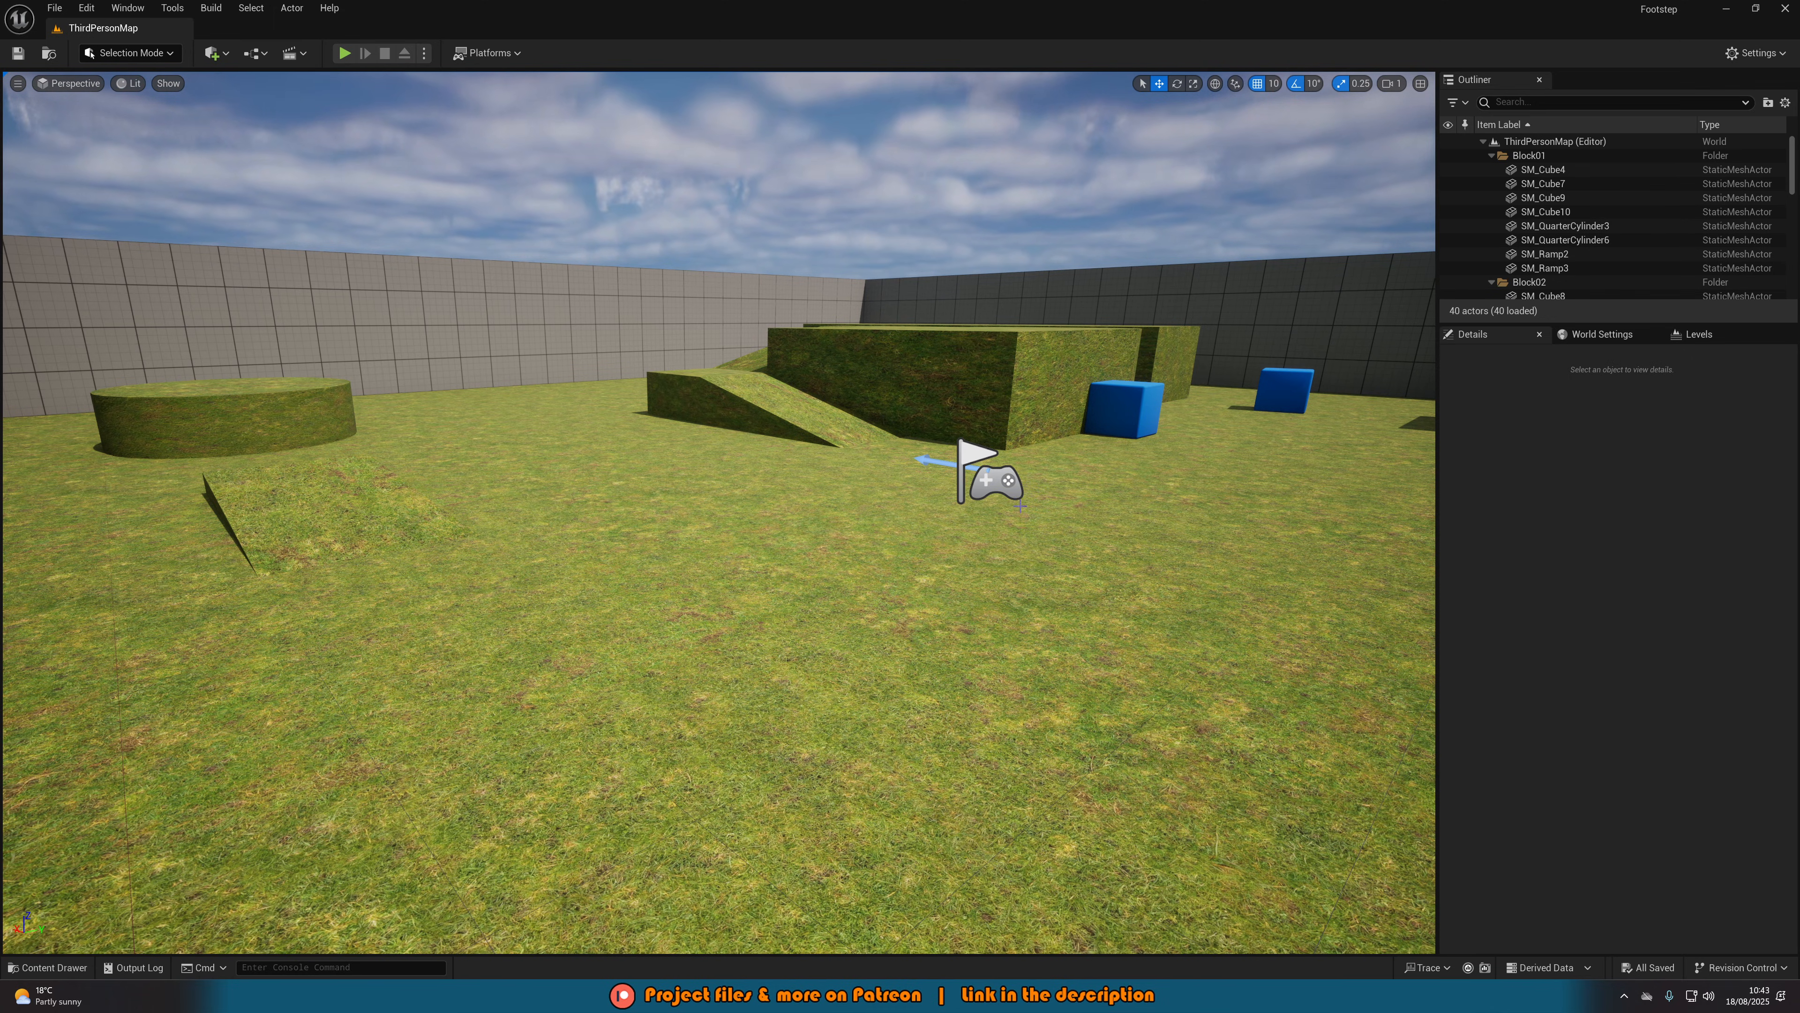
Open MF_Run_Fwd from the Quinn mannequin animations in the animation editor.
left_click(49, 968)
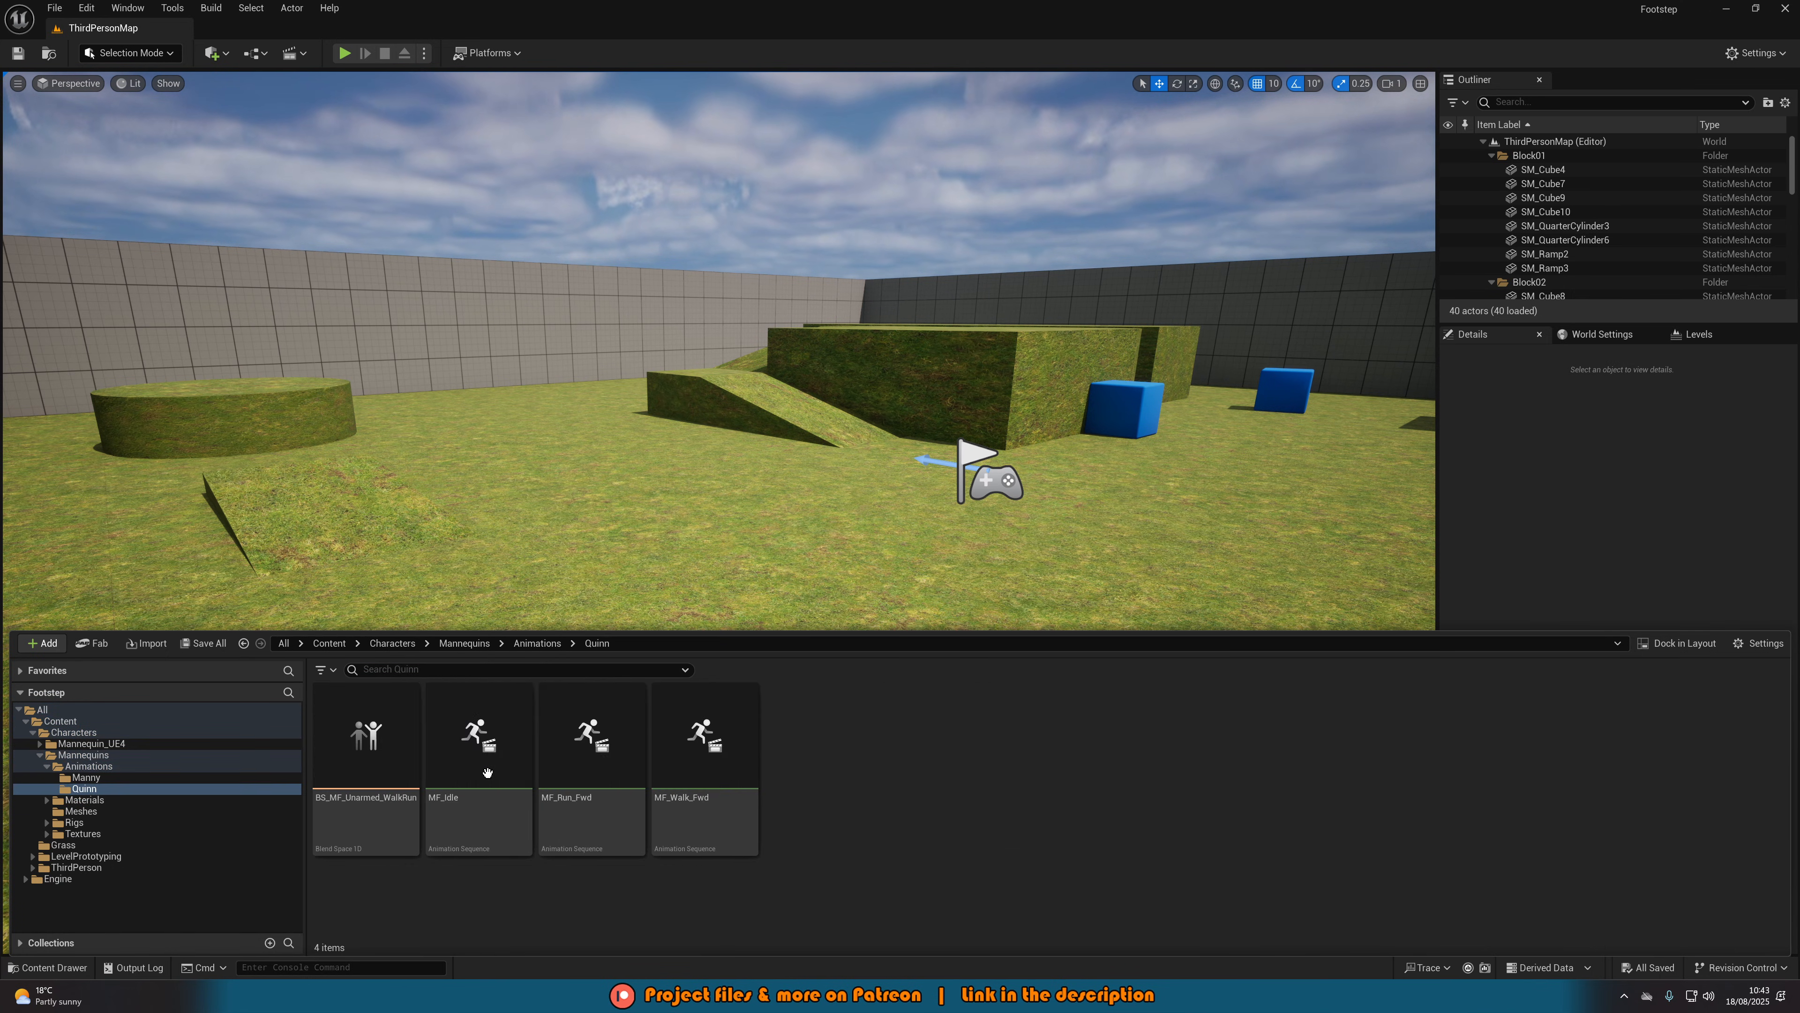
left_click(593, 736)
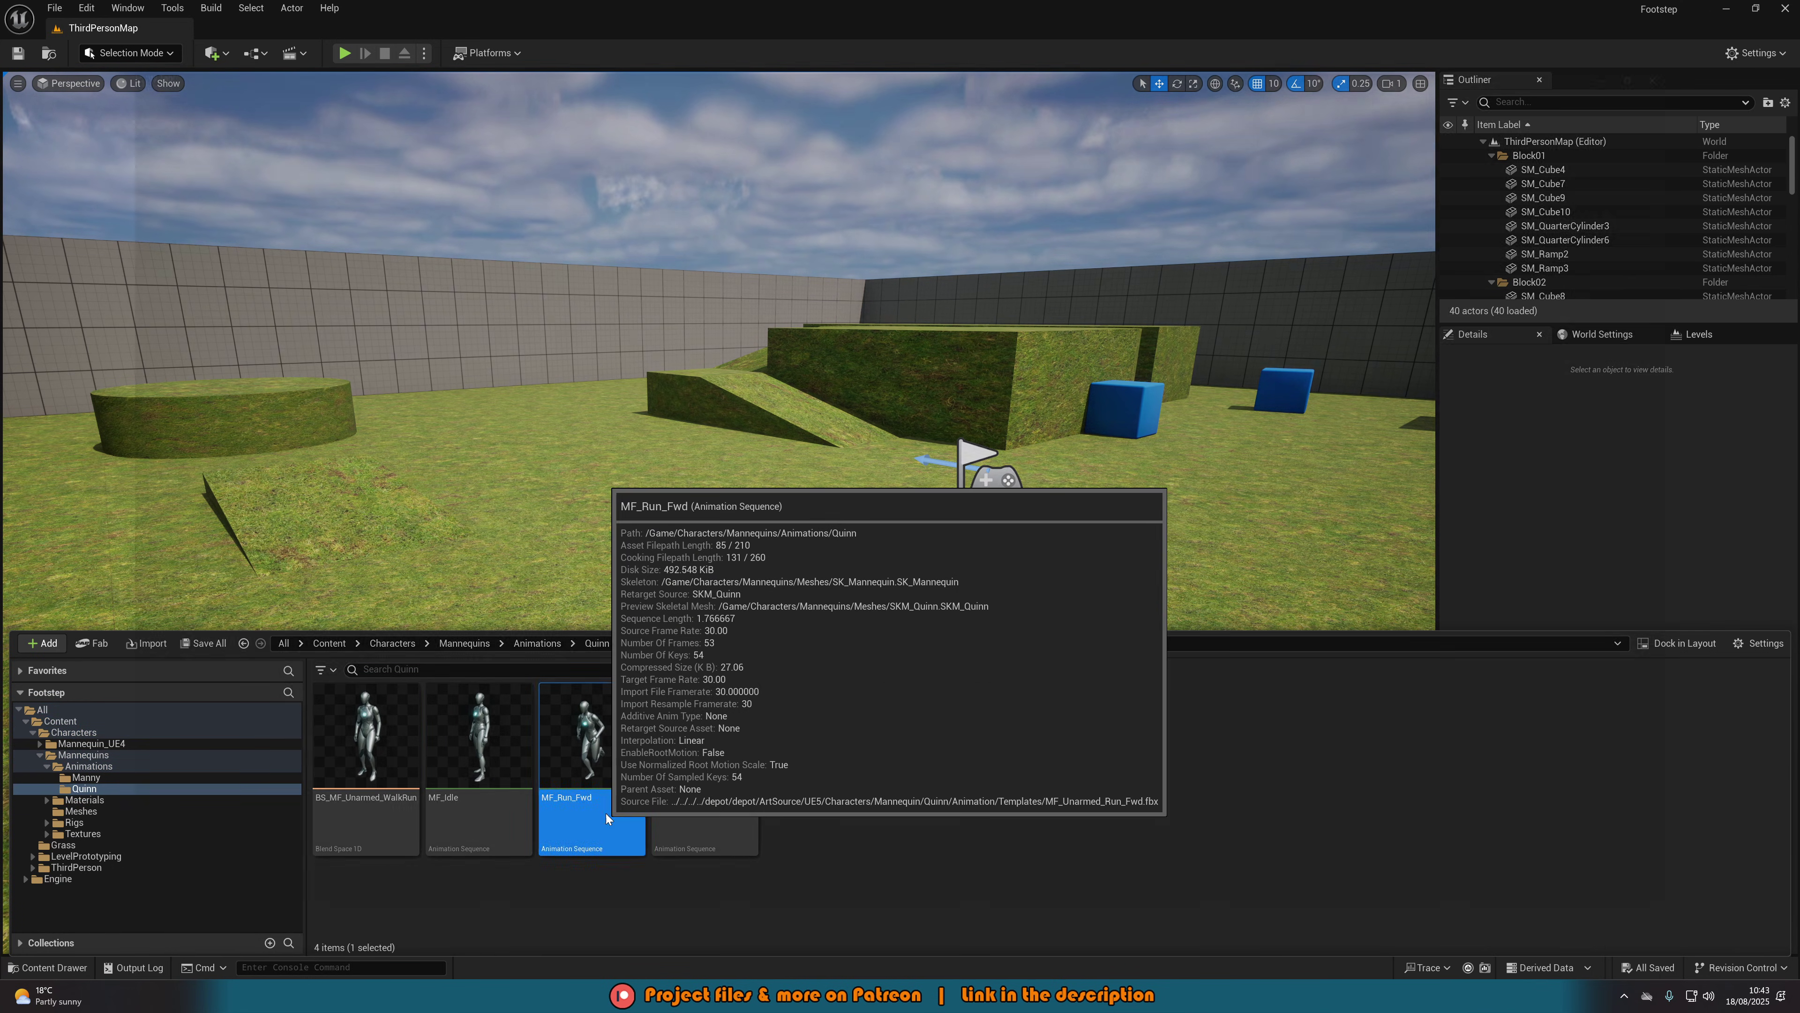
double_click(581, 735)
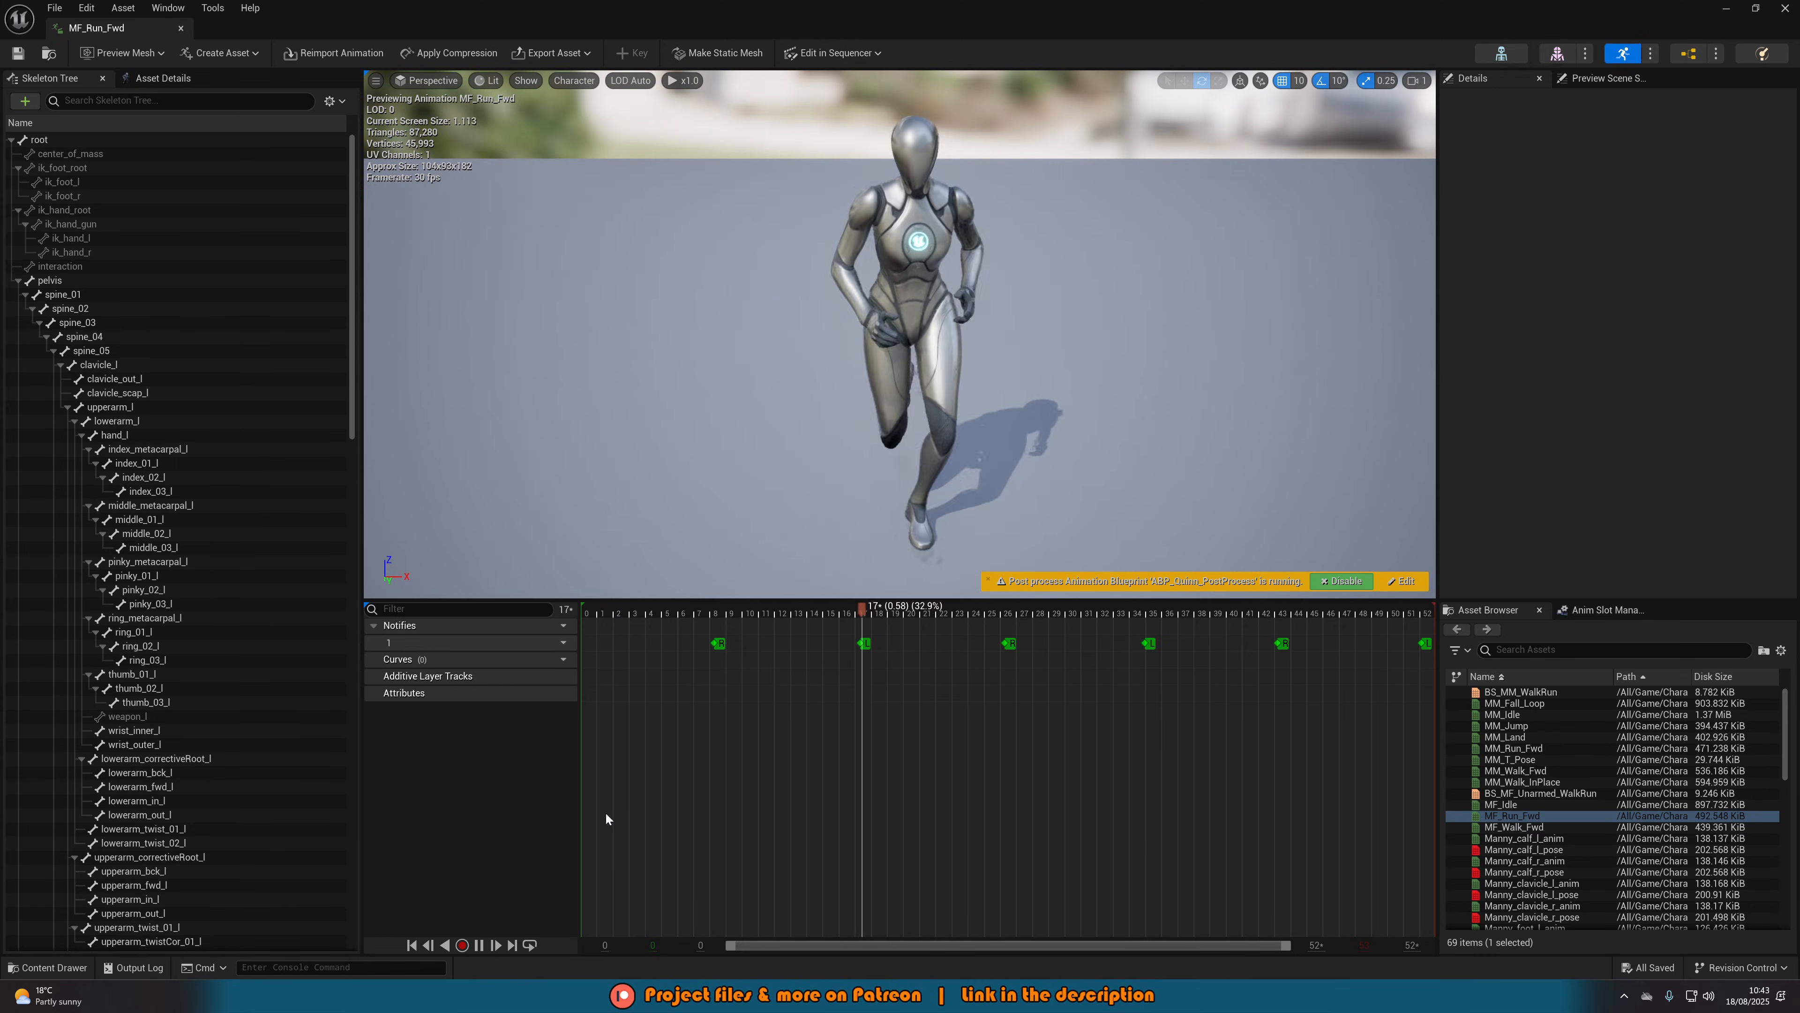
Add a second notify track to MF_Run_Fwd with the default track name.
left_click(478, 945)
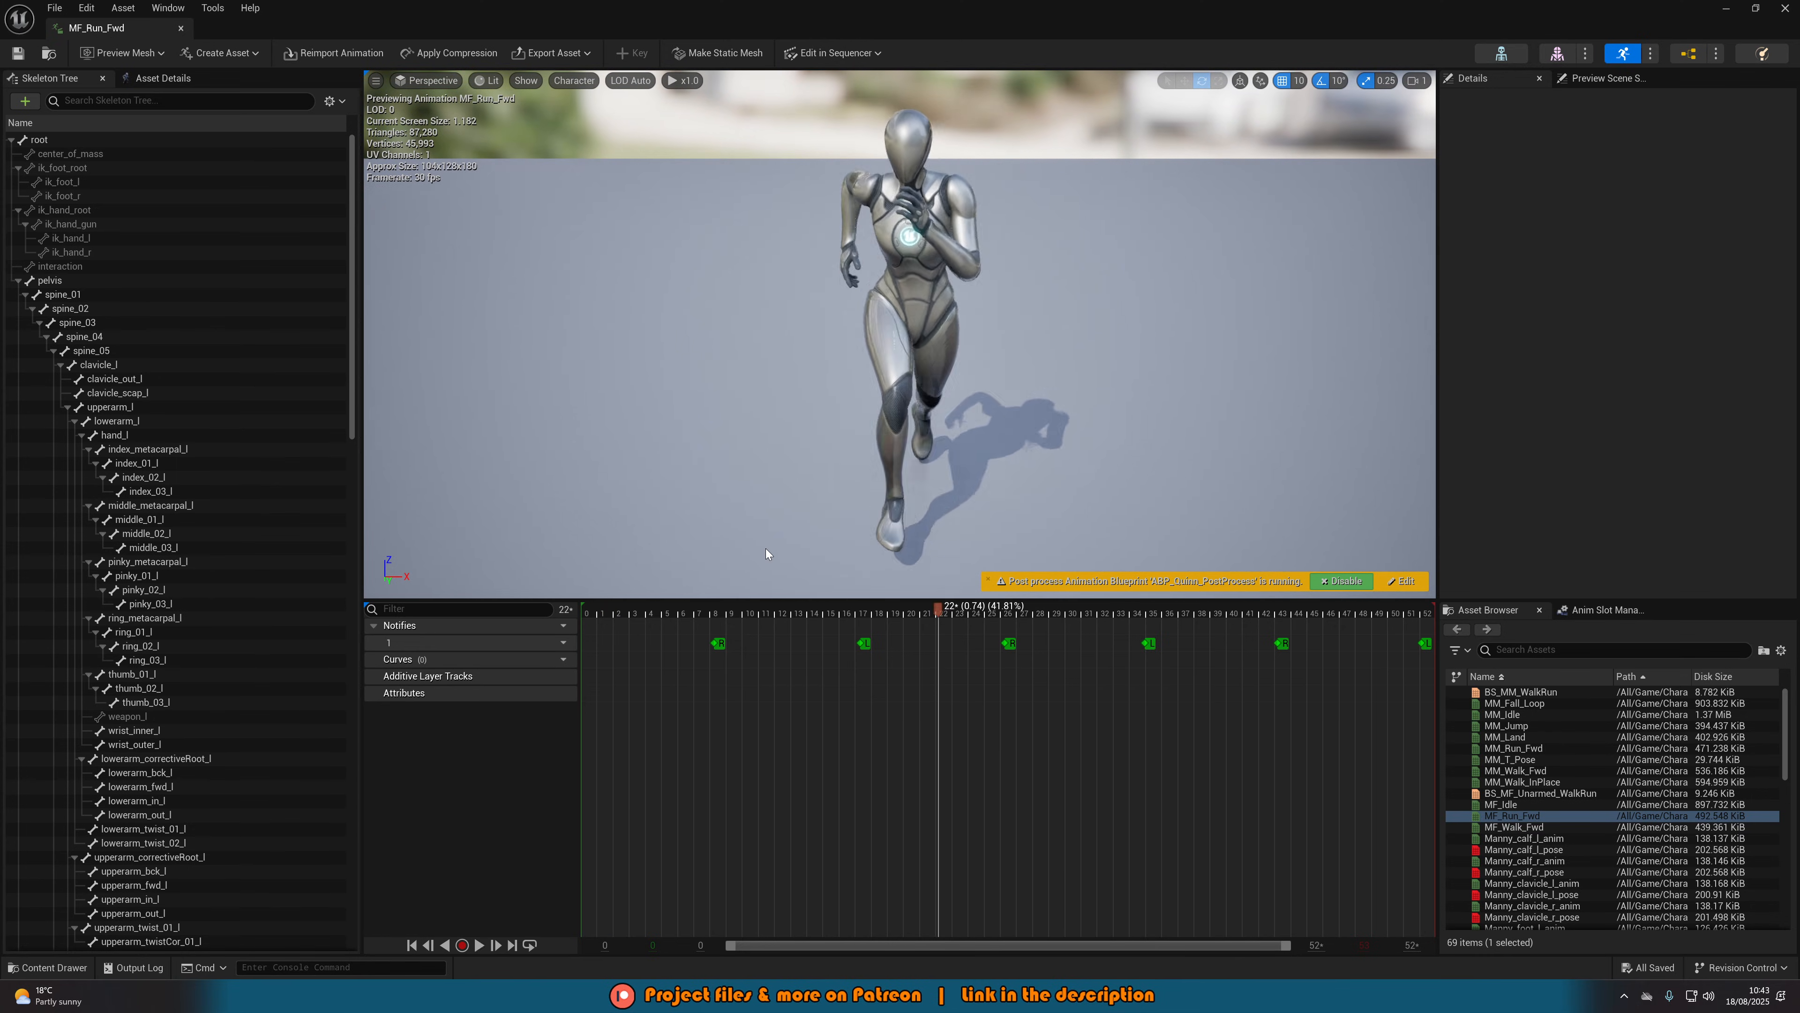
mouse_move(770, 656)
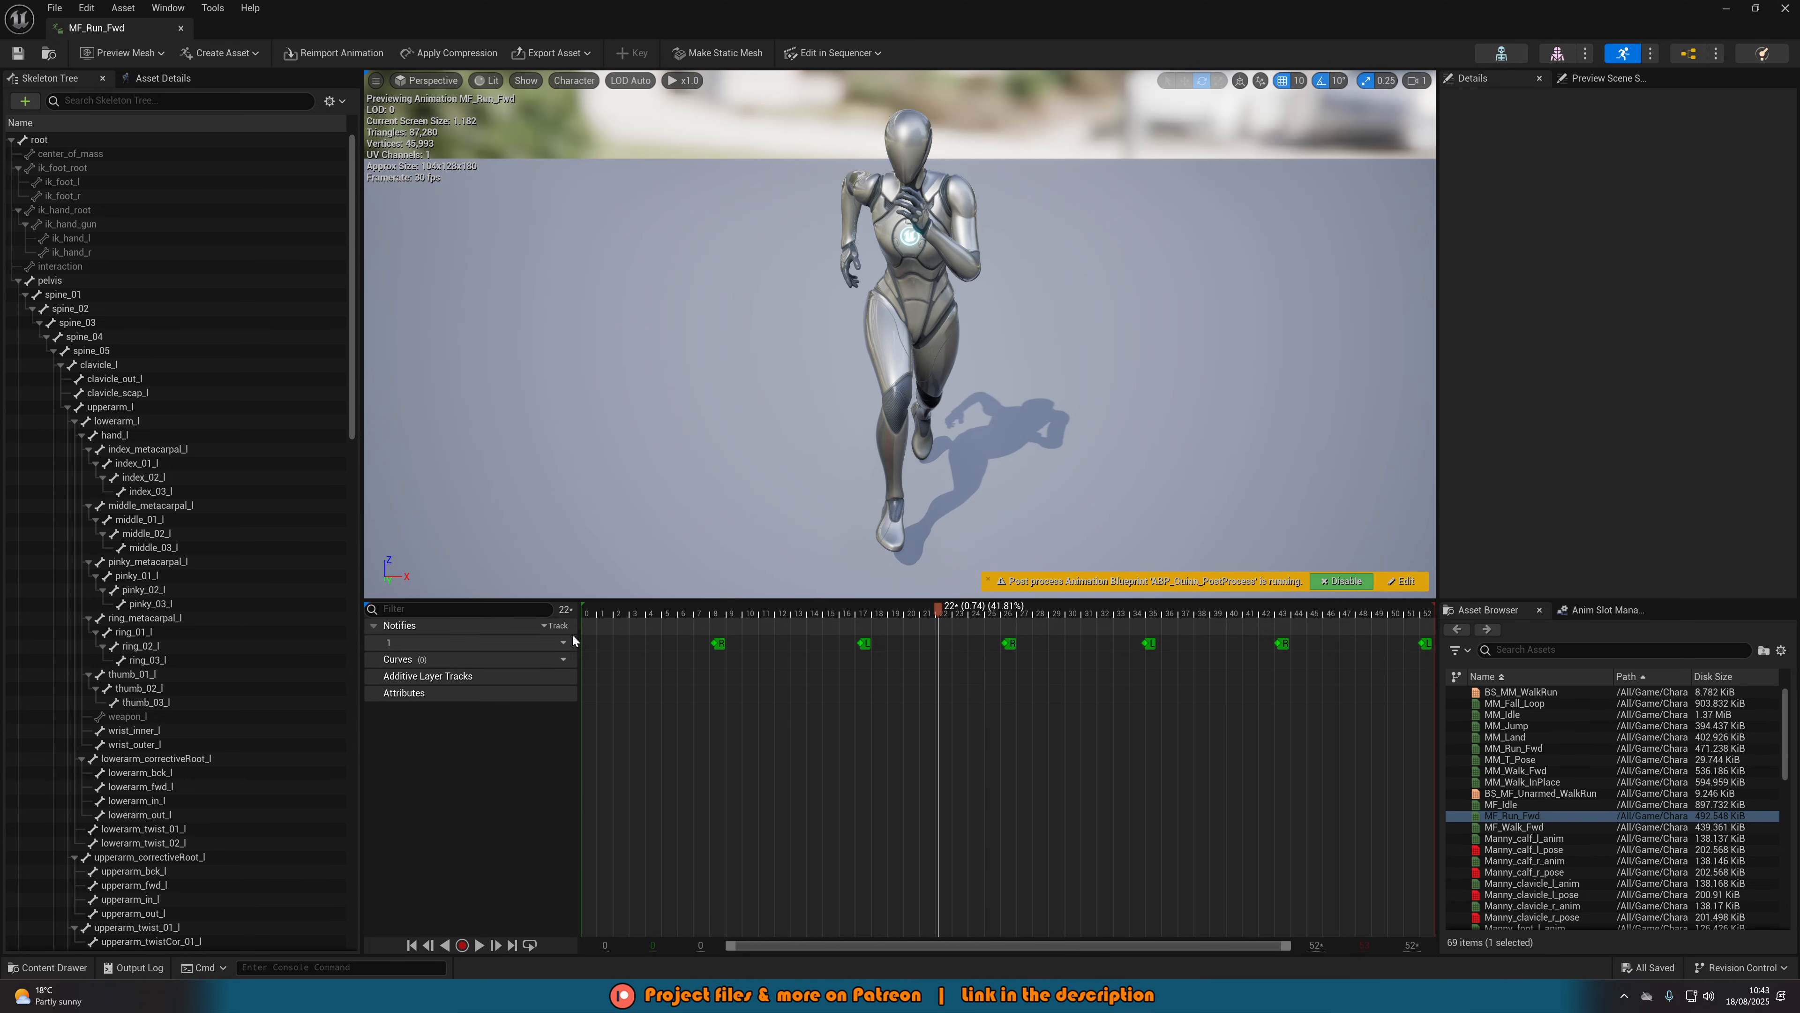
left_click(557, 625)
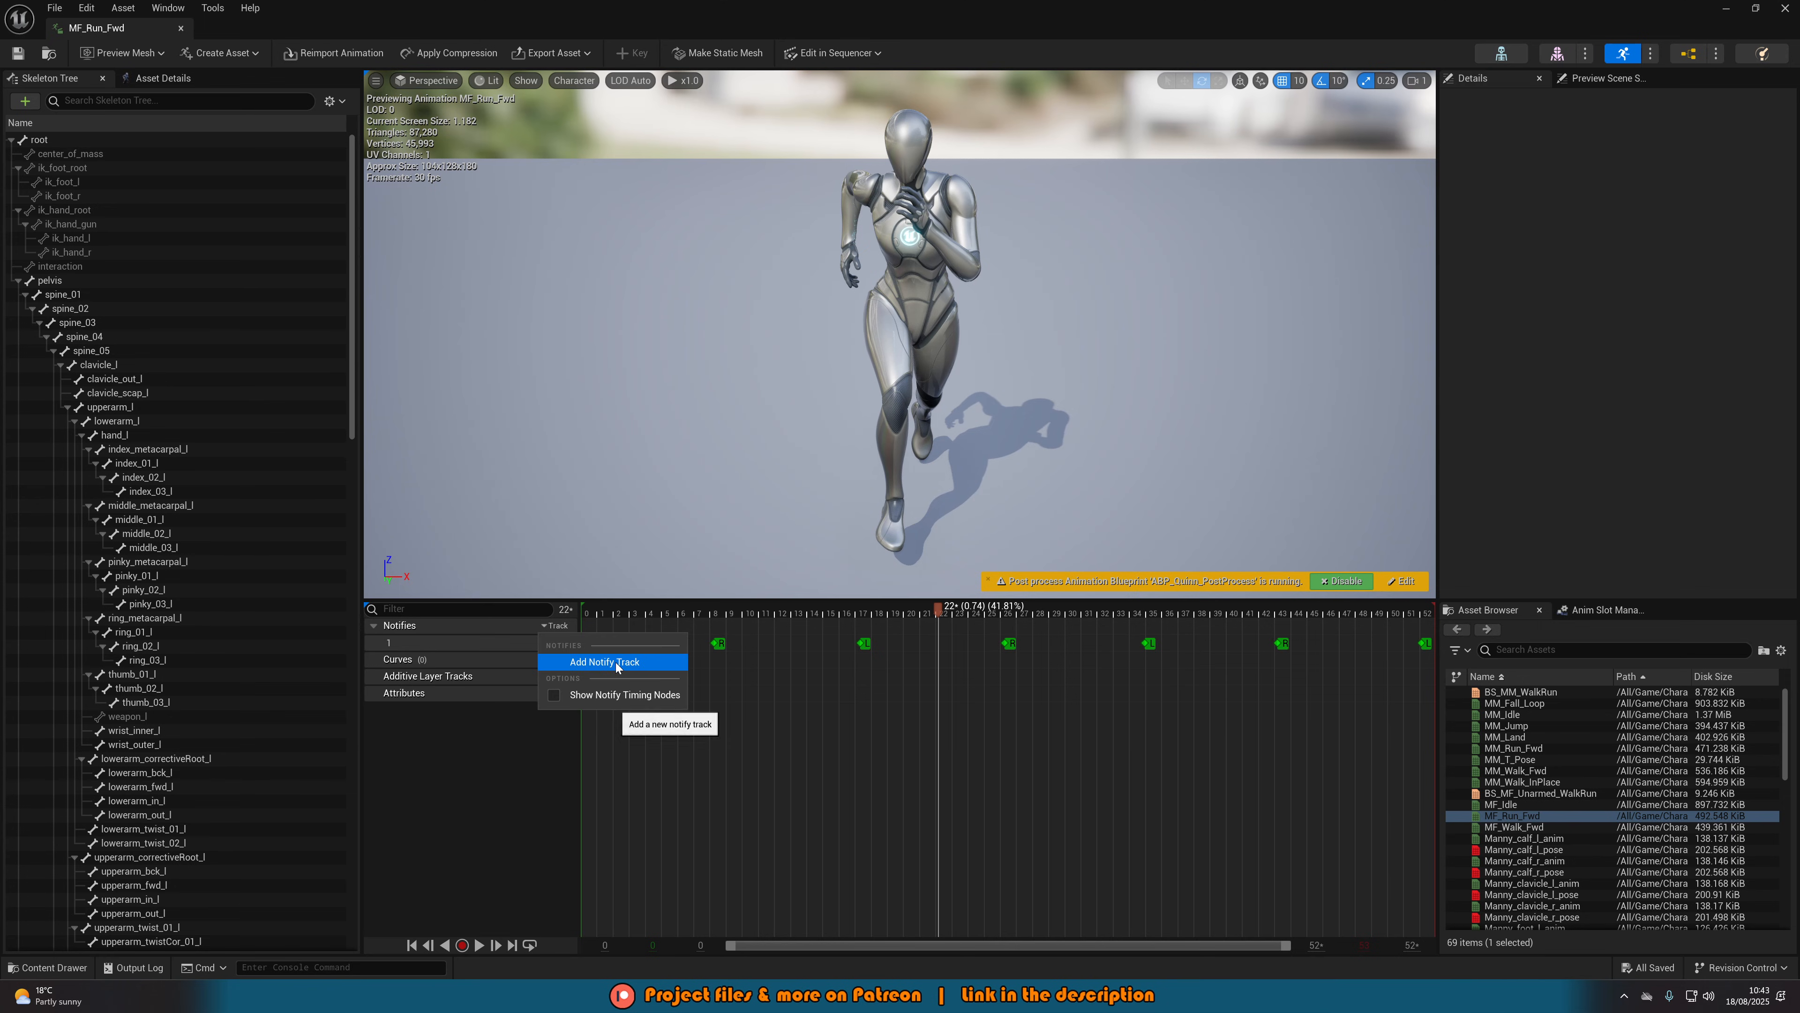
left_click(605, 662)
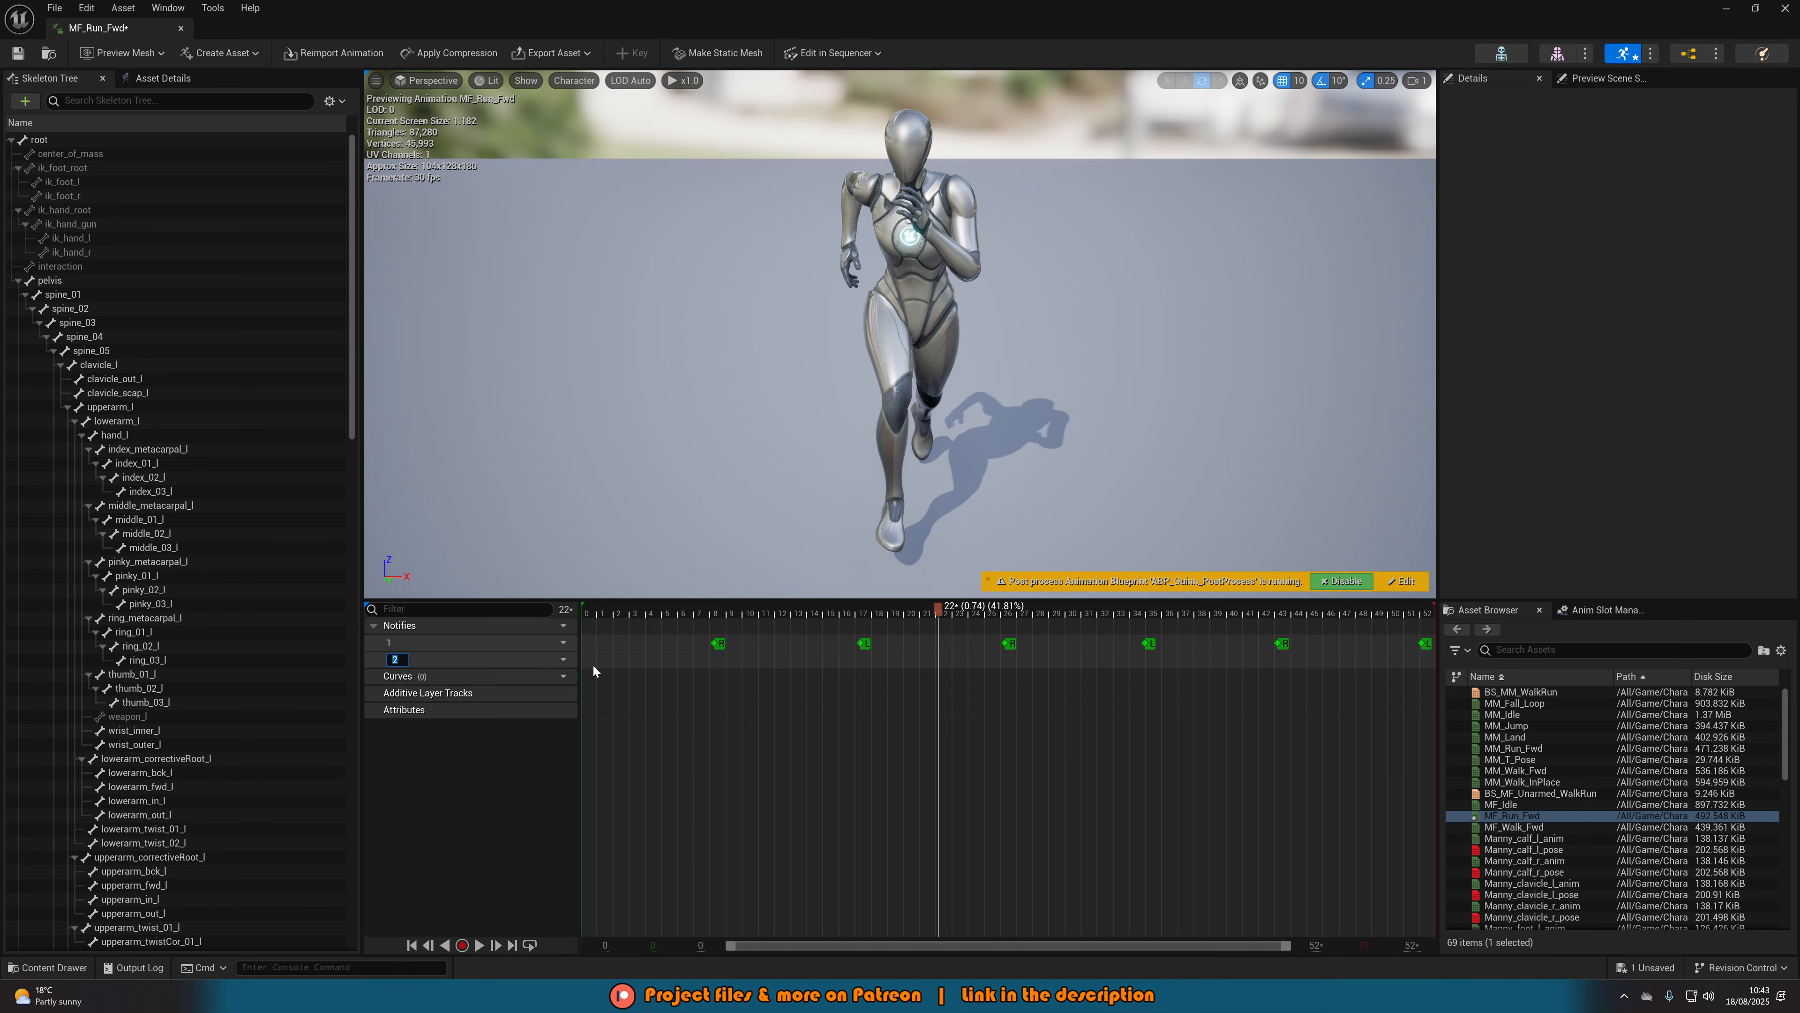
left_click(622, 614)
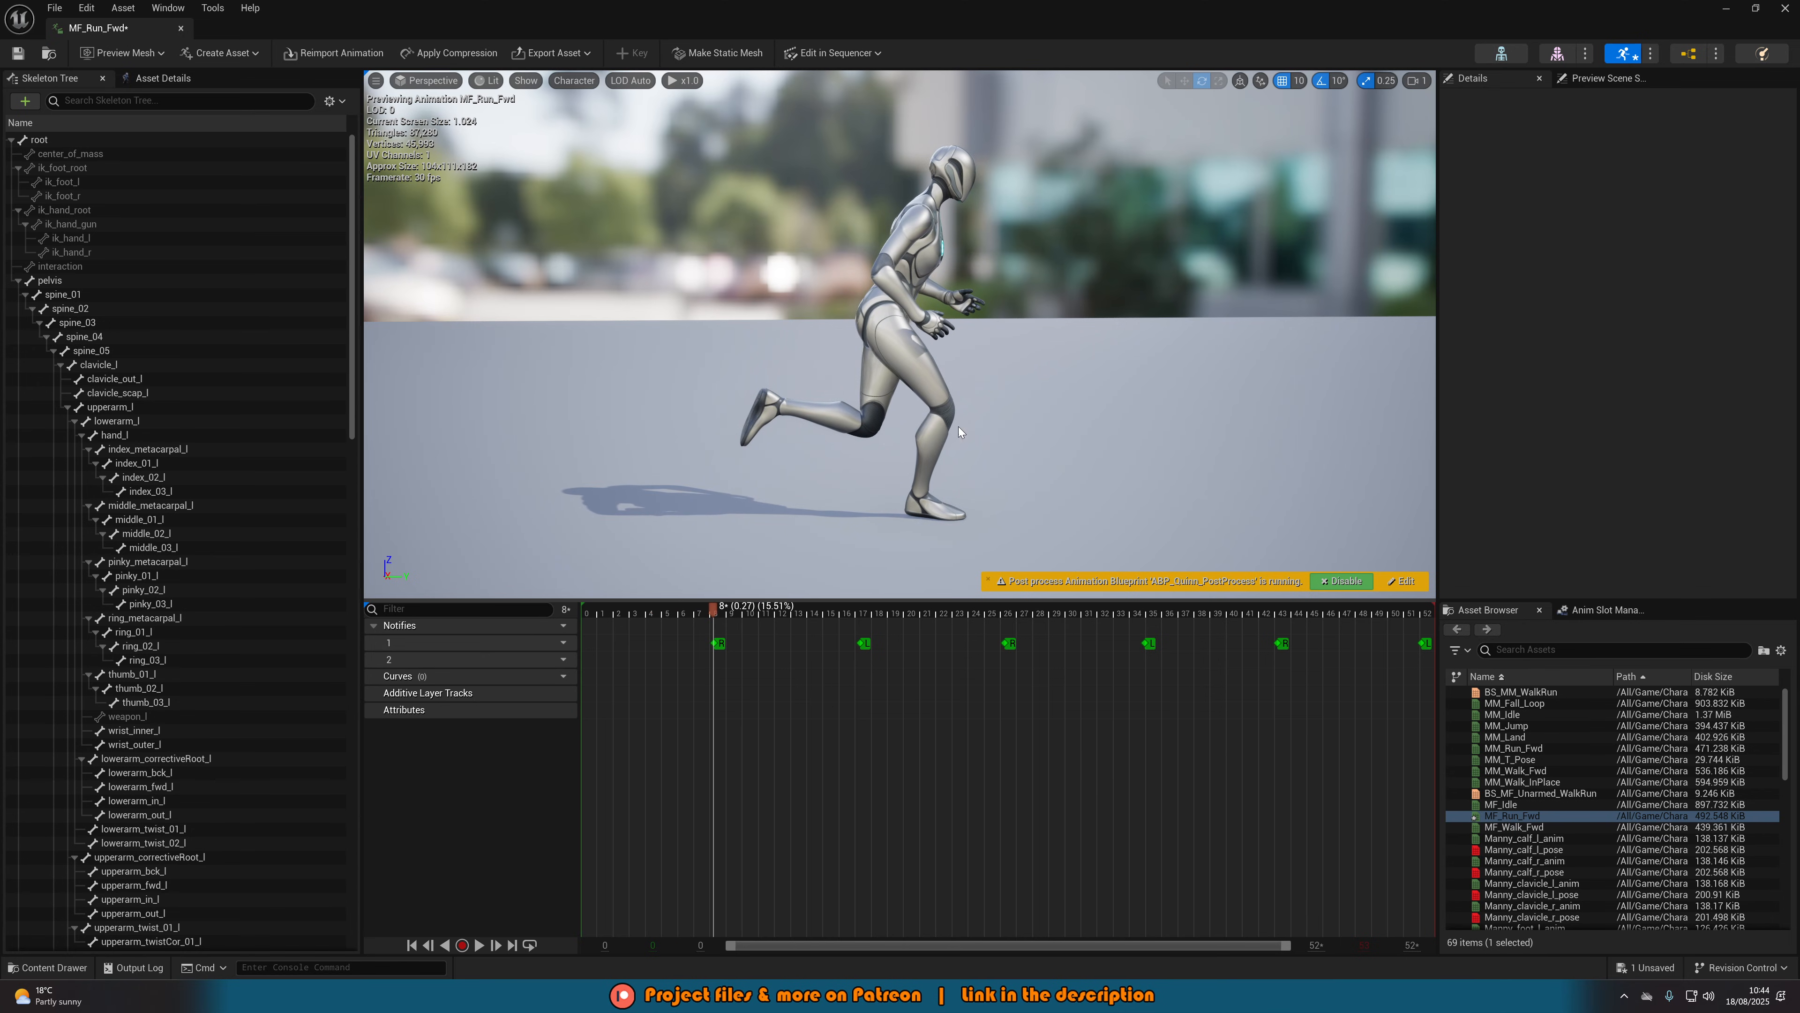
mouse_move(948, 471)
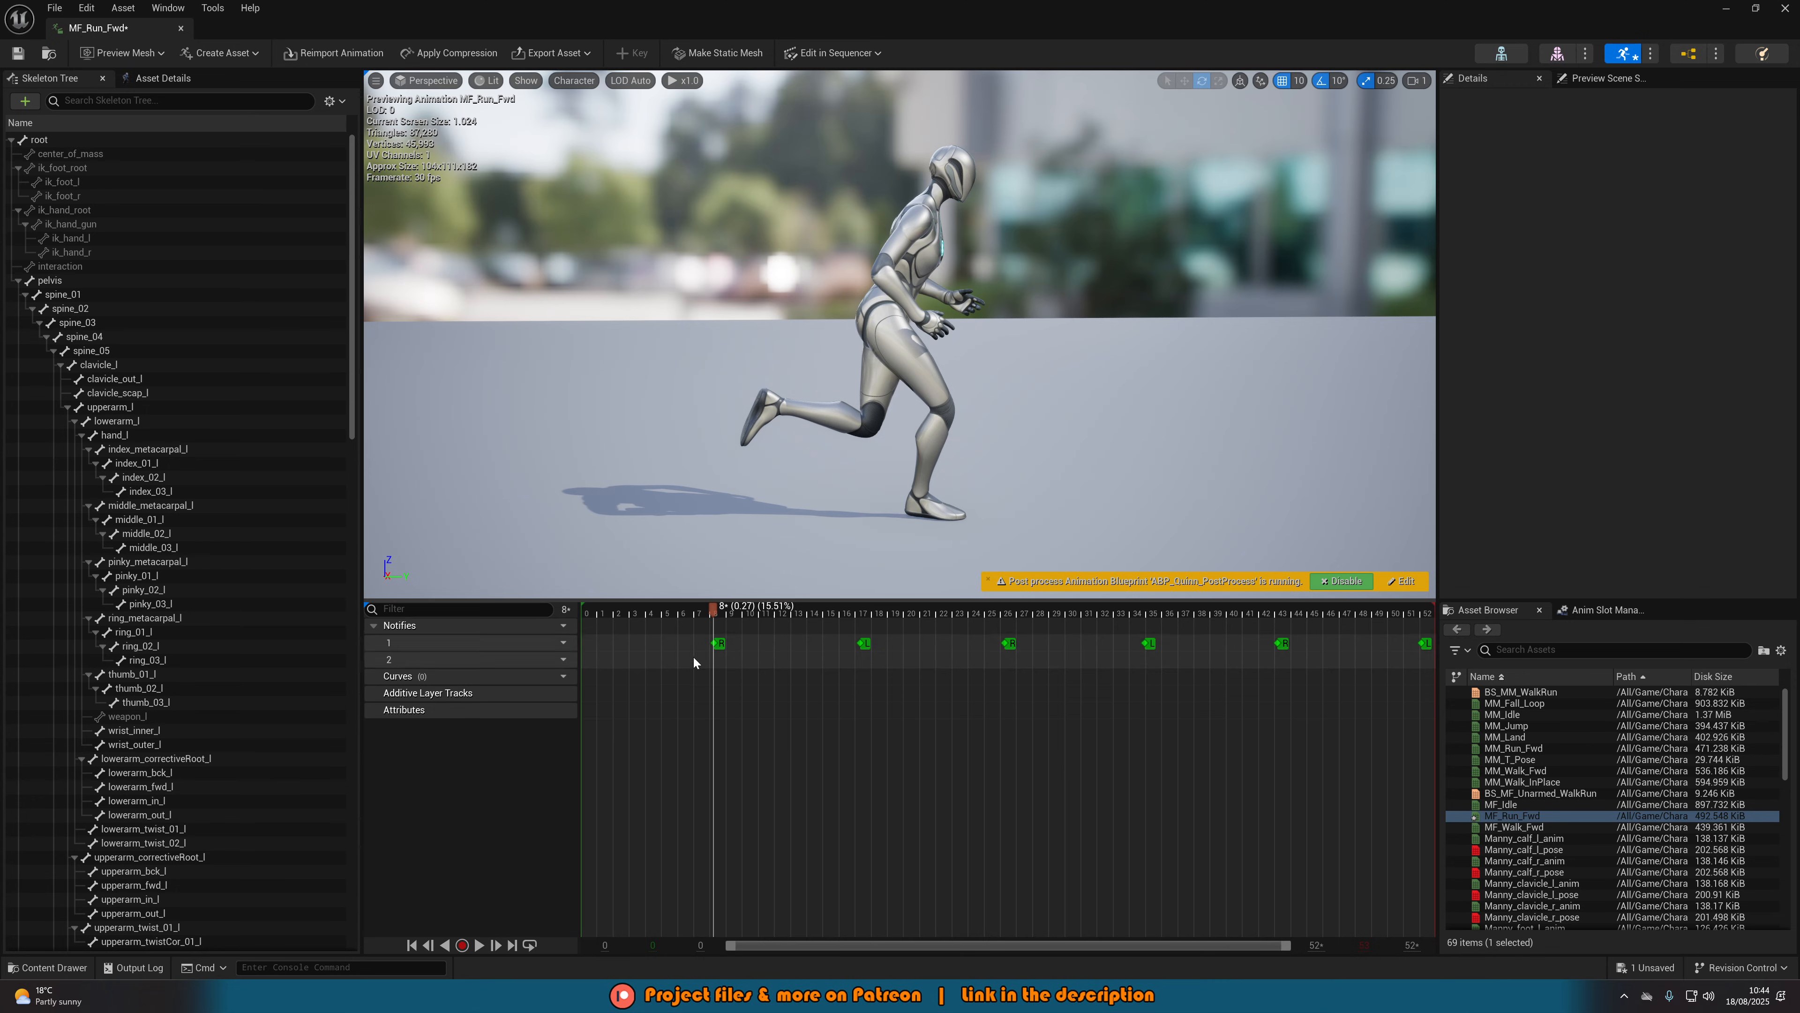
mouse_move(717, 666)
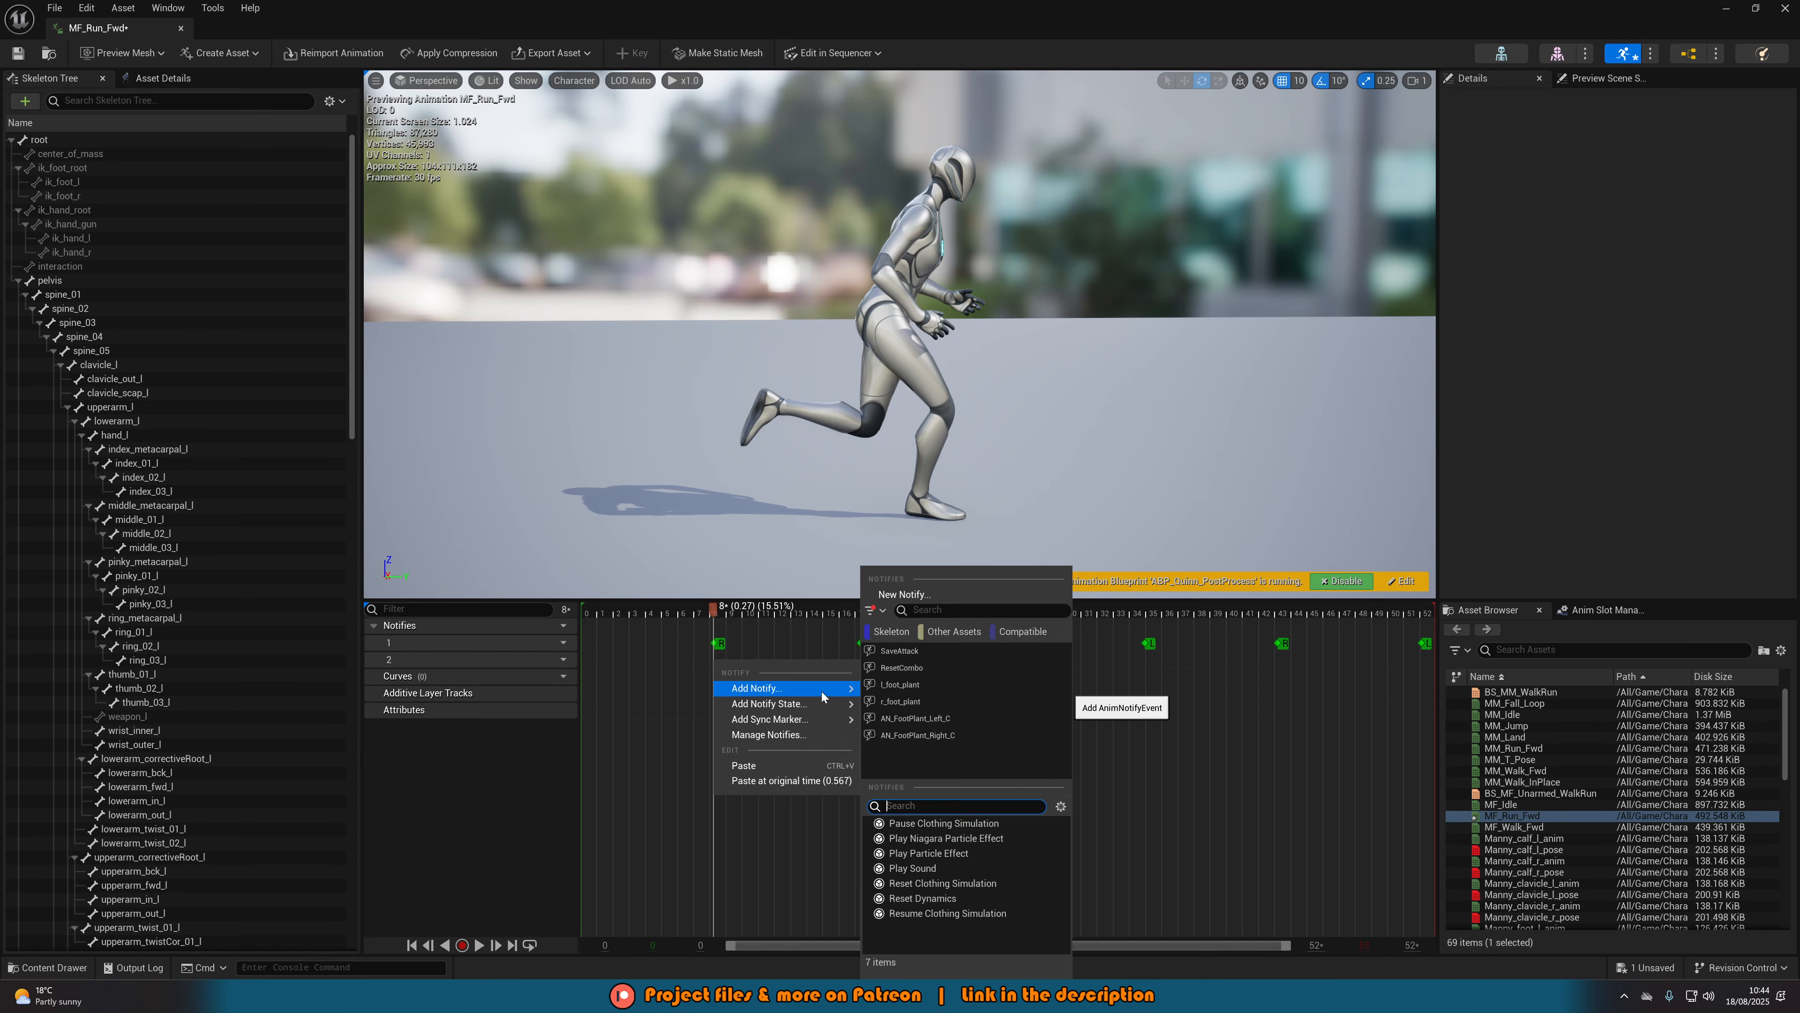
Add a Play Sound notify at the first foot plant and set its sound to Footstep1_Cue.
left_click(912, 868)
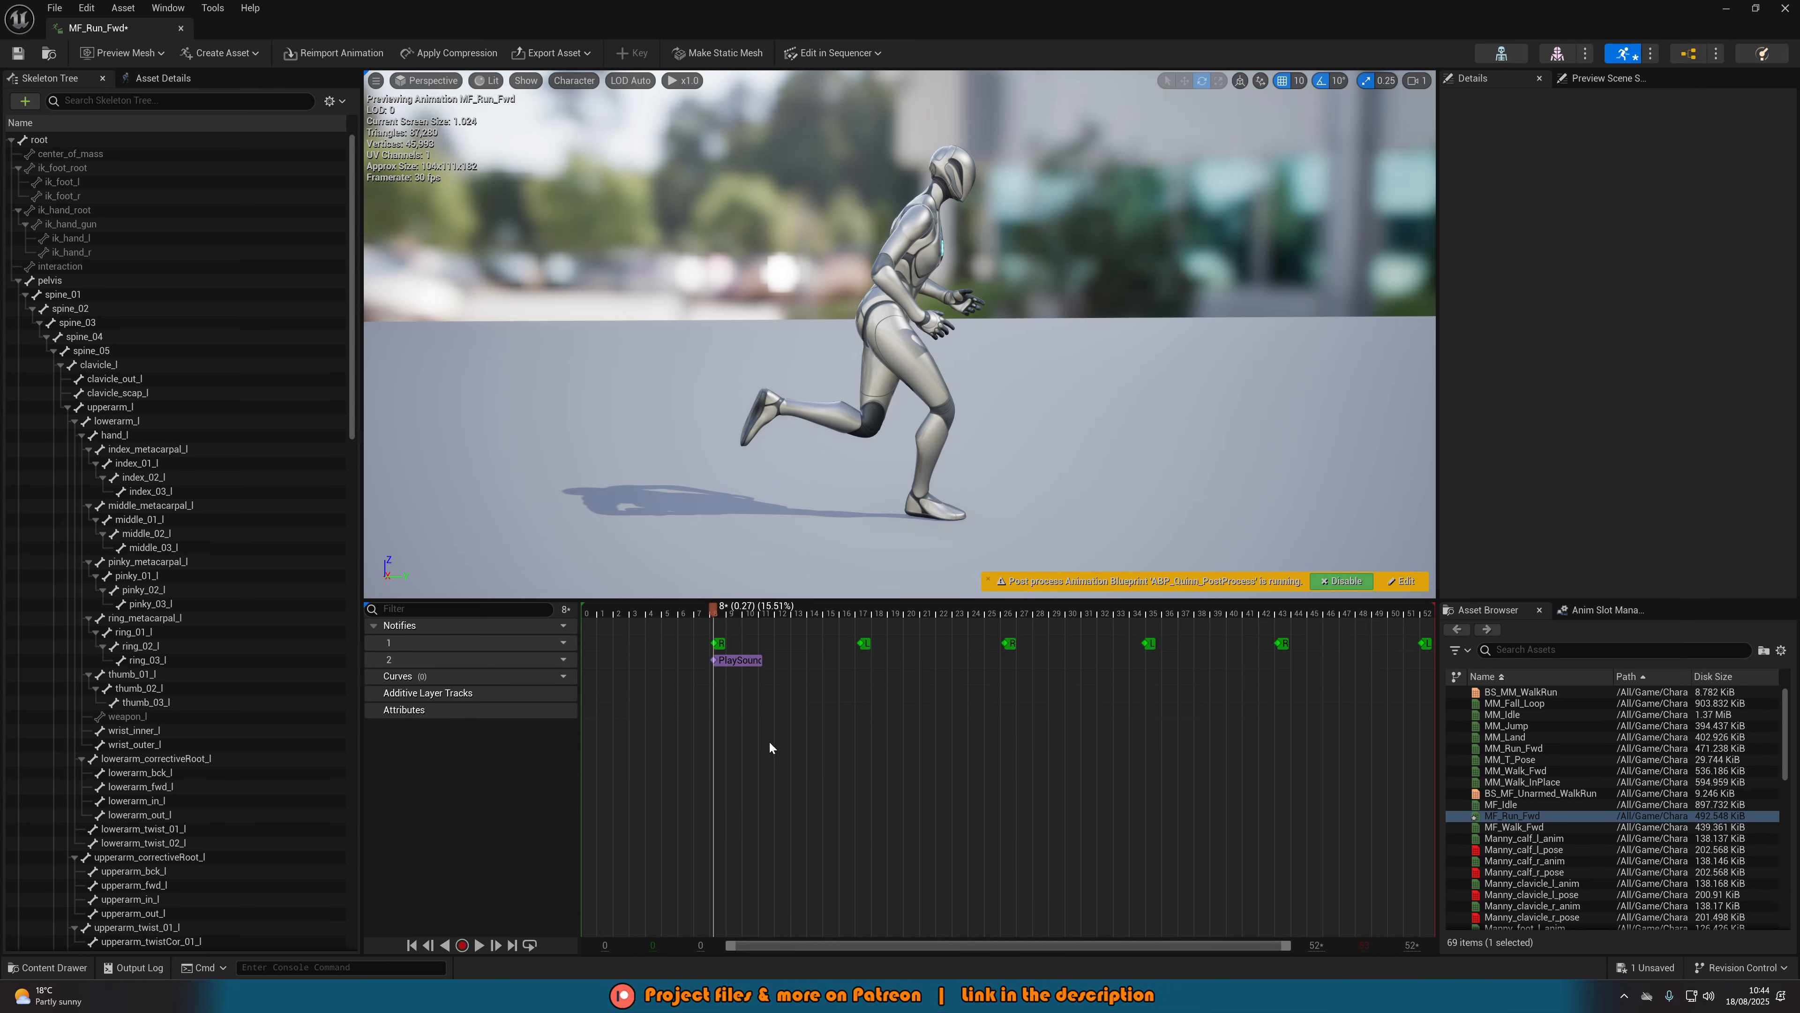
left_click(737, 660)
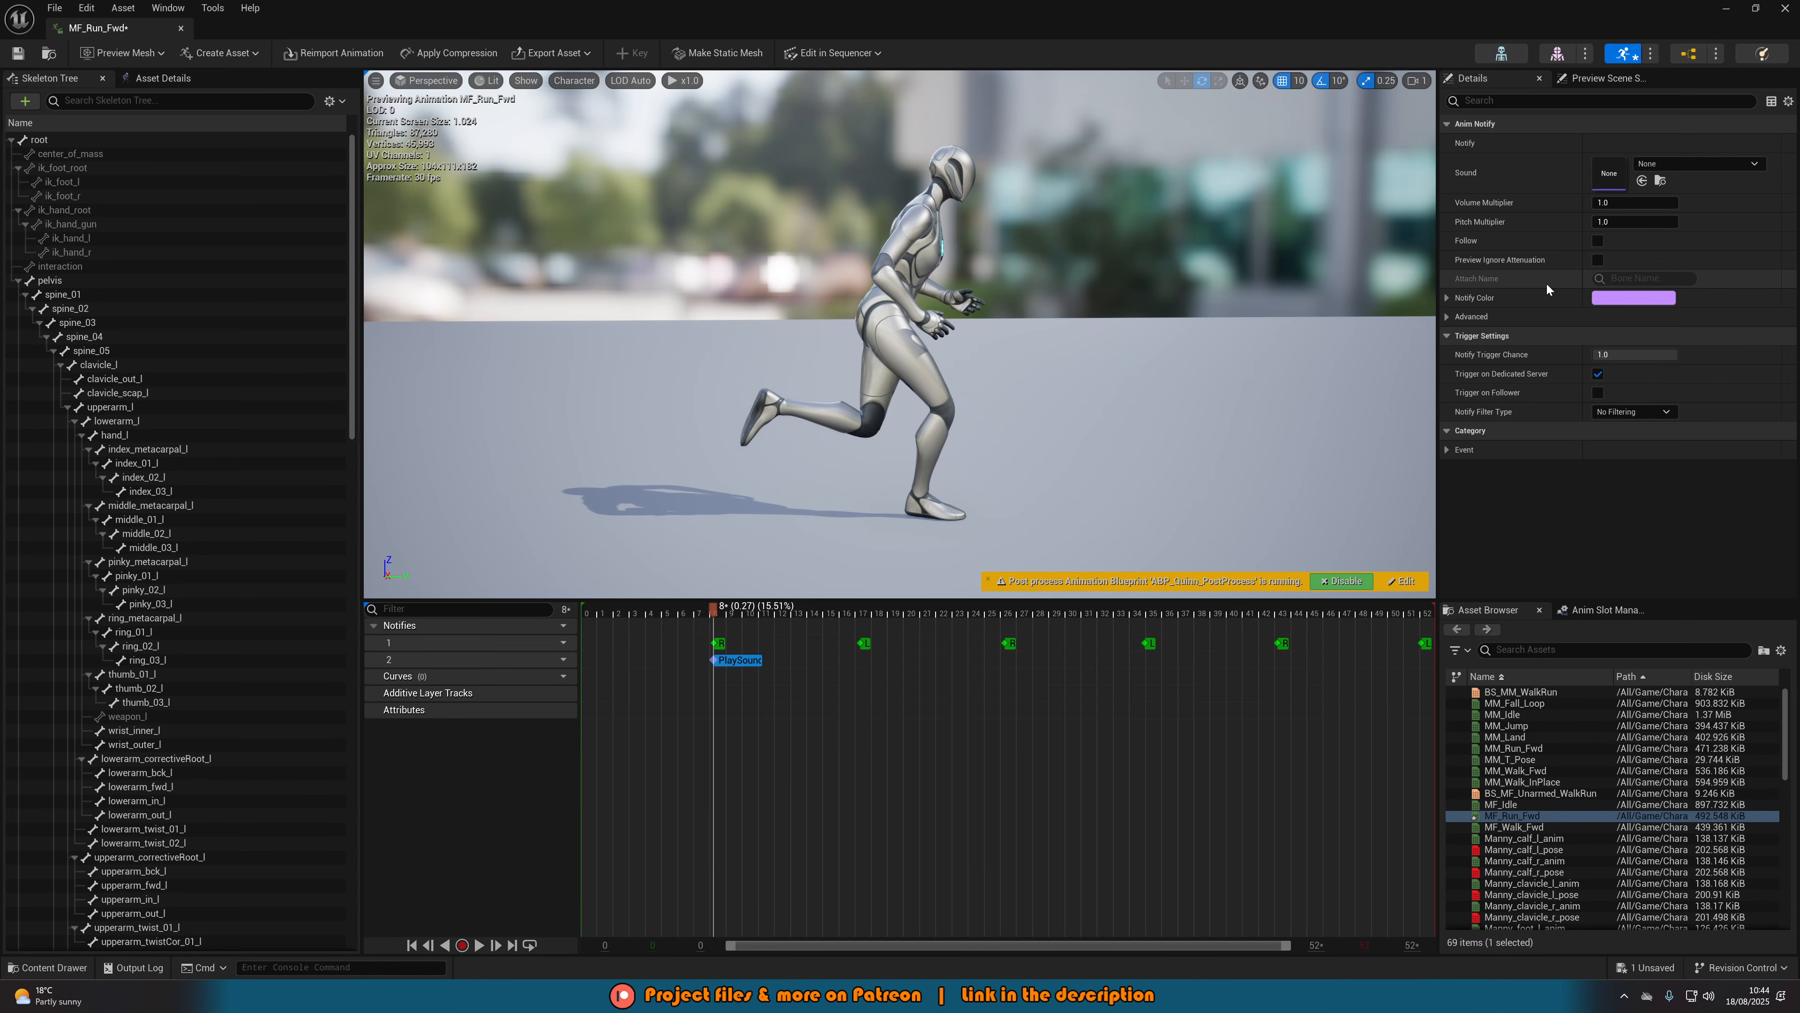
left_click(1700, 163)
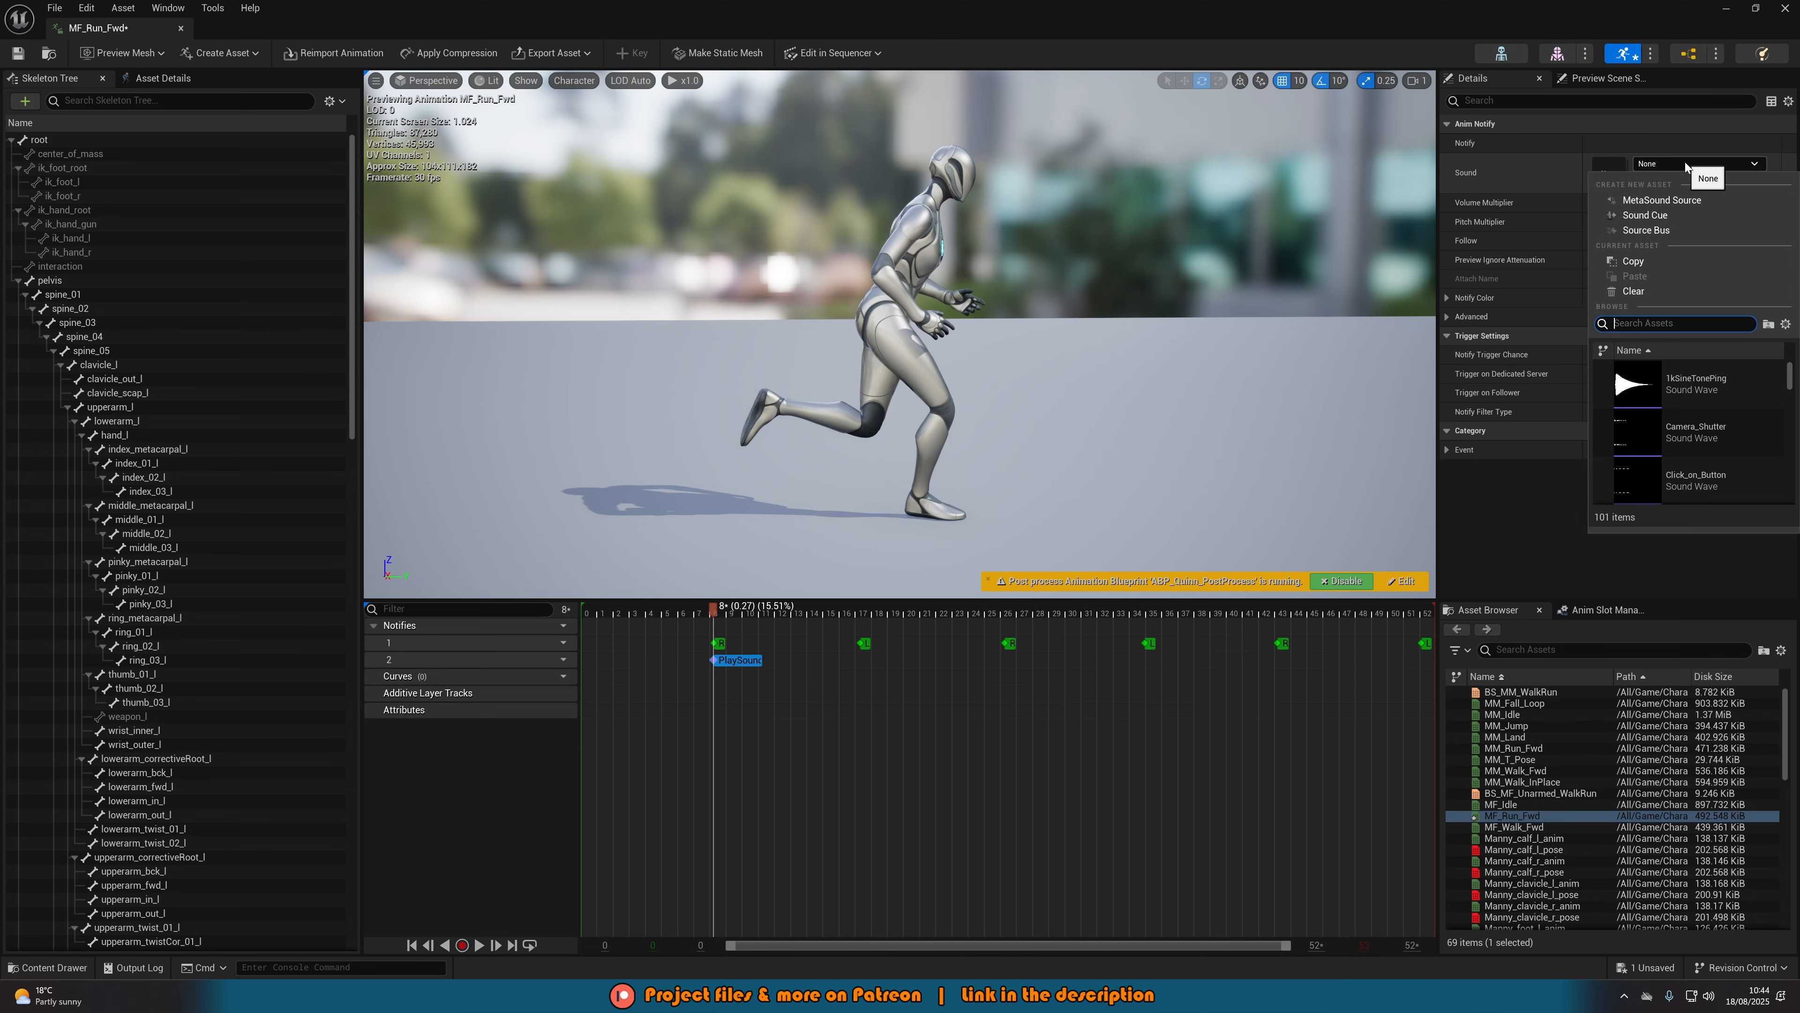
type("foot")
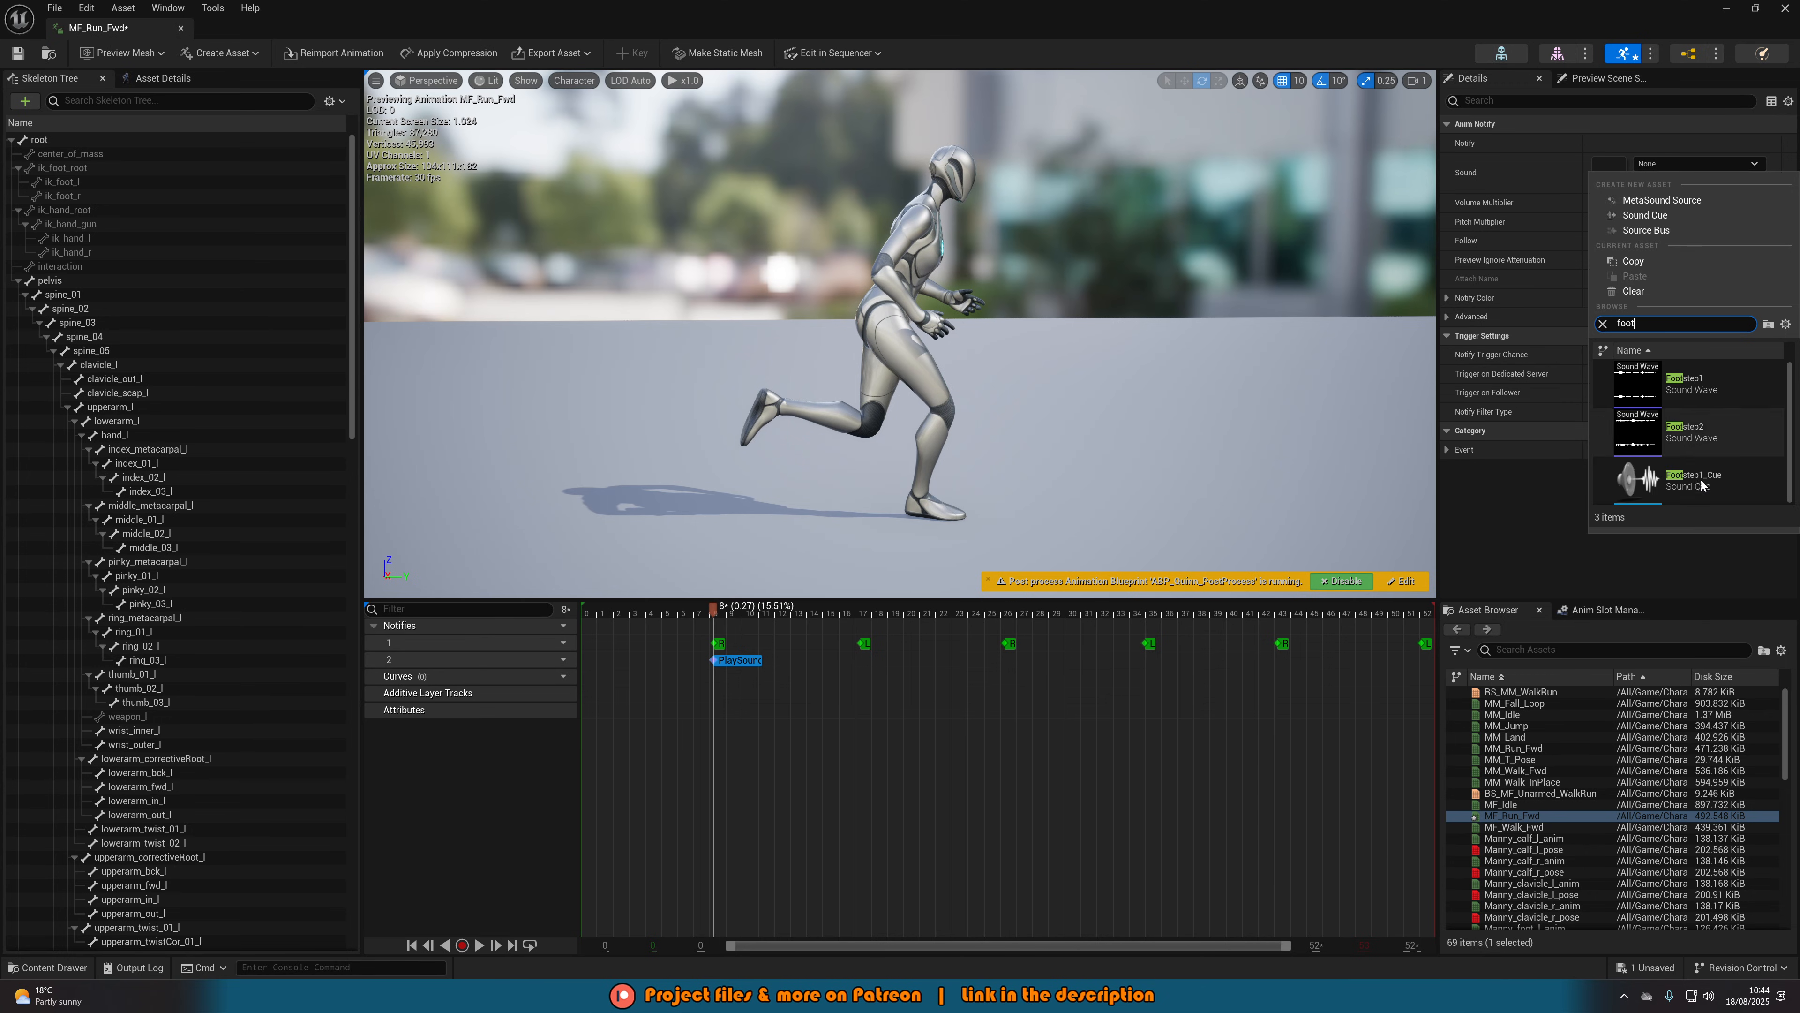
left_click(1693, 480)
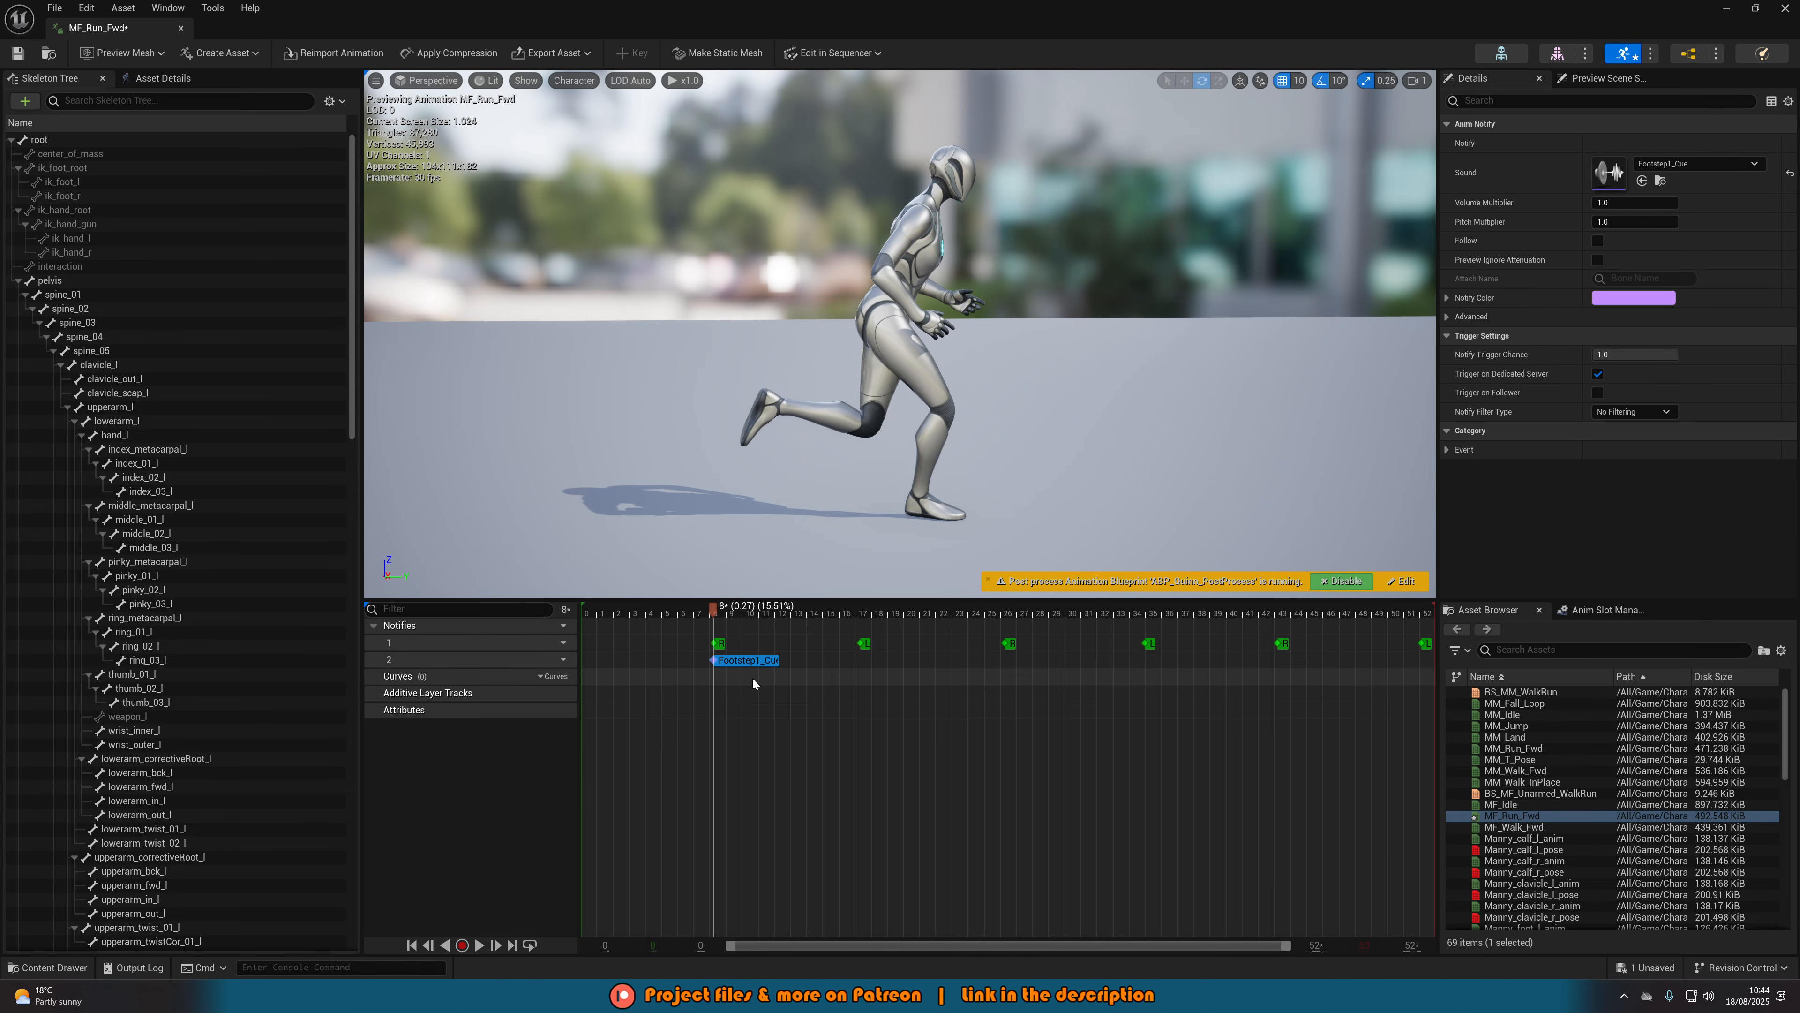
mouse_move(744, 669)
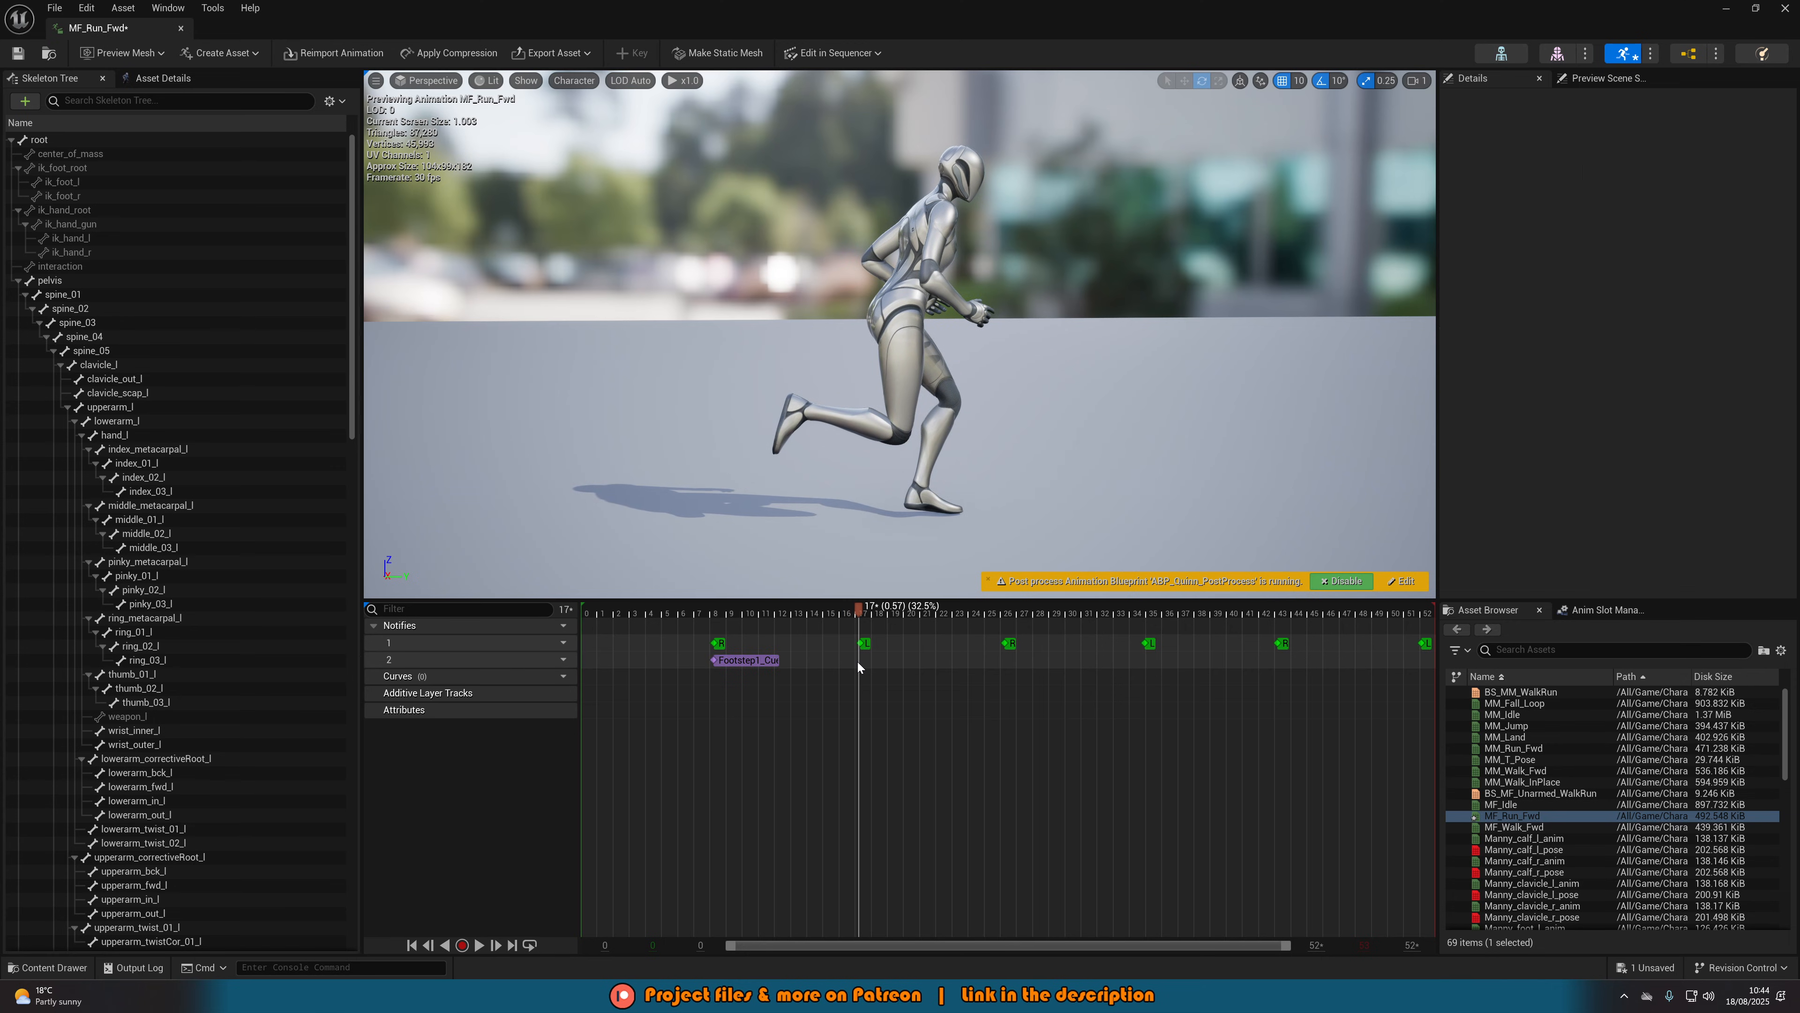
mouse_move(860, 666)
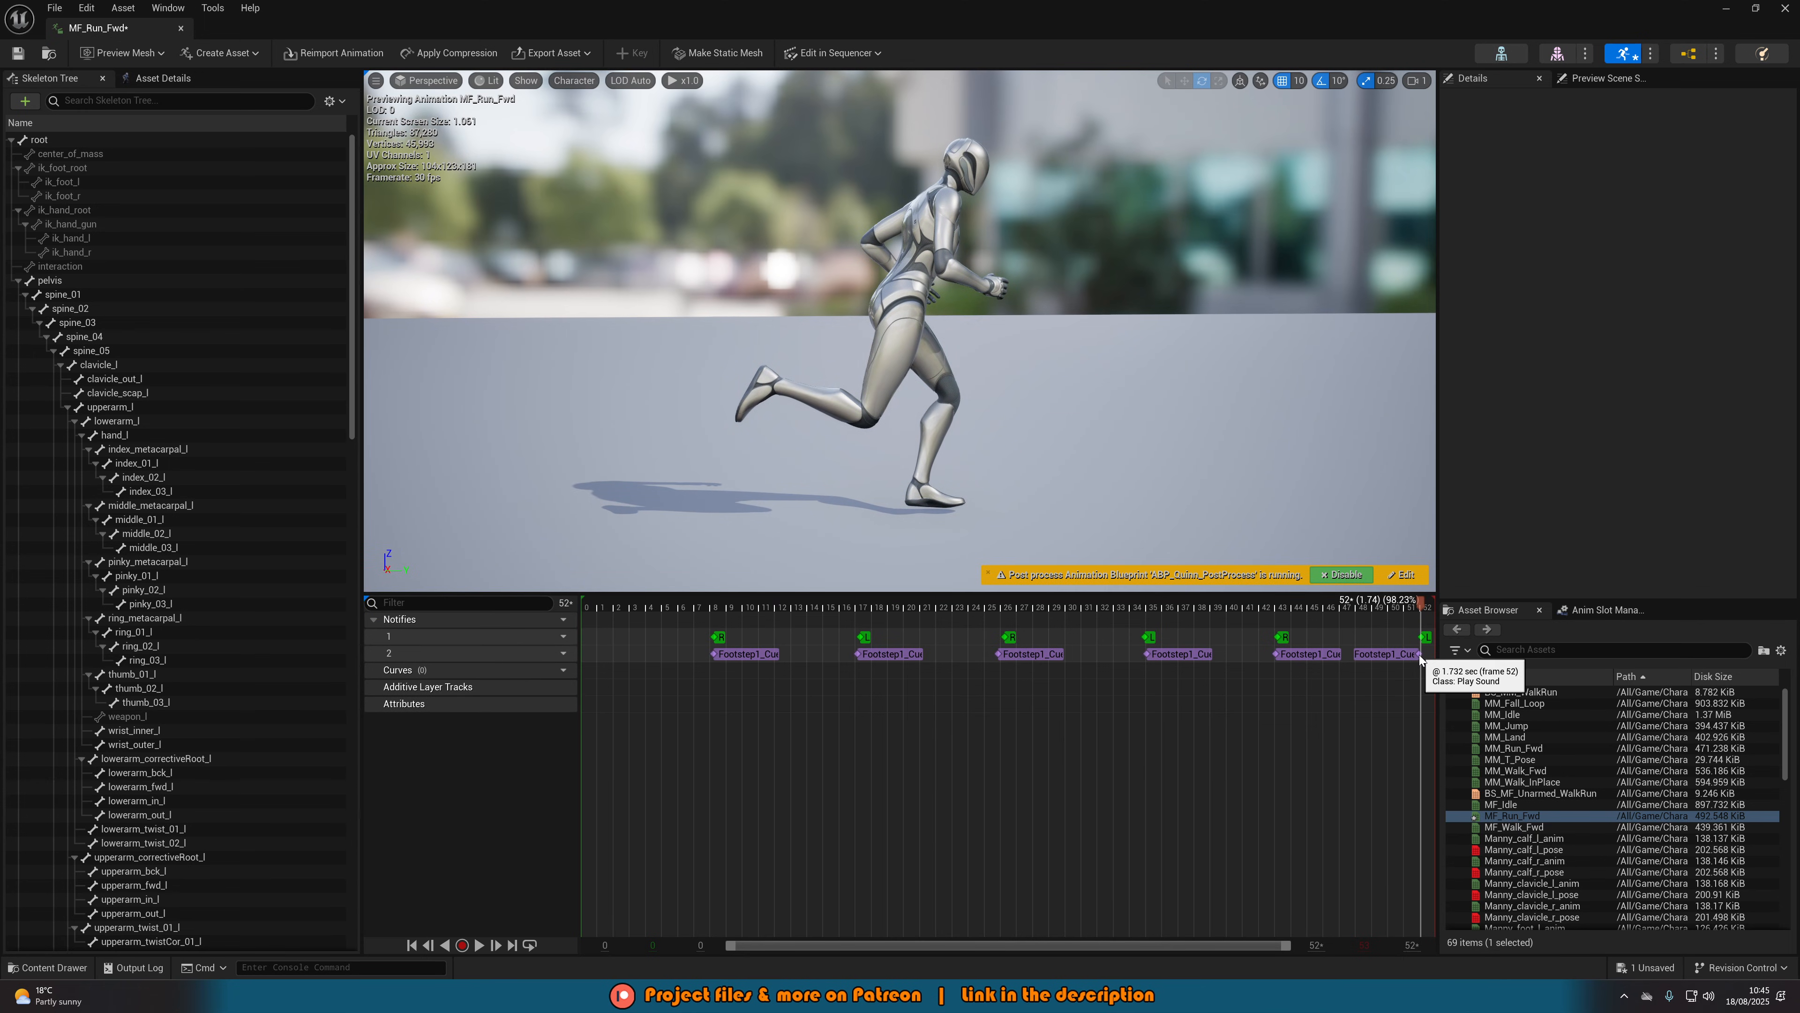
Preview the run animation, check a footstep notify's sound, and show the Quinn animation assets.
left_click(478, 945)
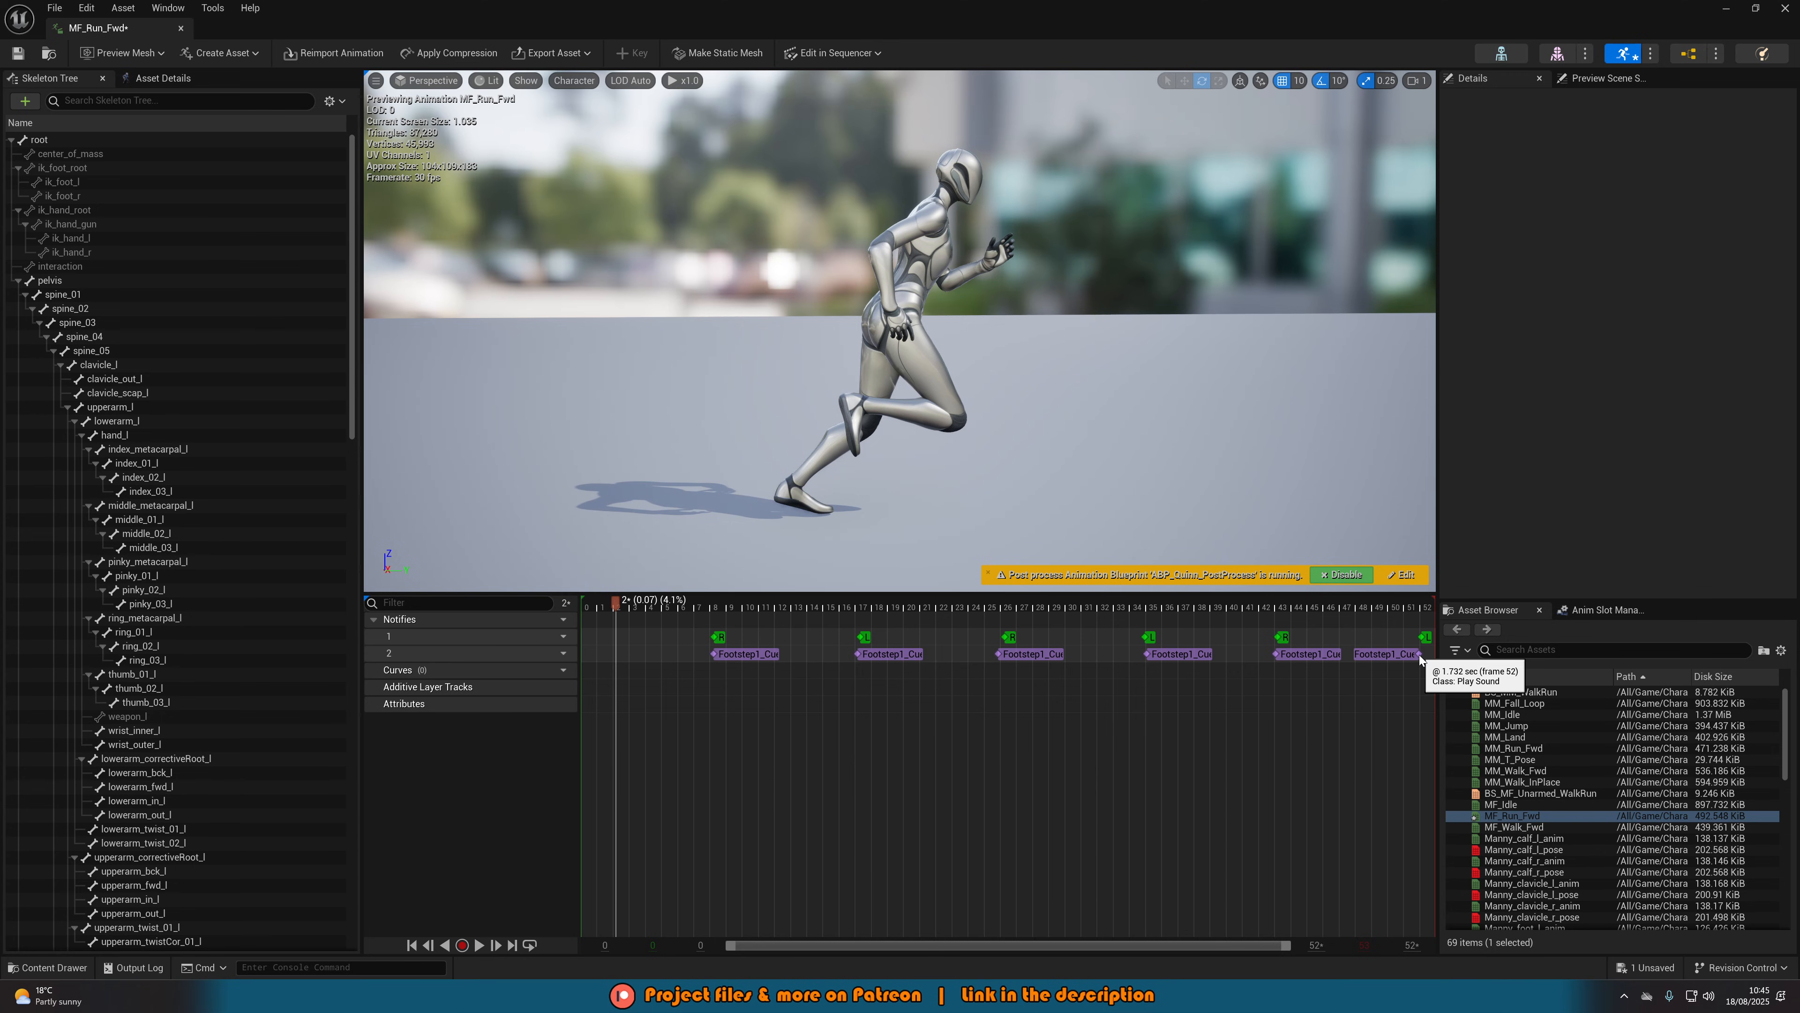
mouse_move(682, 613)
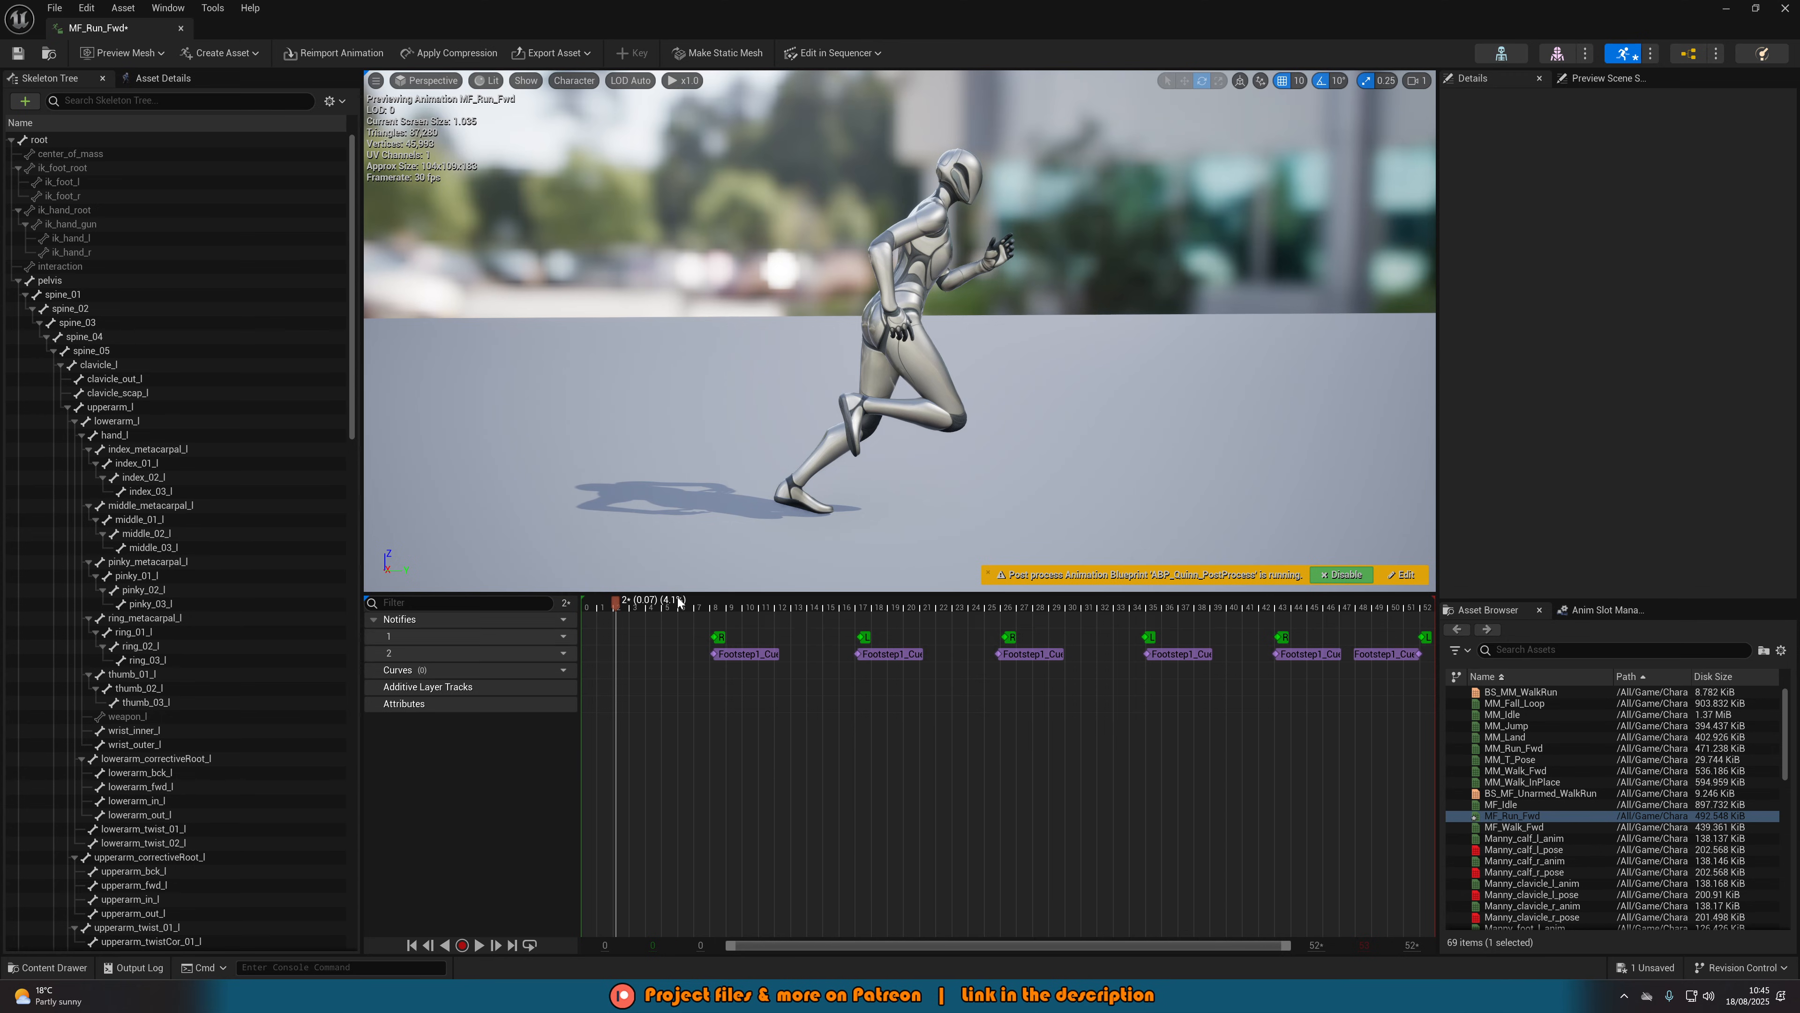
left_click(746, 654)
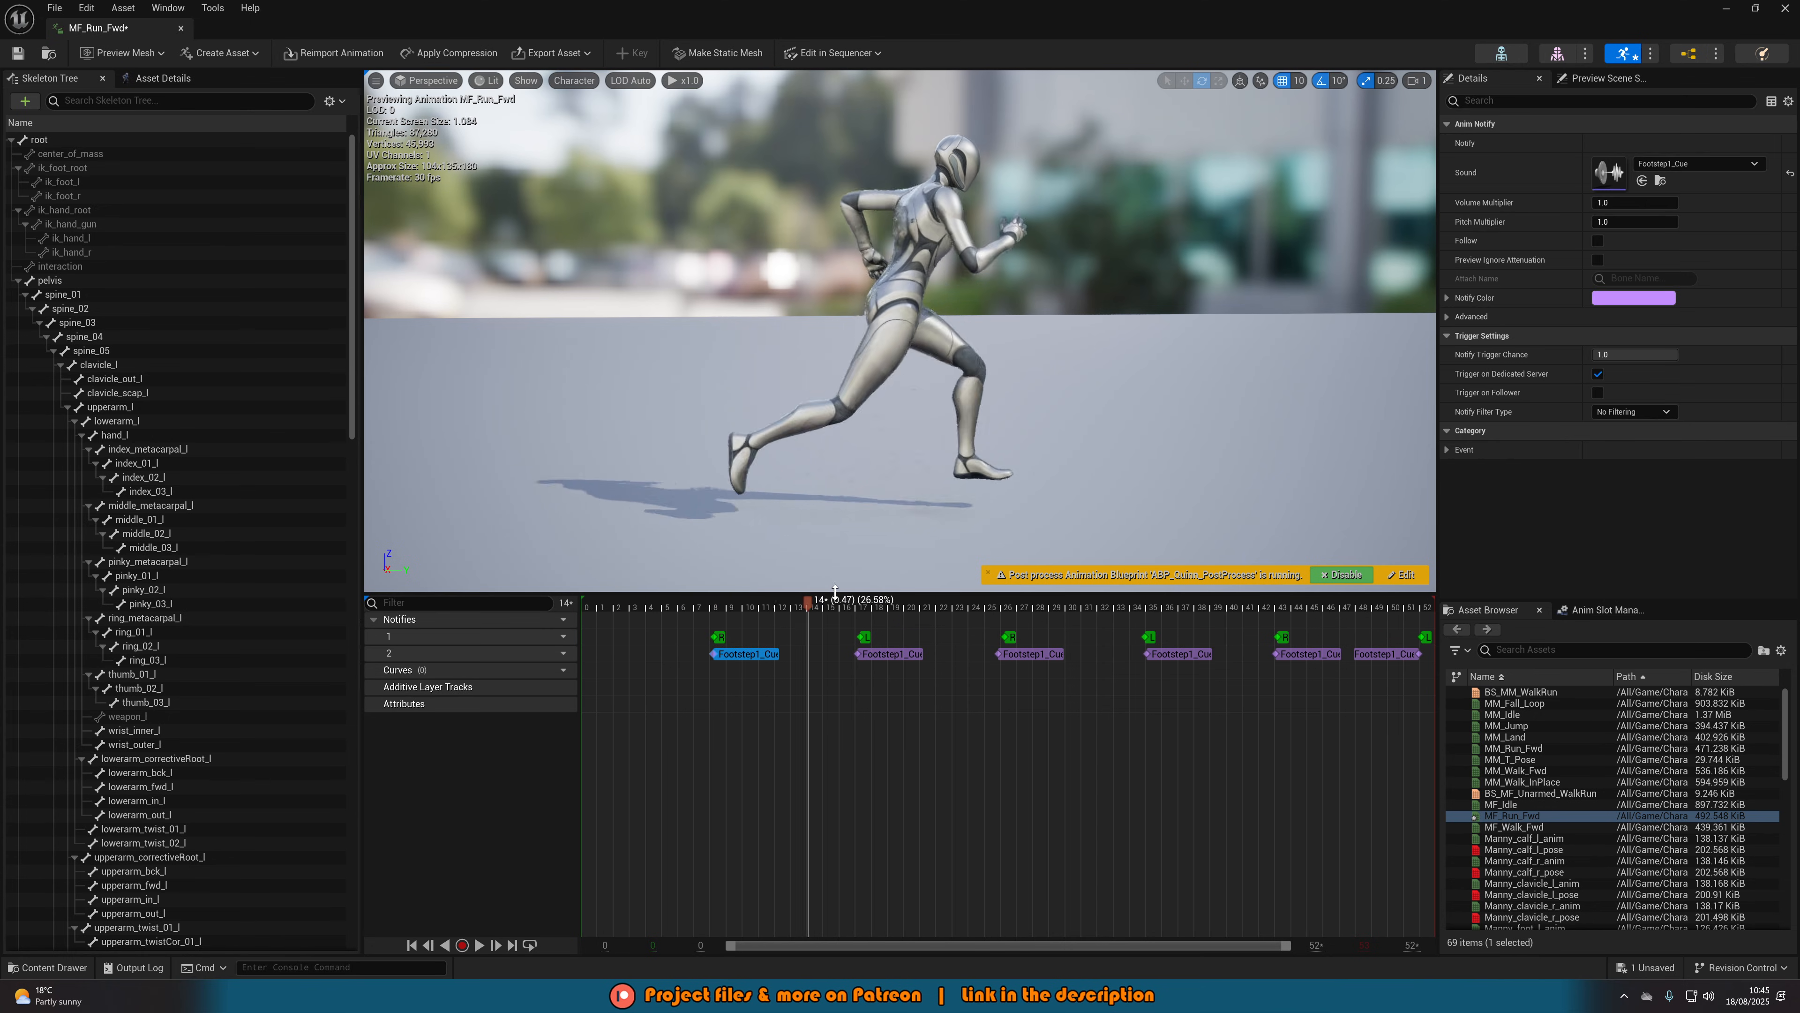
left_click(857, 654)
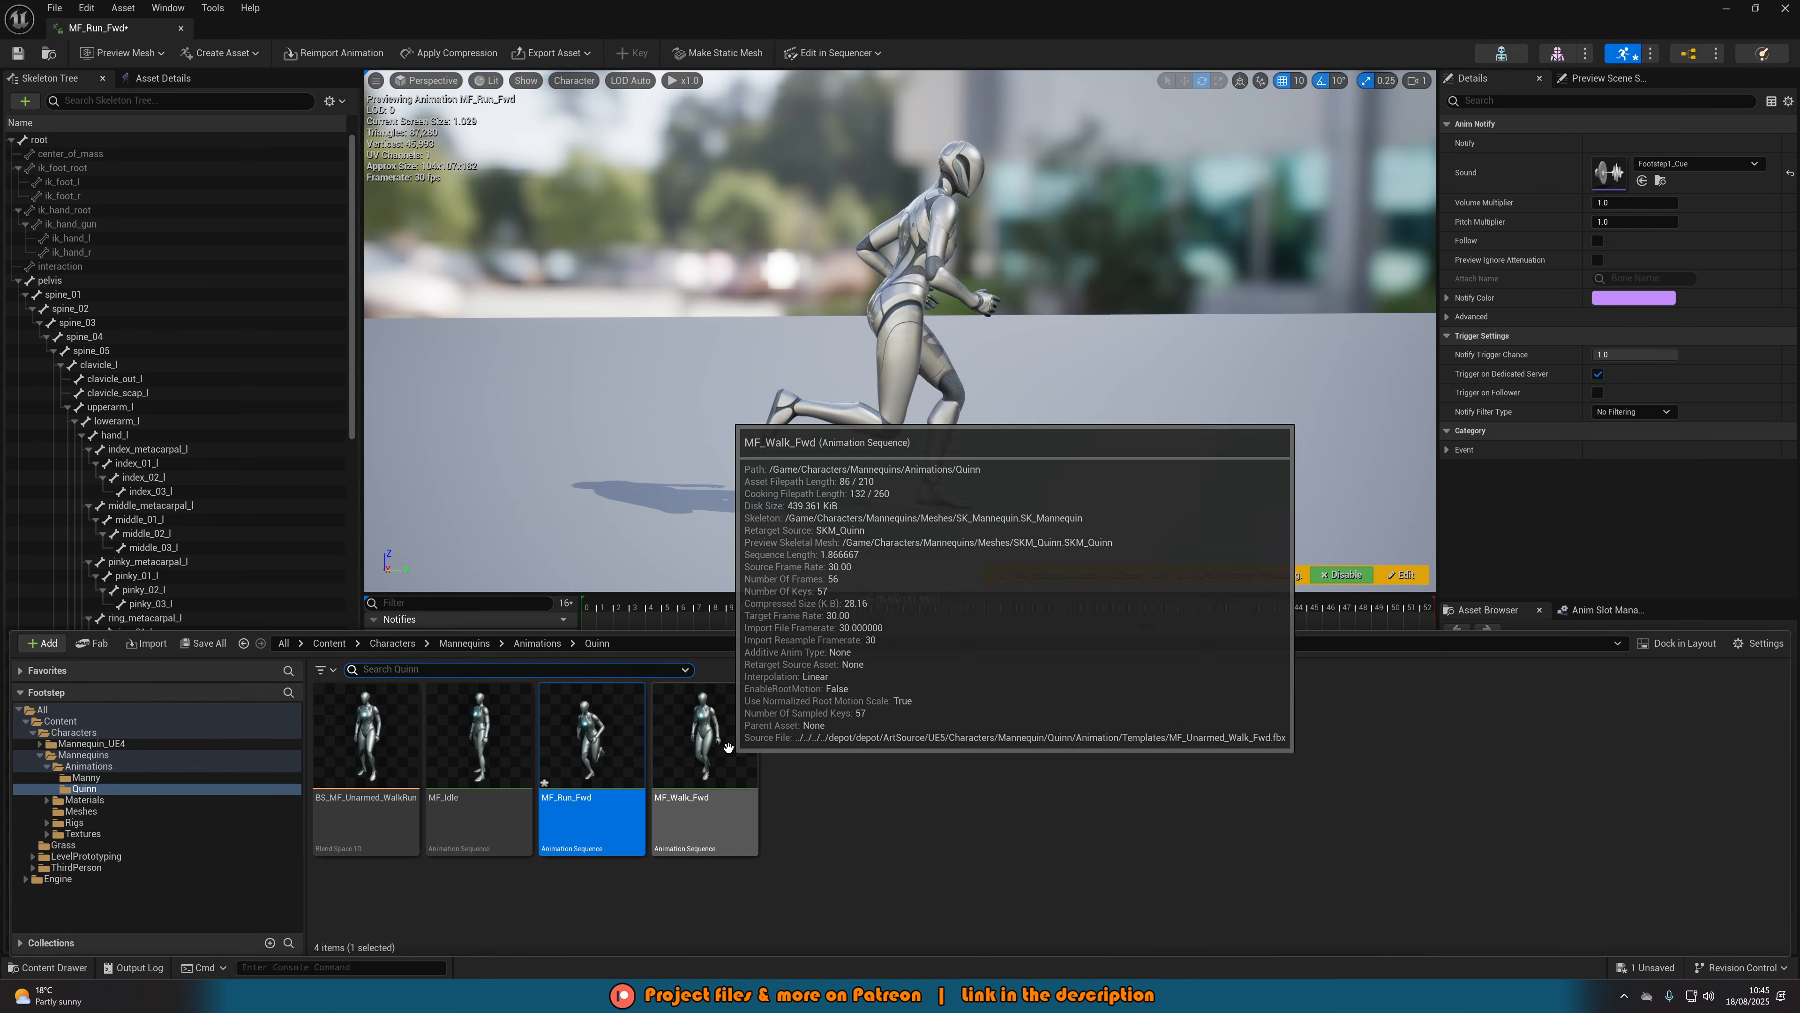
Open MF_Walk_Fwd, then MM_Land from the Manny folder and check its Play Sound notify.
double_click(705, 735)
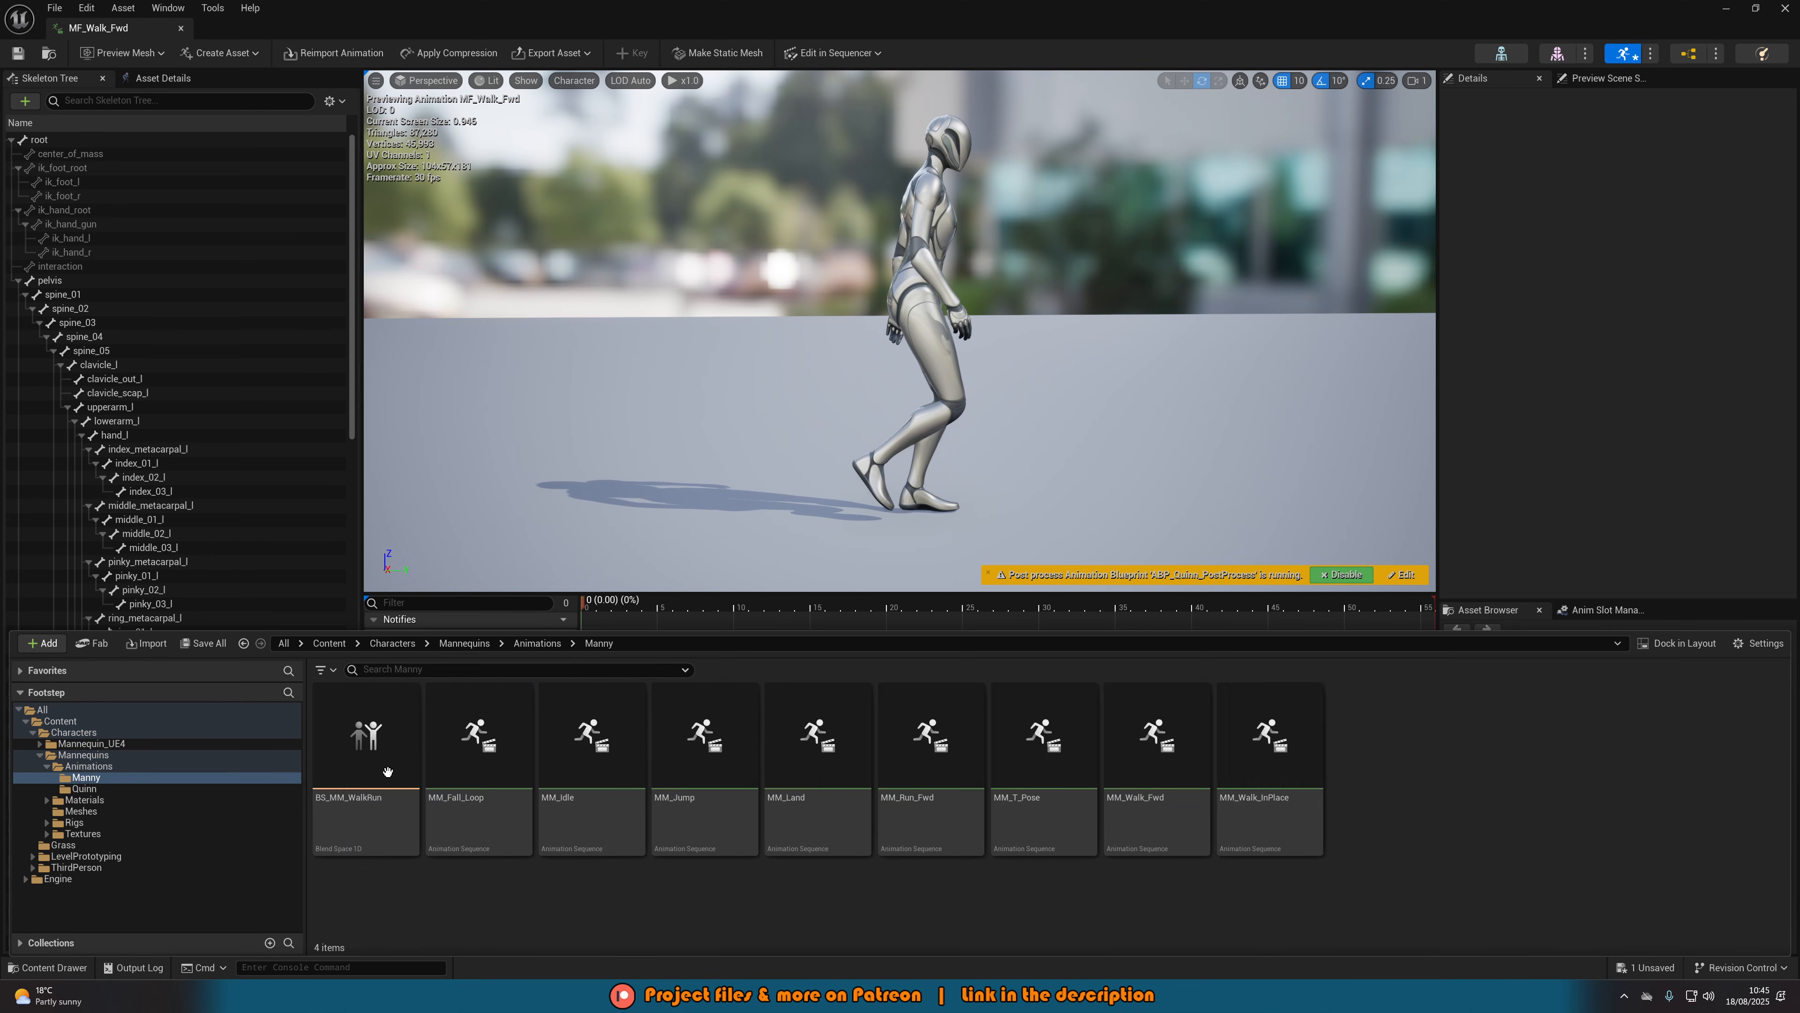
left_click(817, 735)
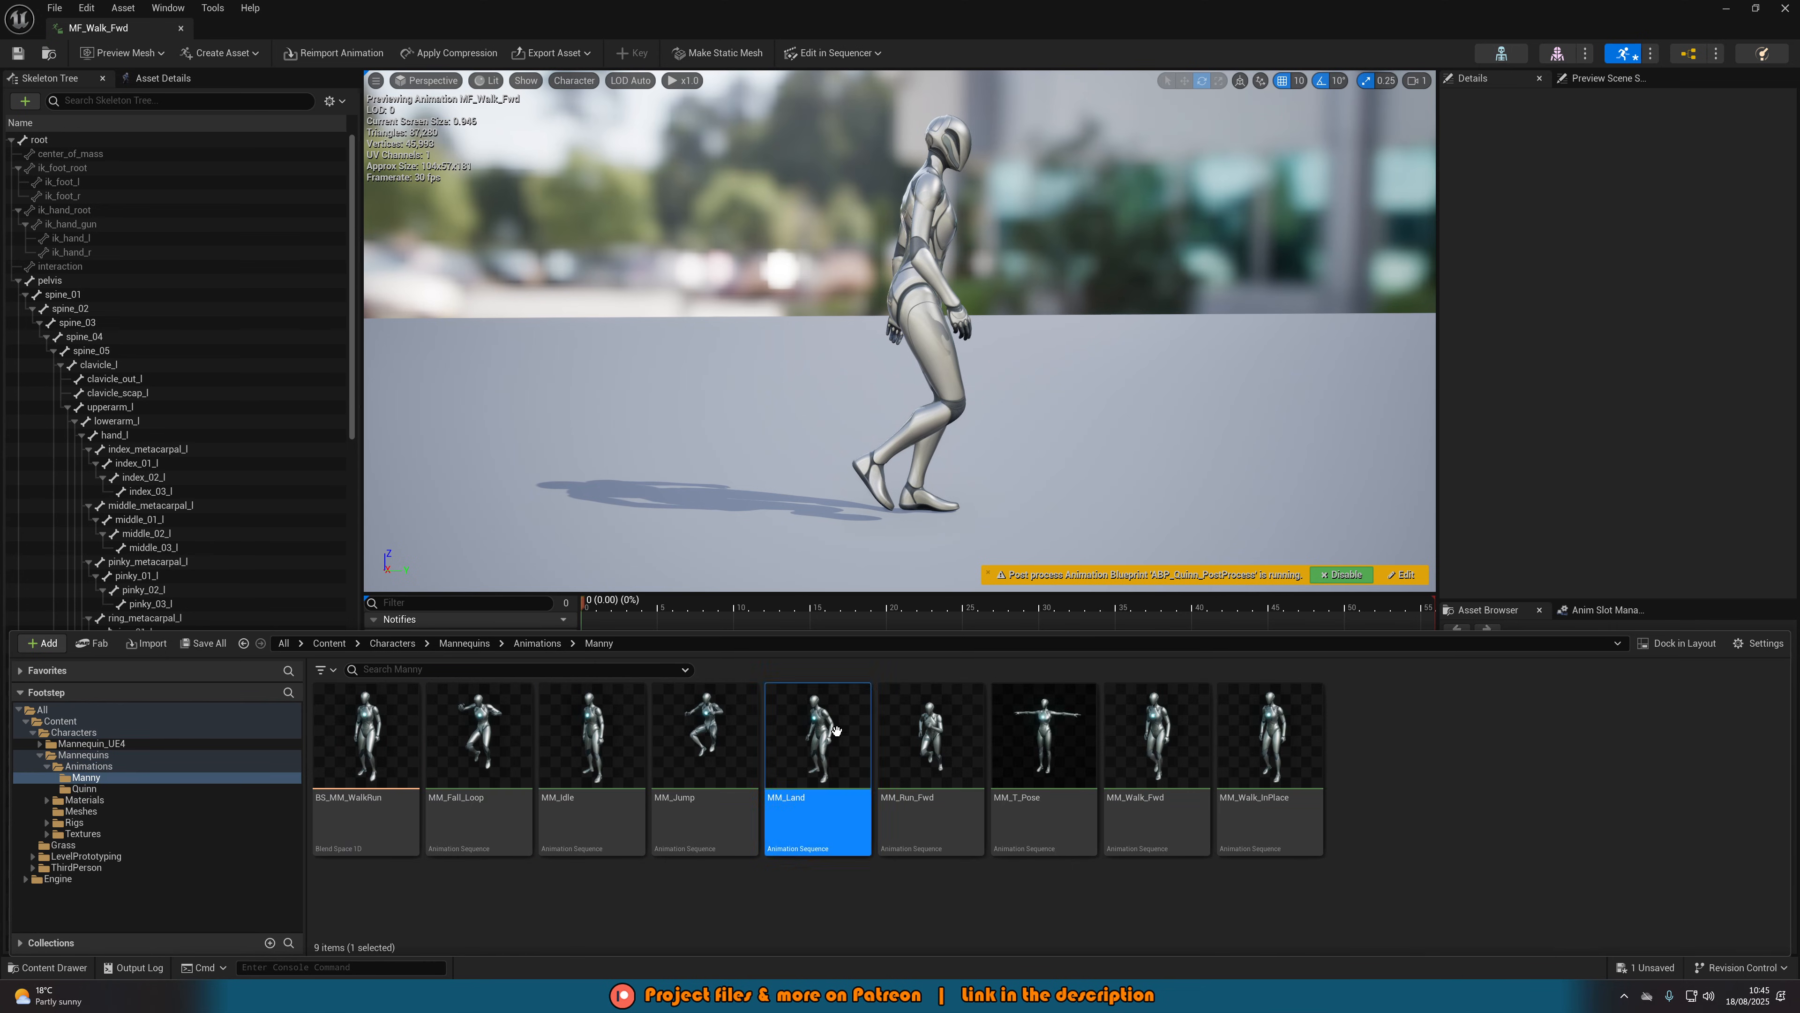
double_click(835, 733)
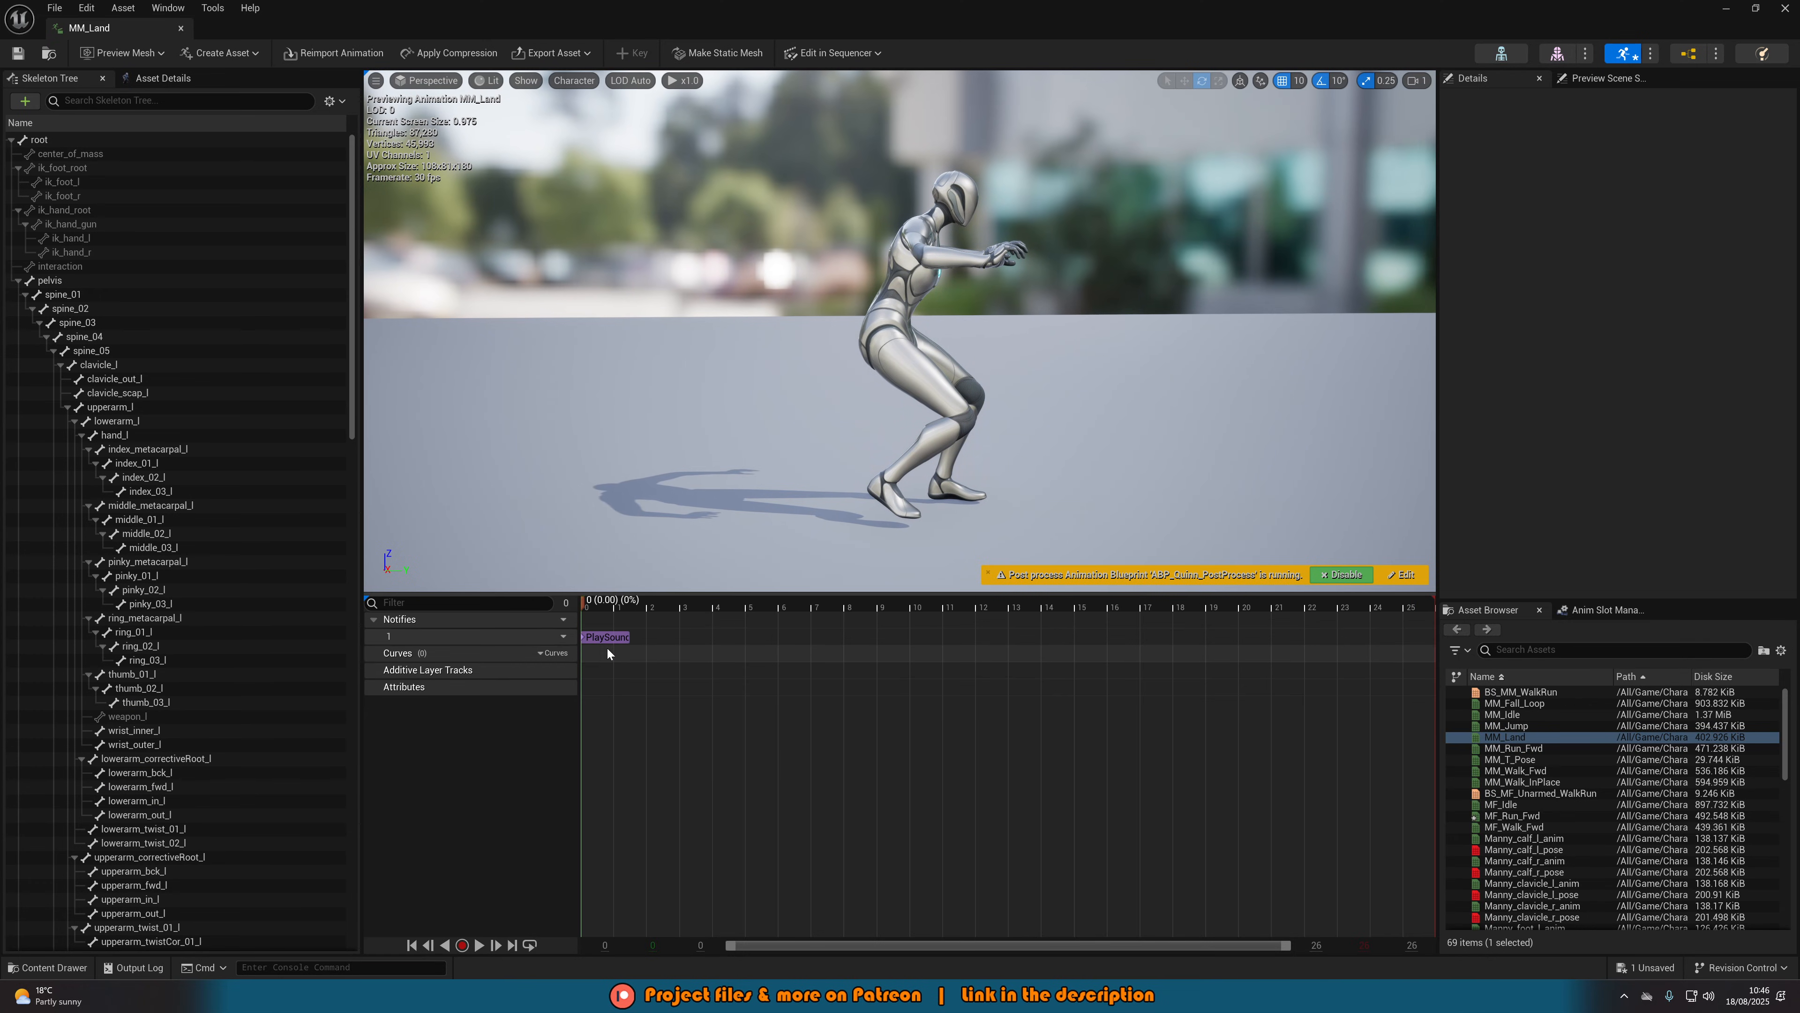
left_click(606, 638)
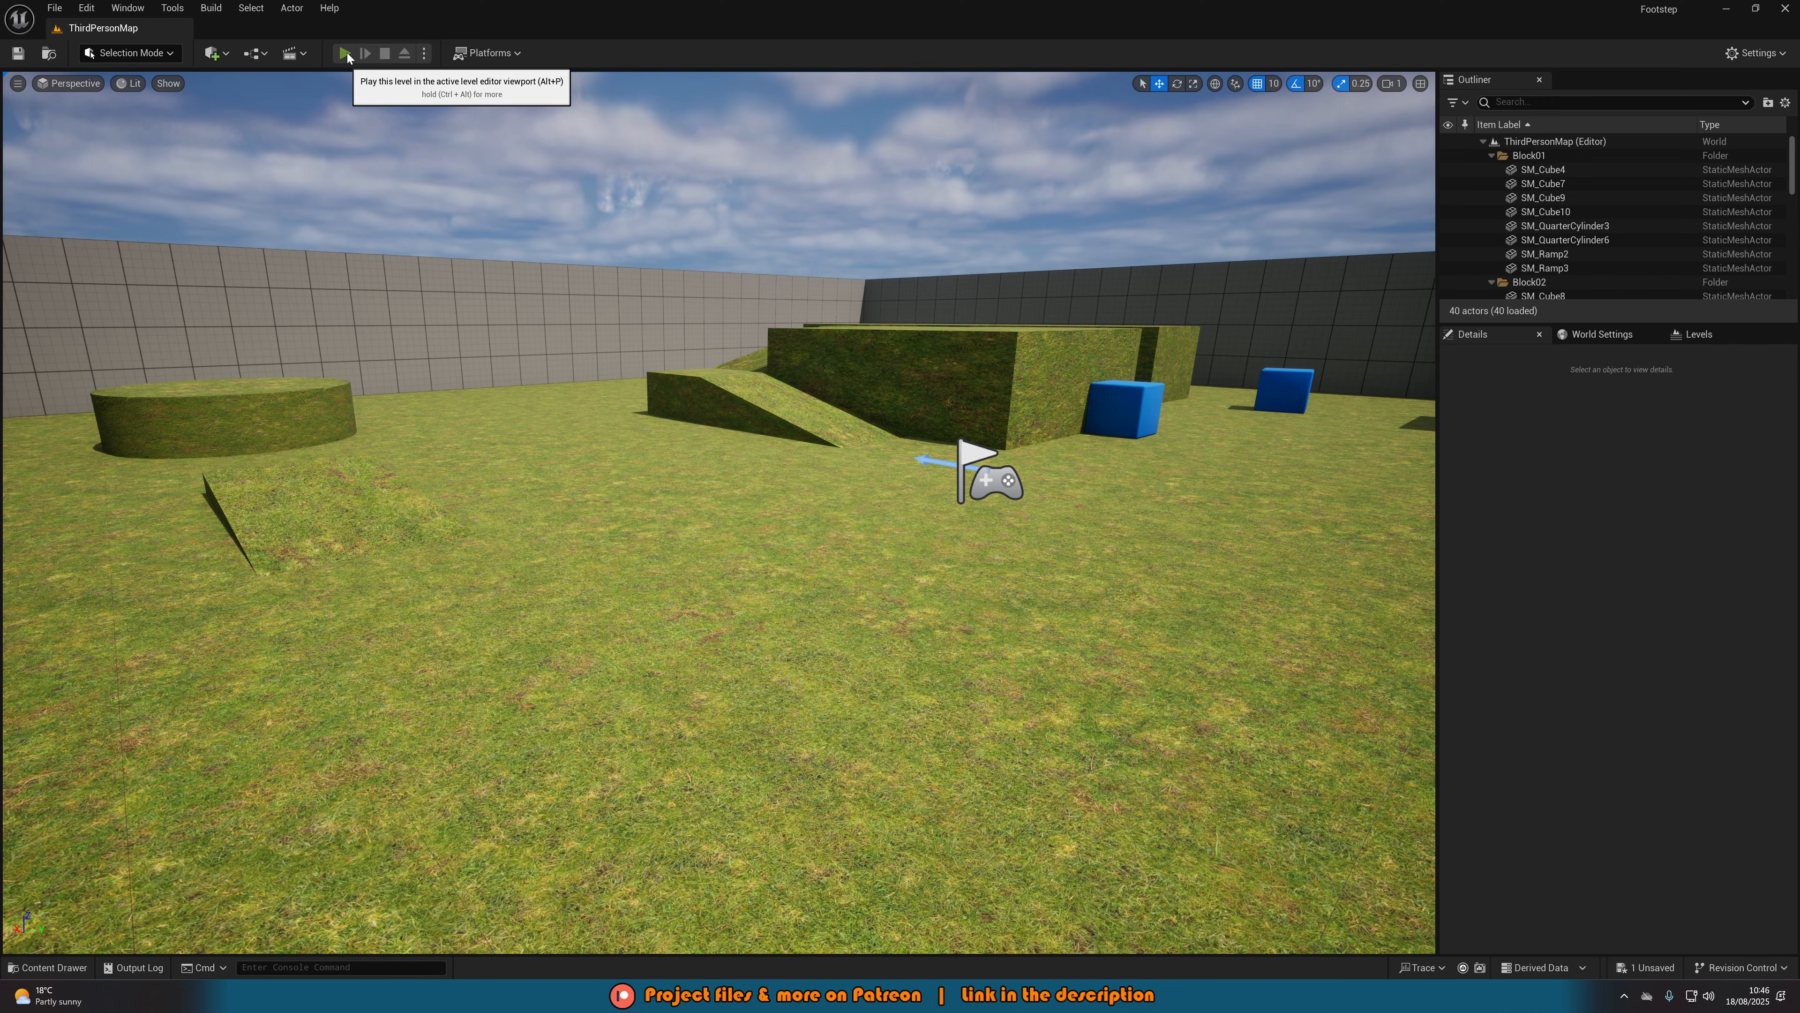
Start playing ThirdPersonMap to test the footsteps.
left_click(345, 54)
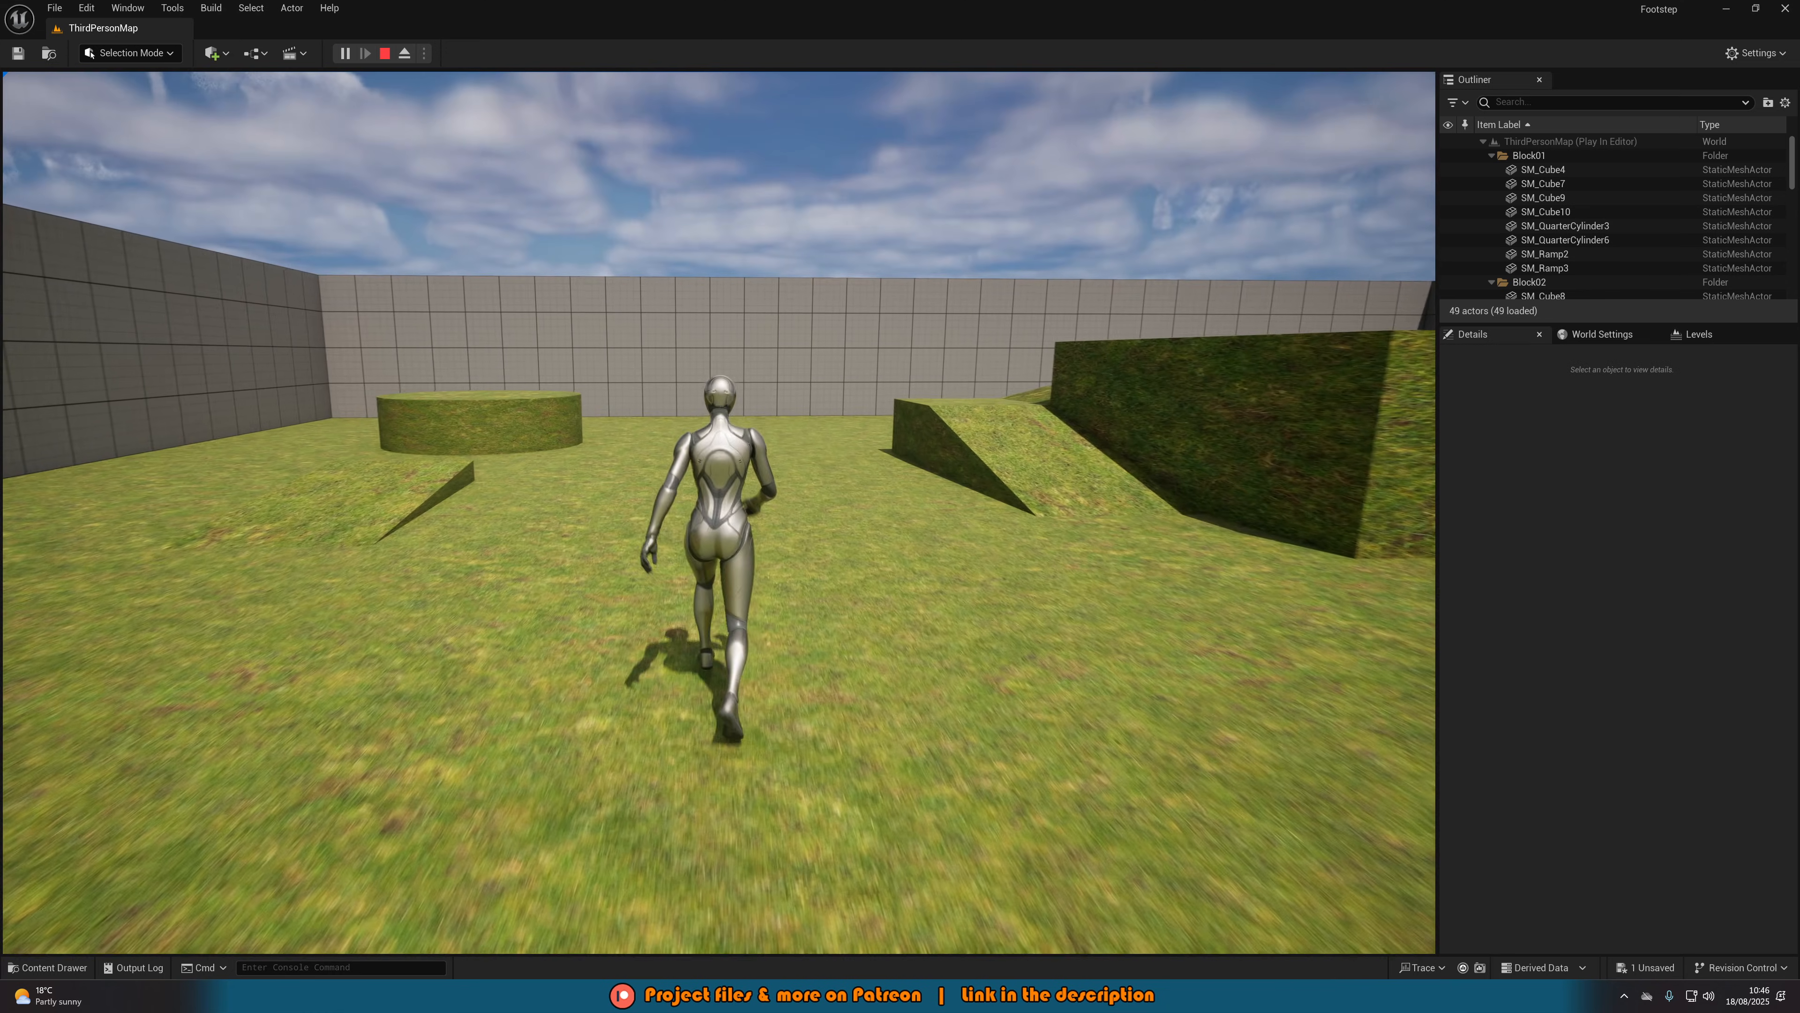